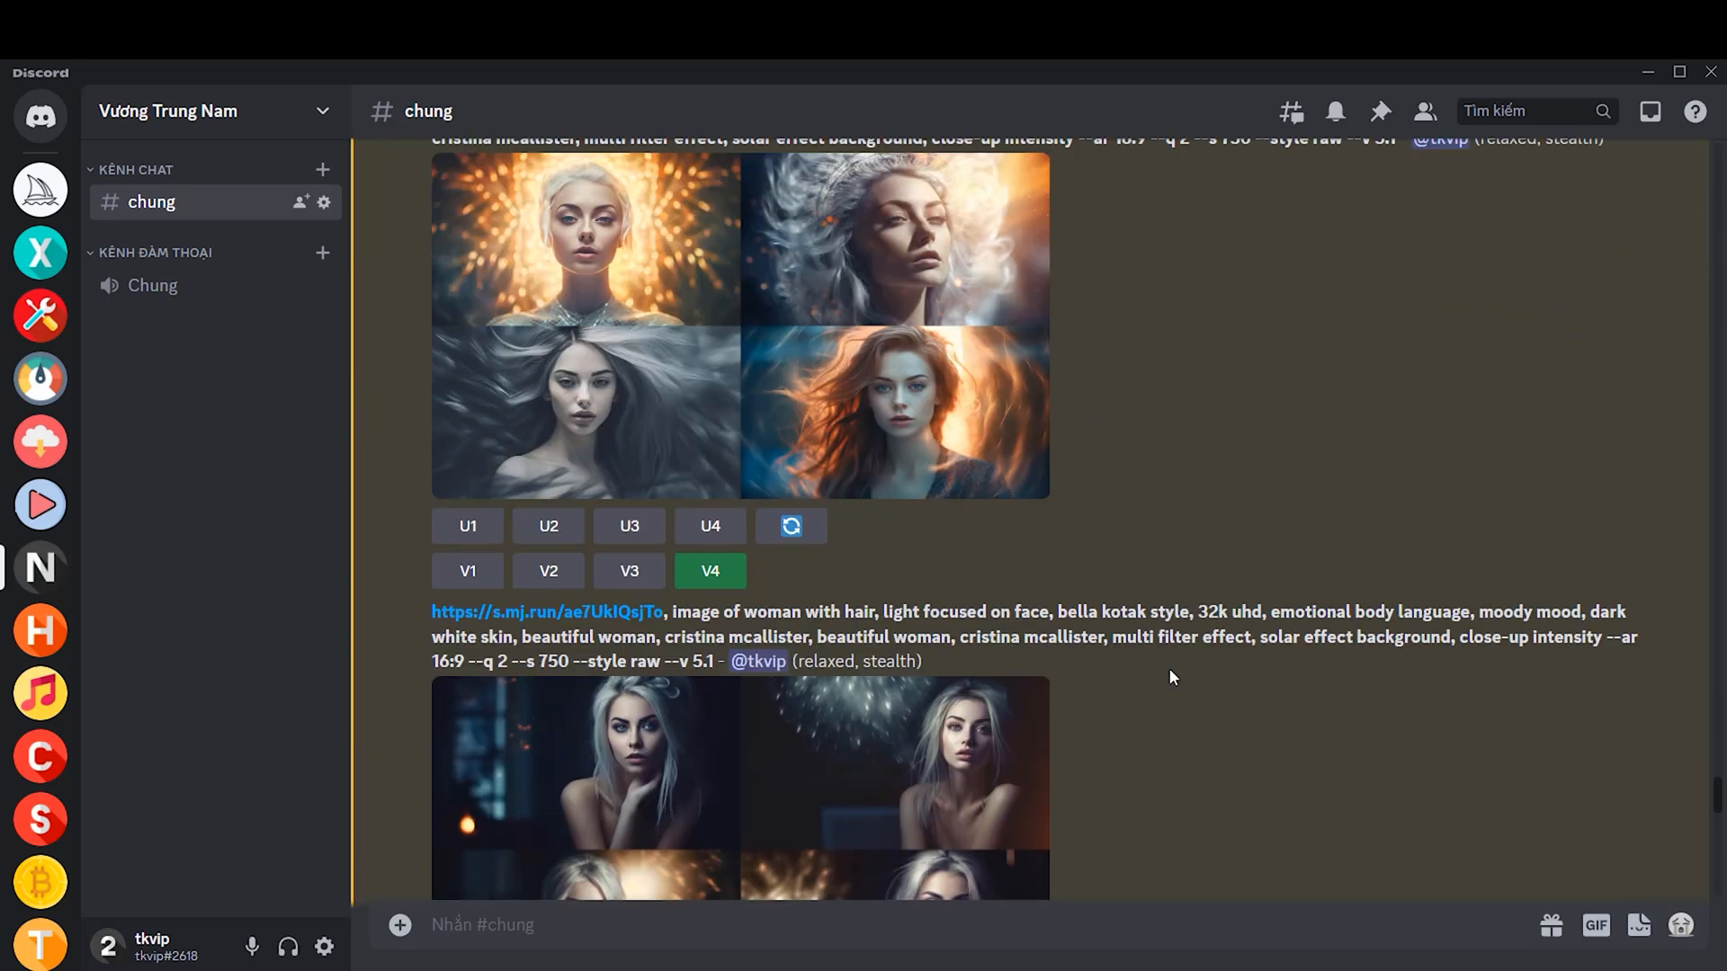
Save the upscaled white-haired woman portrait into the timeline folder.
scroll("down", 3)
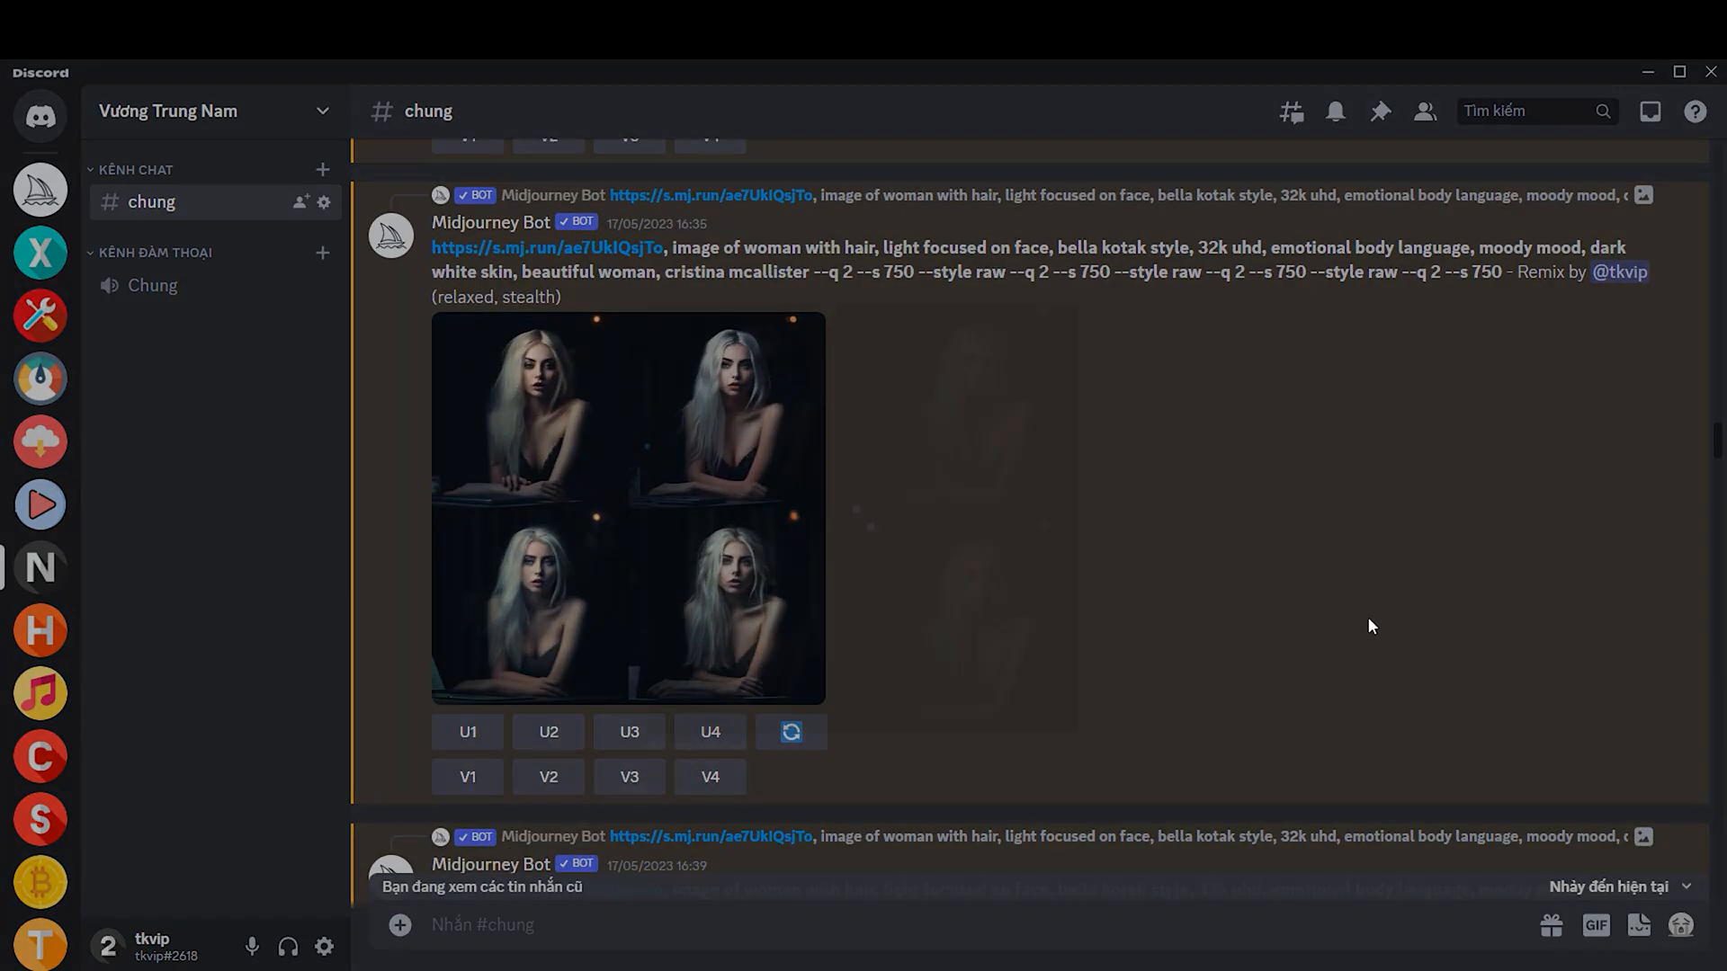
left_click(627, 507)
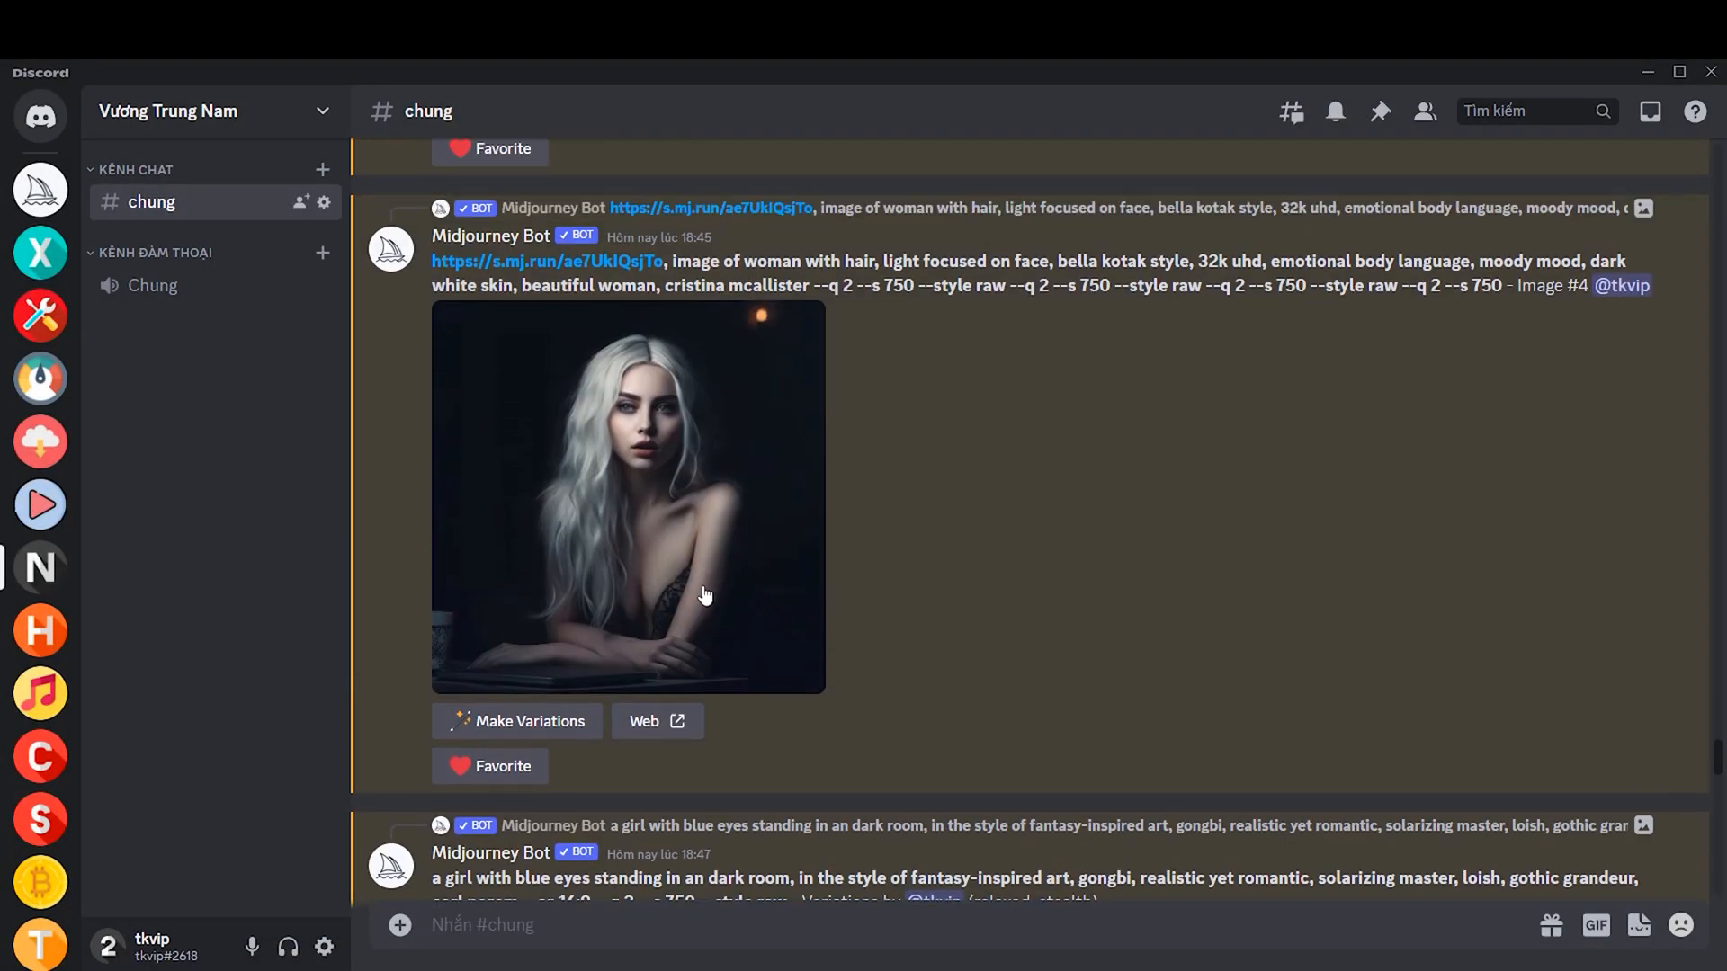
mouse_move(860, 852)
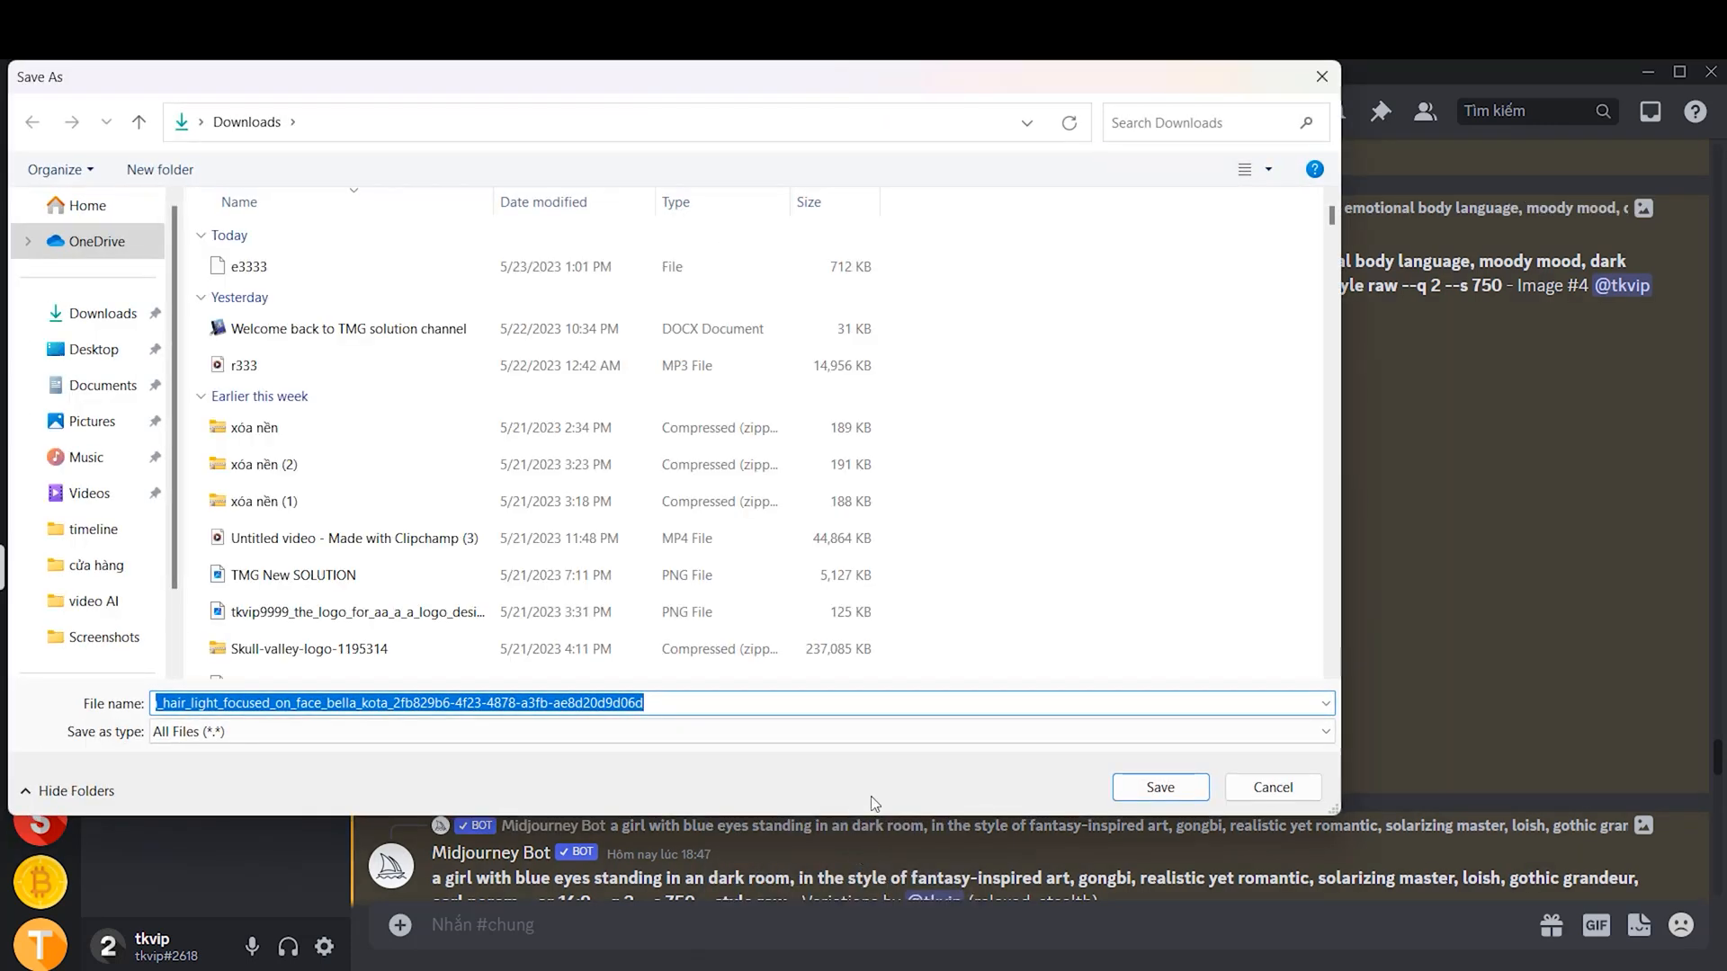
left_click(93, 529)
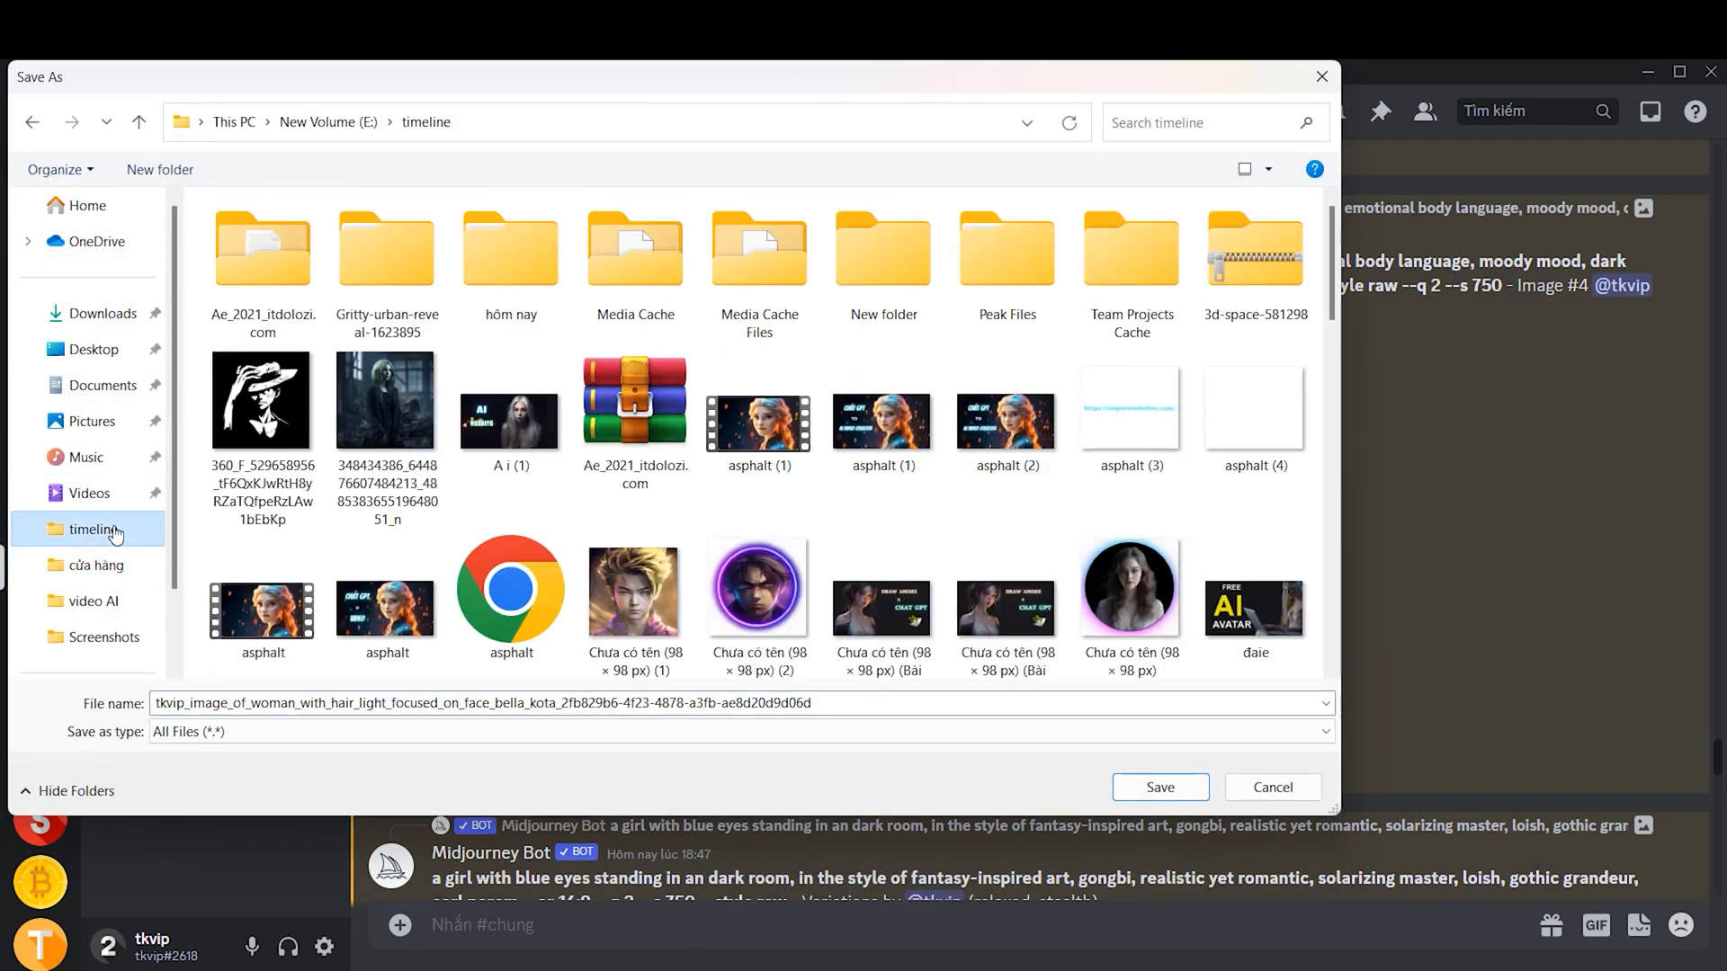
left_click(1158, 786)
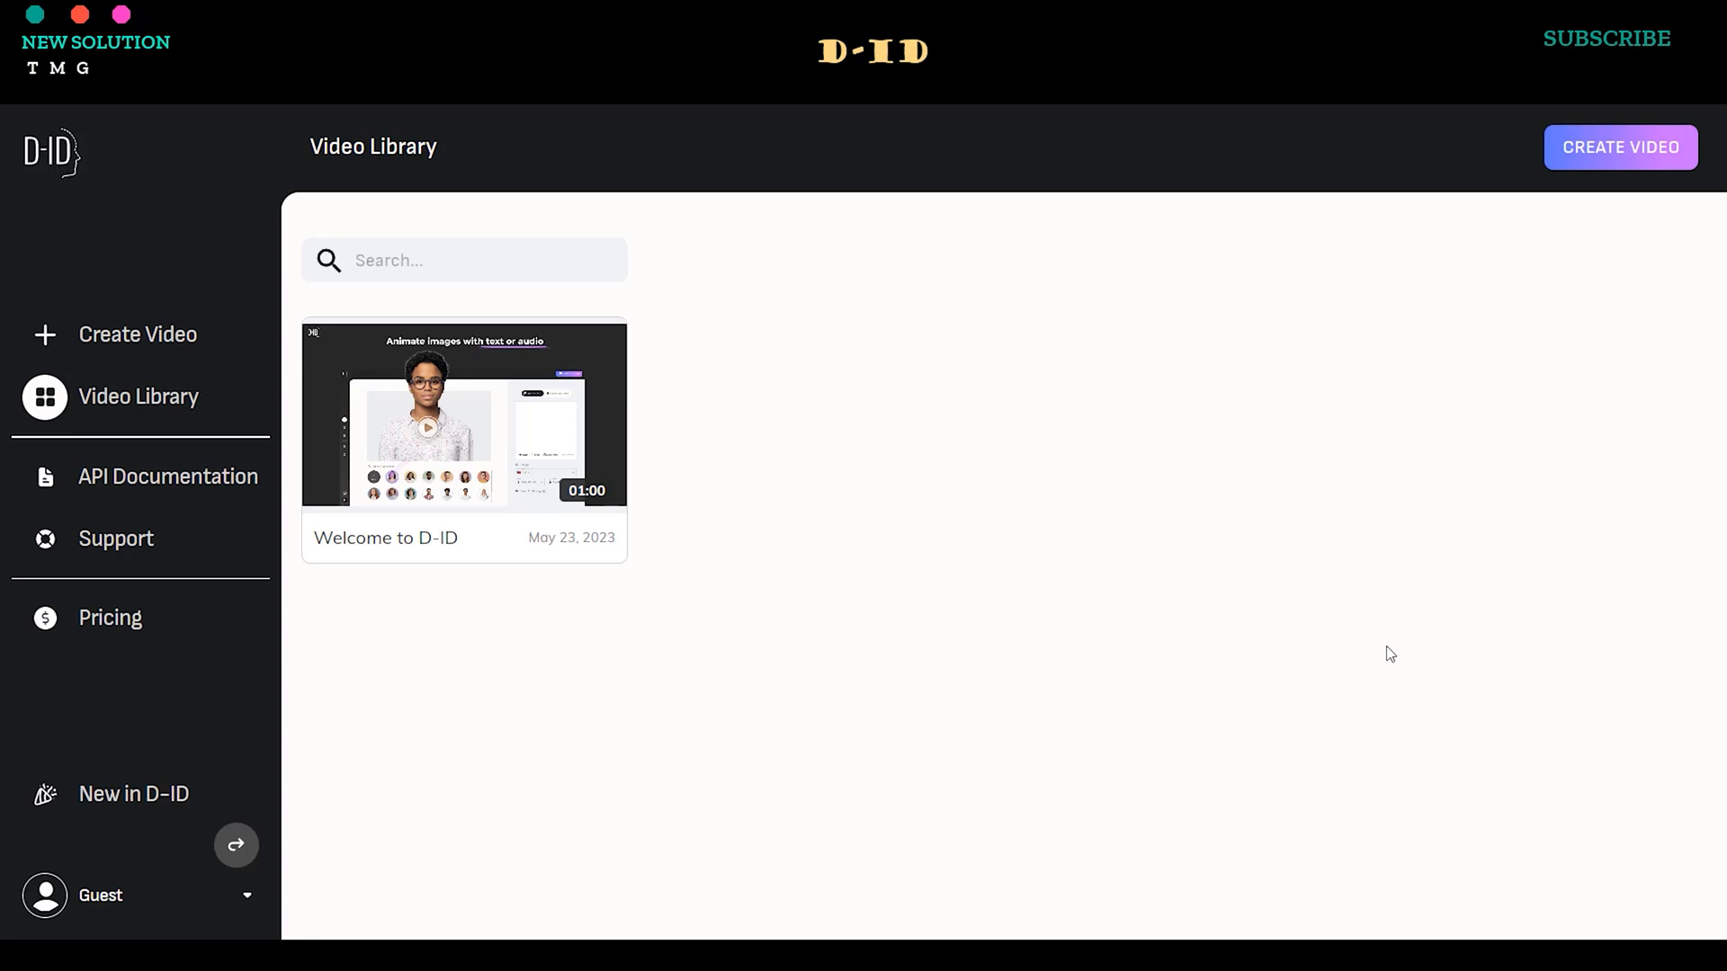
Start a new D-ID video and upload the white-haired woman portrait as presenter.
left_click(1620, 146)
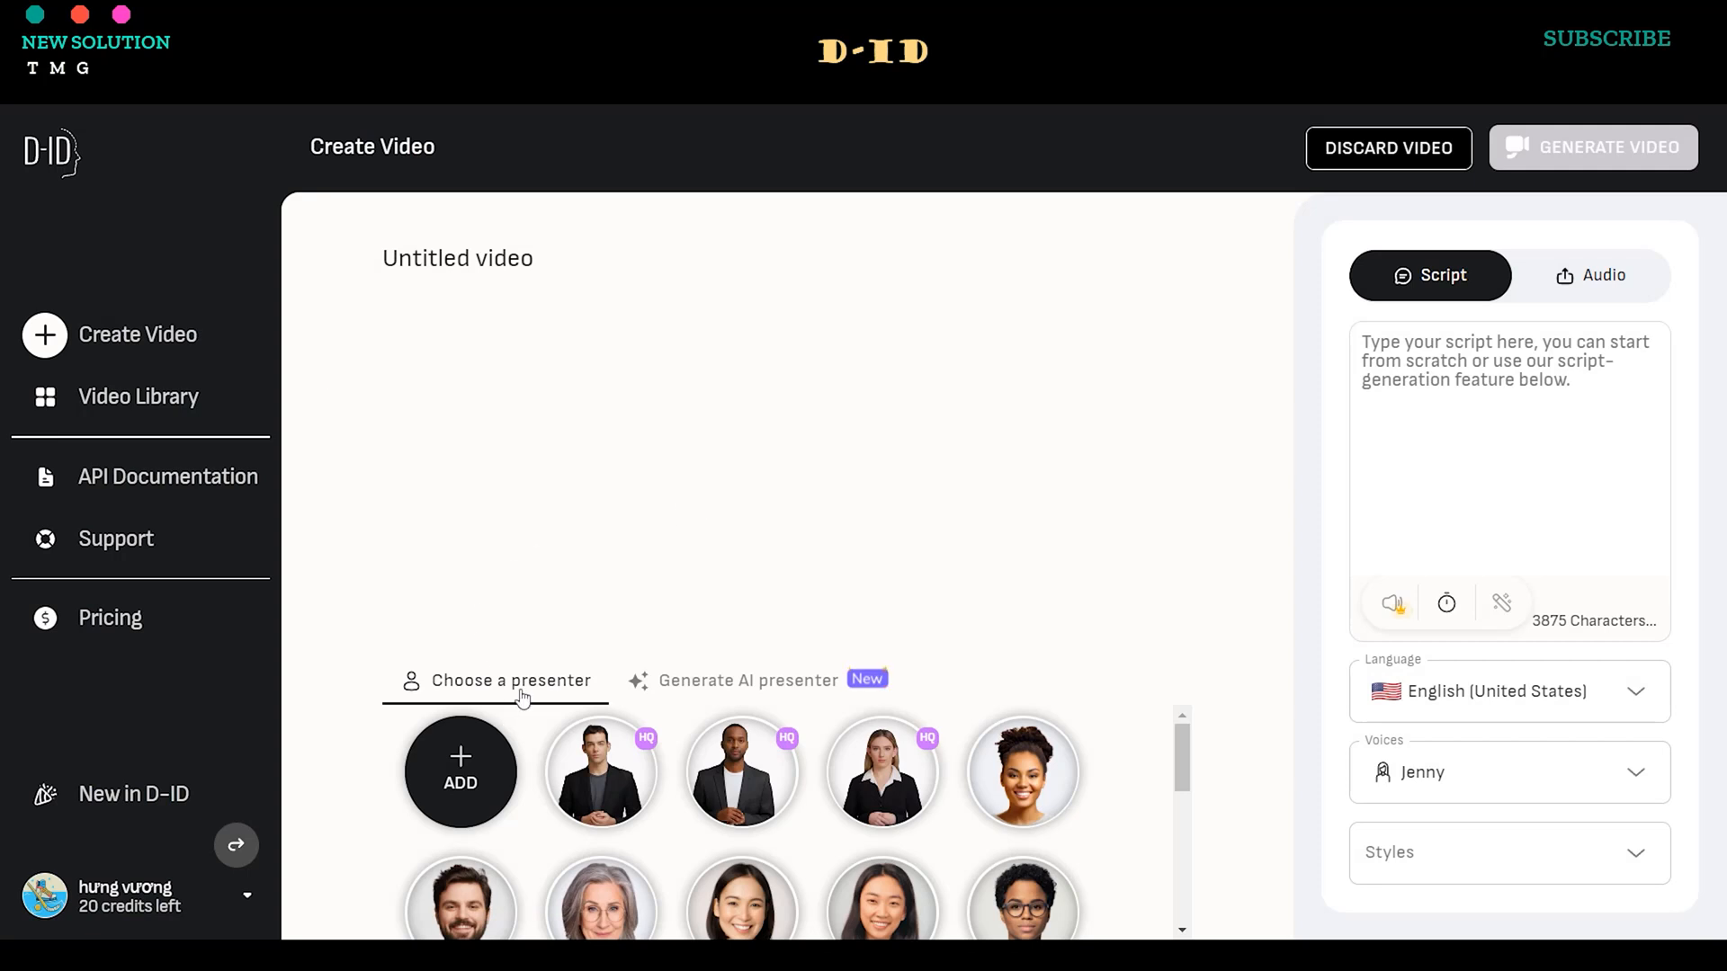
left_click(460, 768)
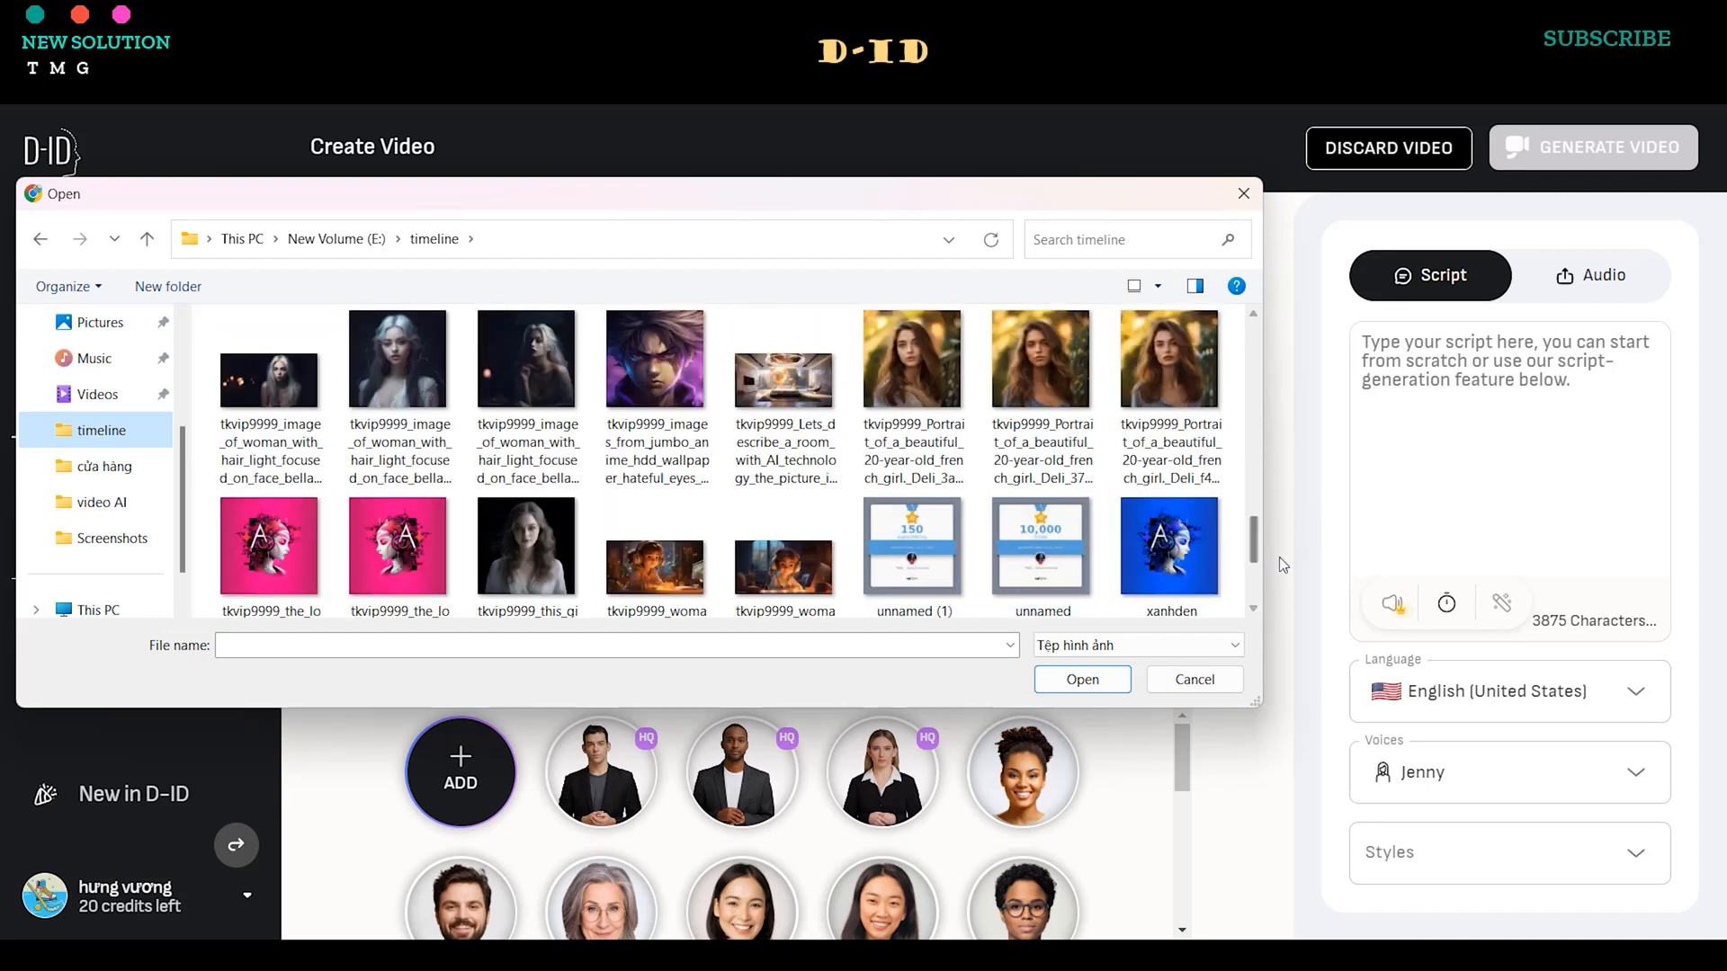
left_click(784, 381)
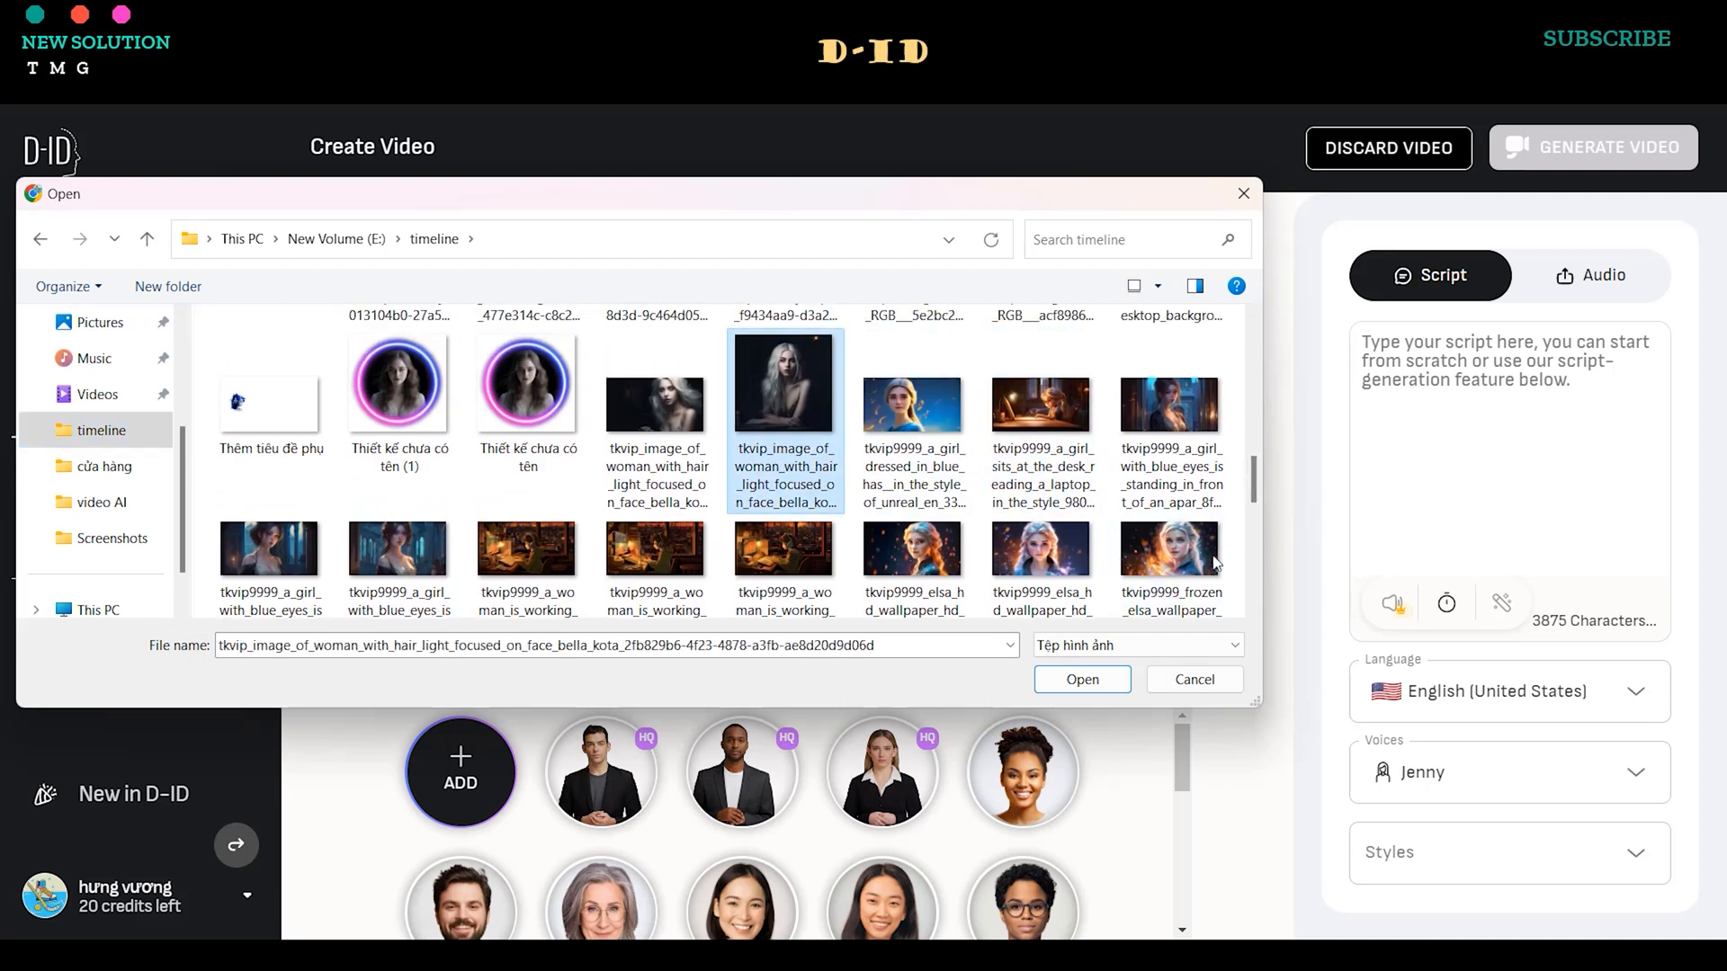
left_click(1081, 678)
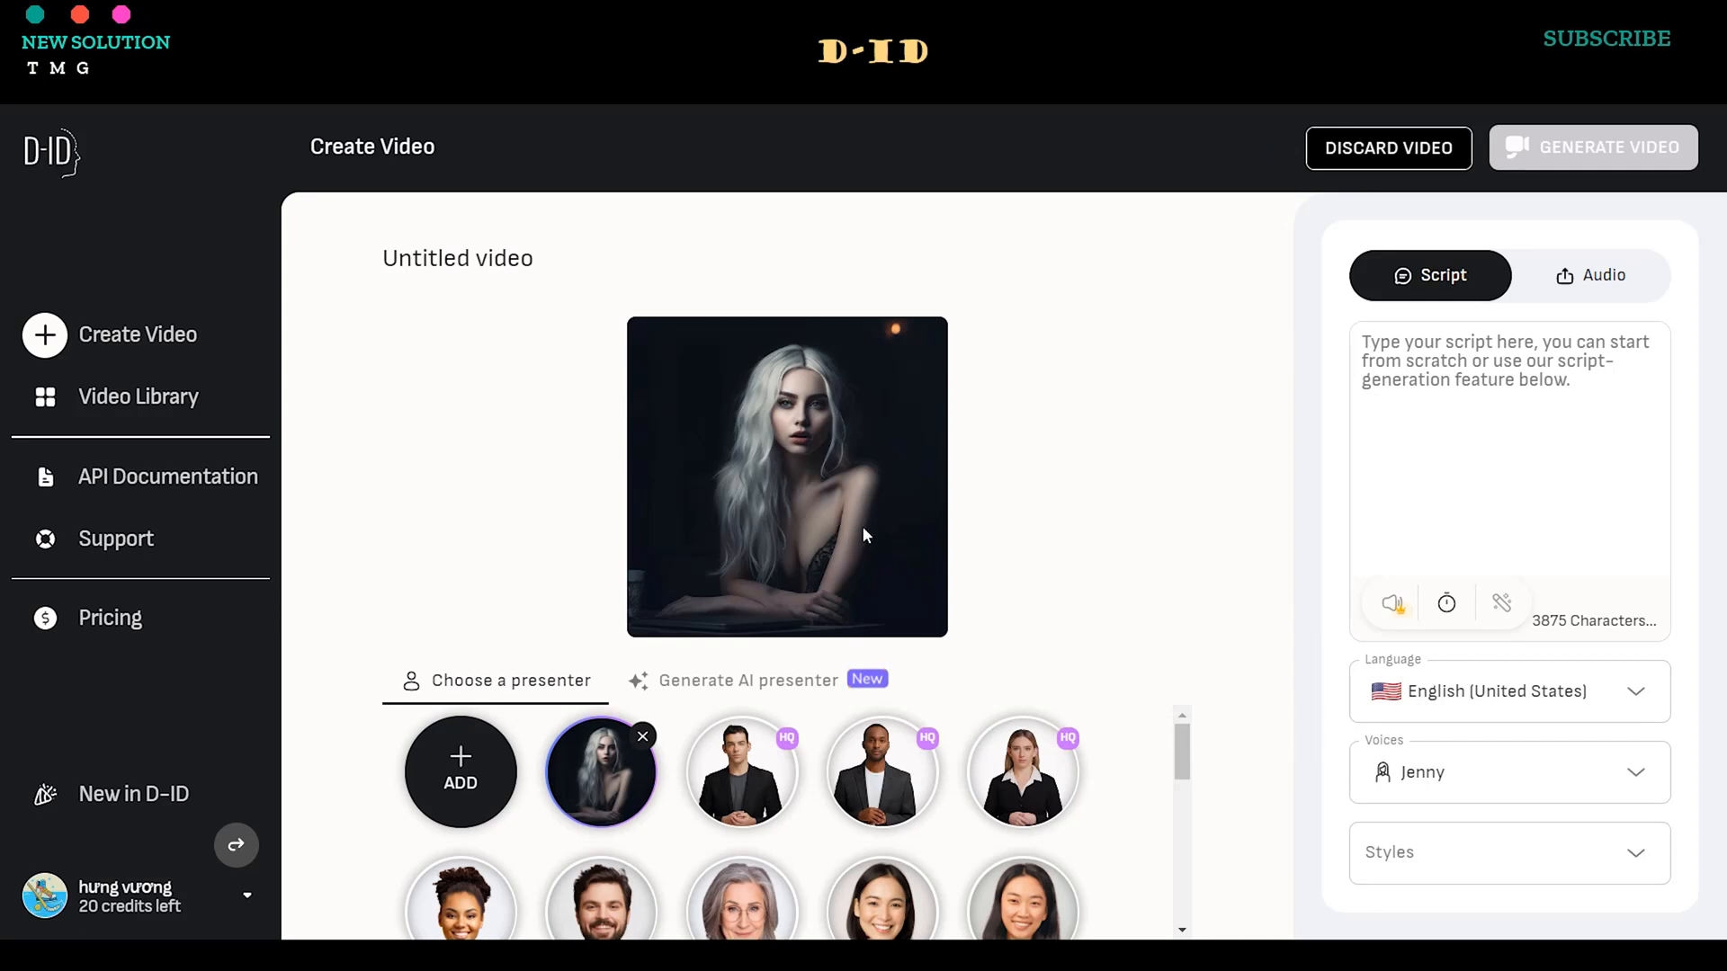
left_click(124, 894)
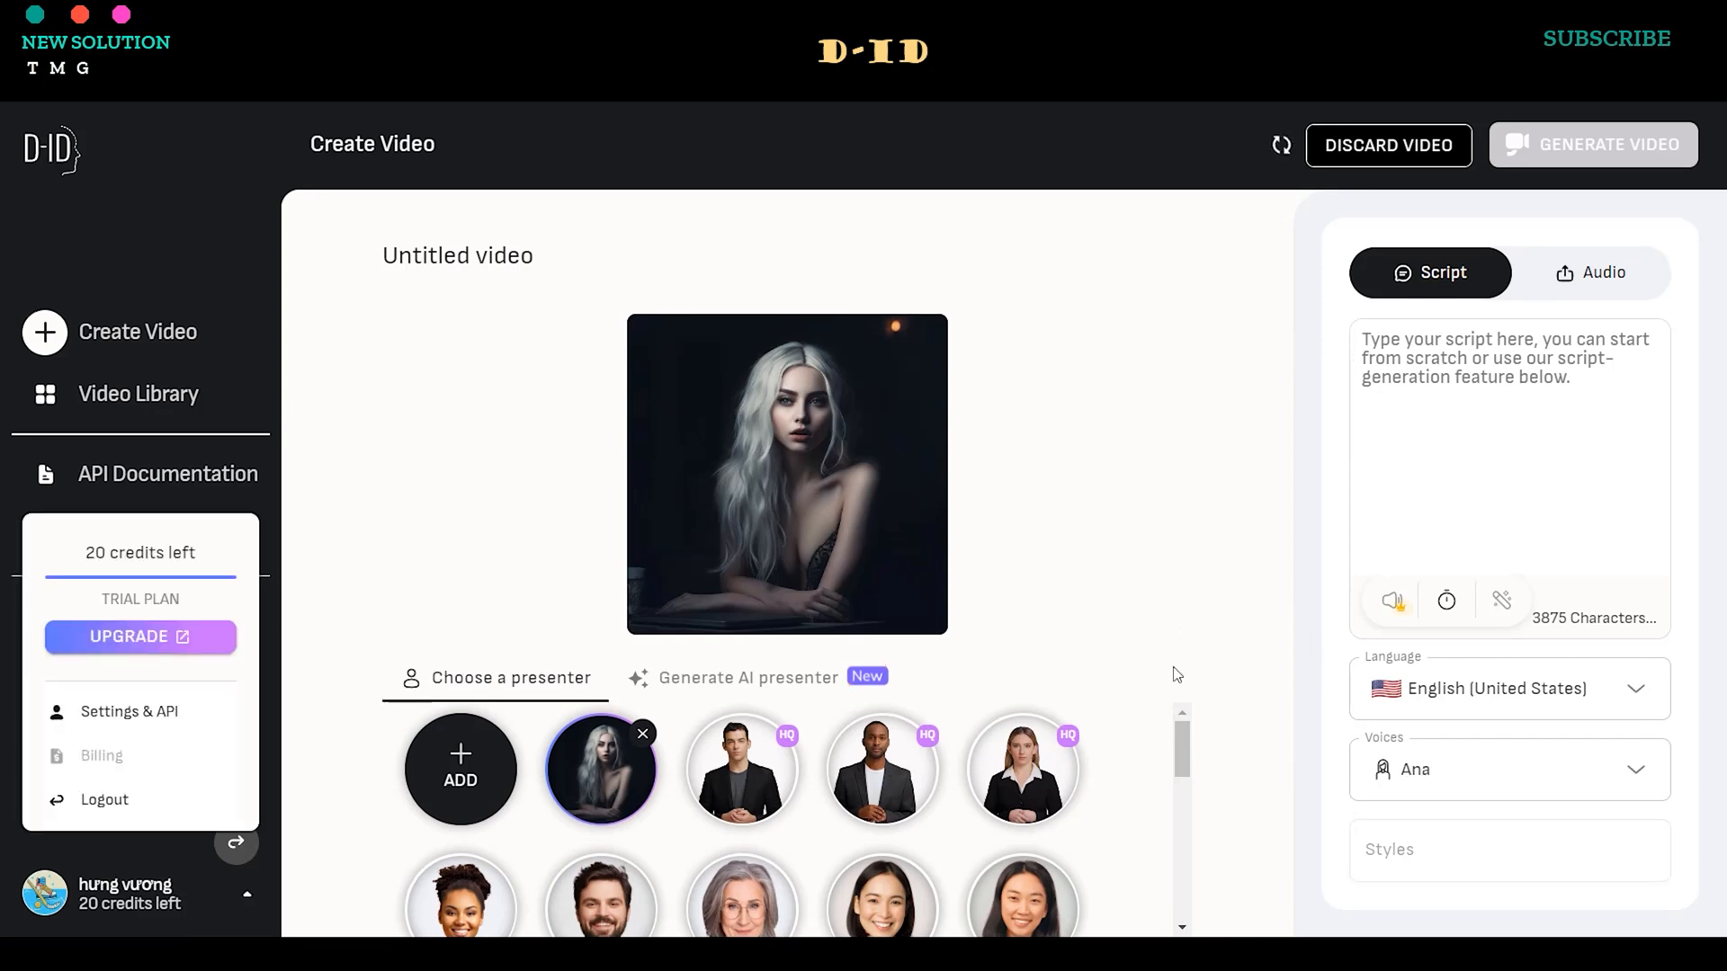
Enter the script "Tool 1 – Midjourney" and choose Jenny as narration voice.
type("Tool 1 – Midjourney")
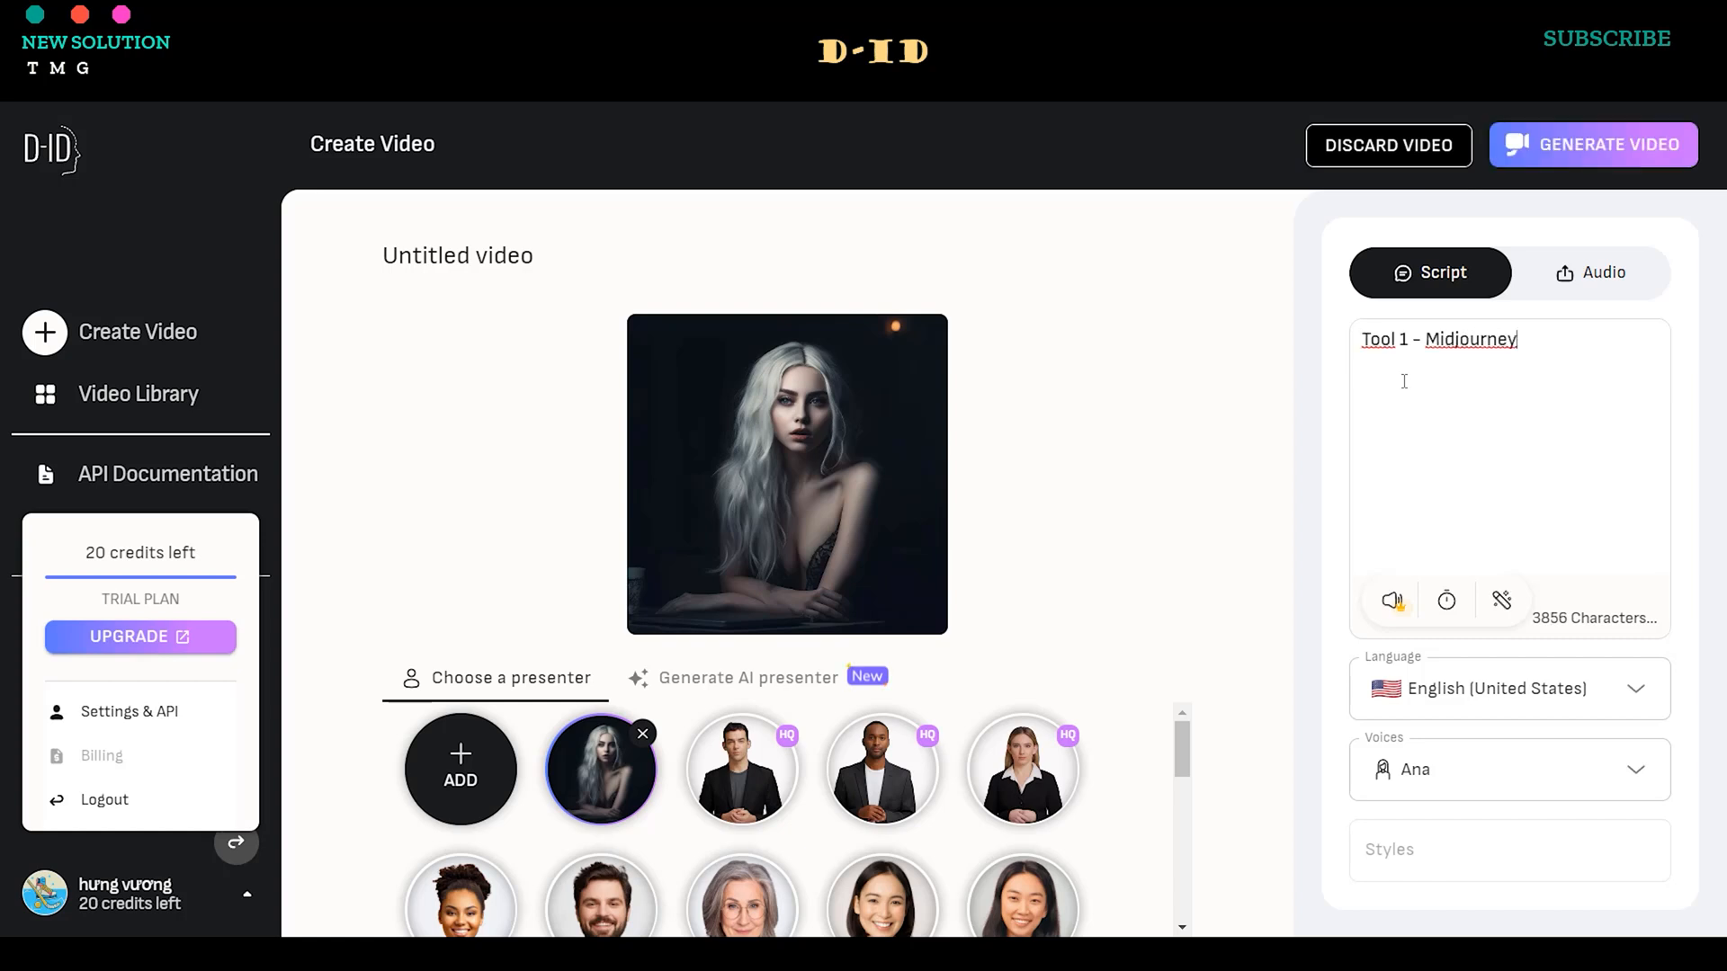
type("one")
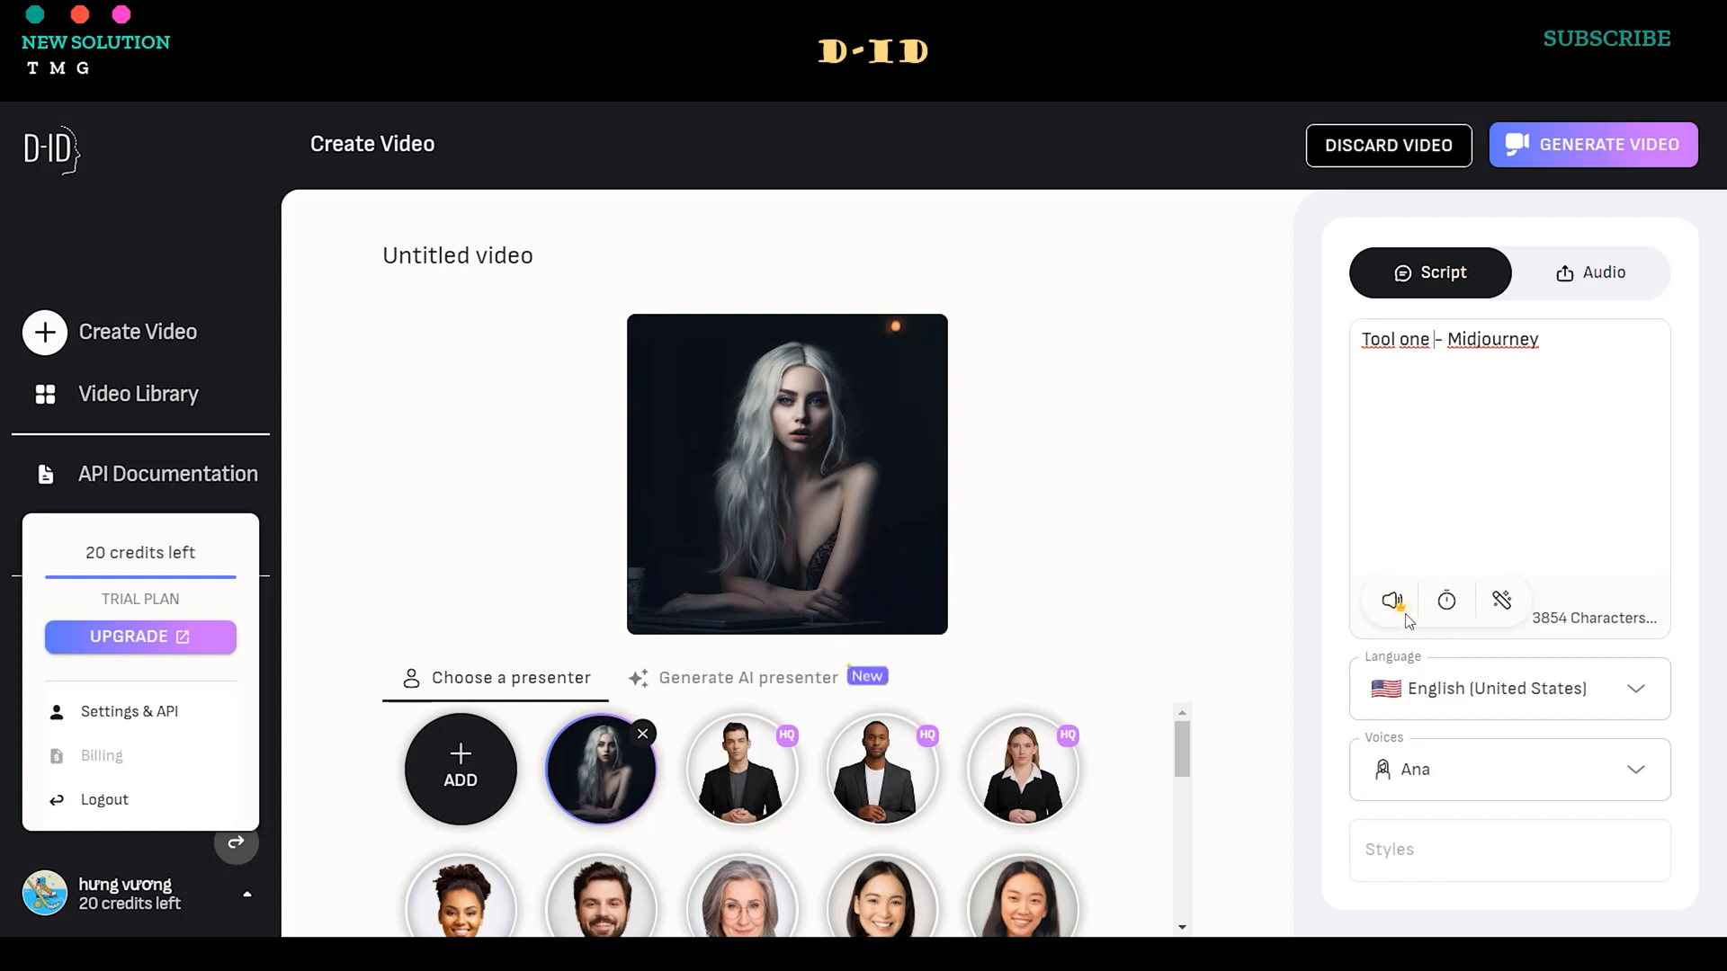
left_click(1509, 770)
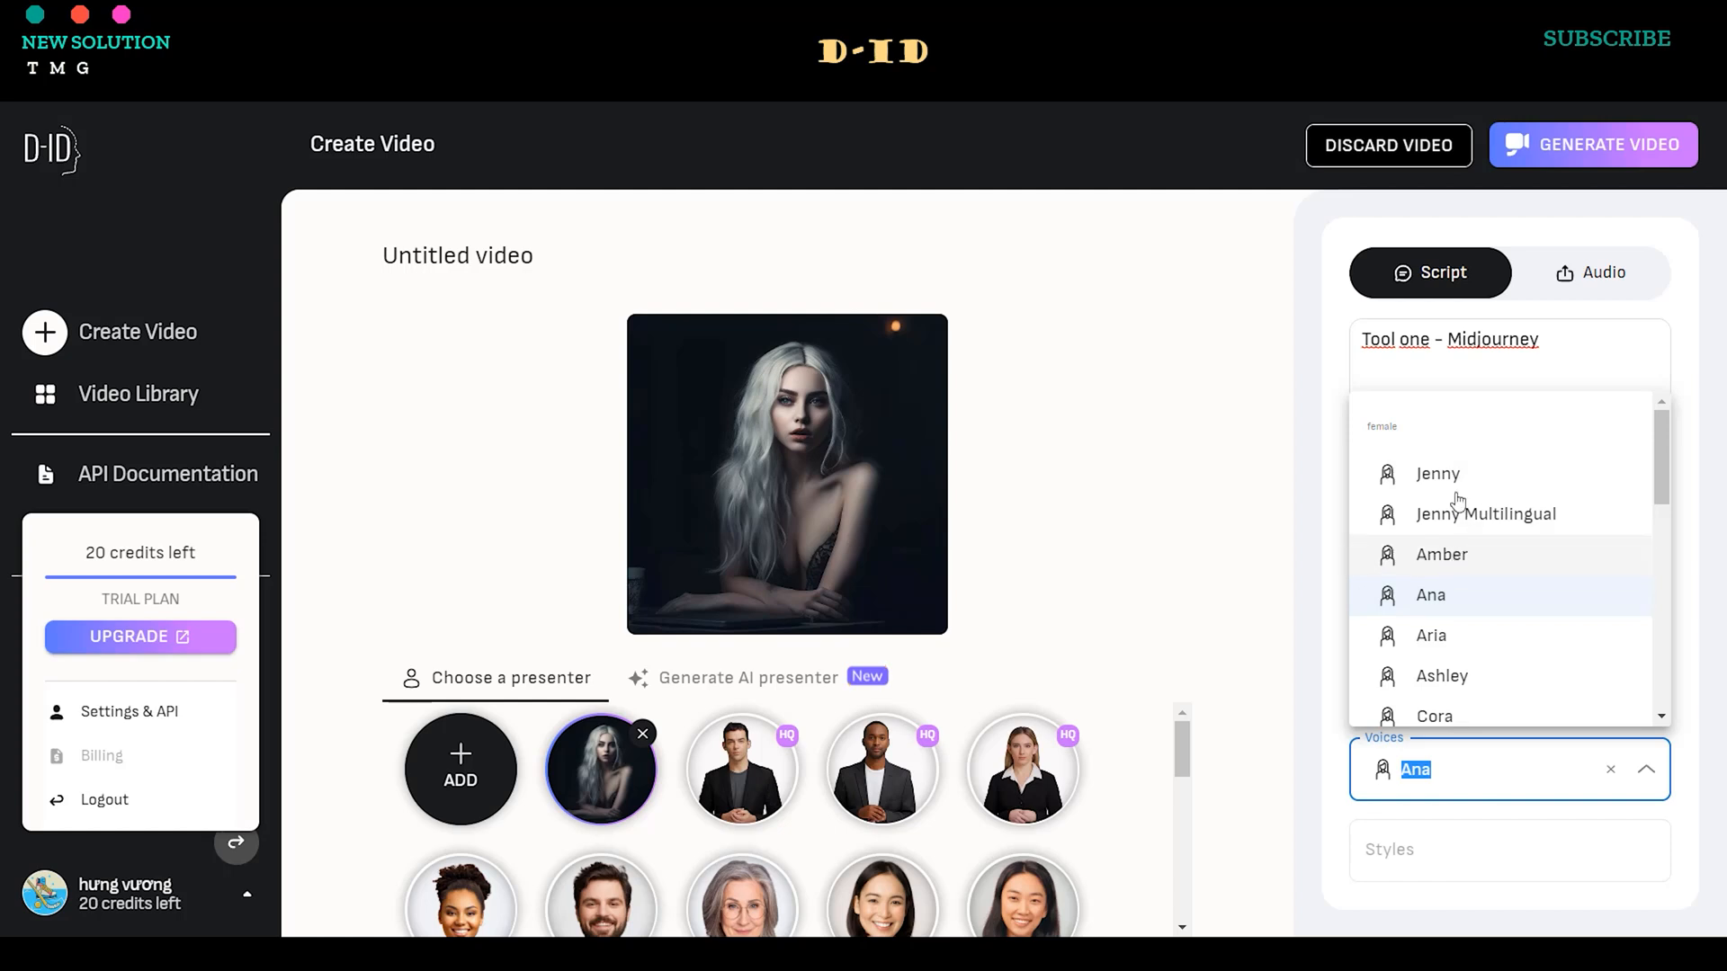
left_click(1438, 473)
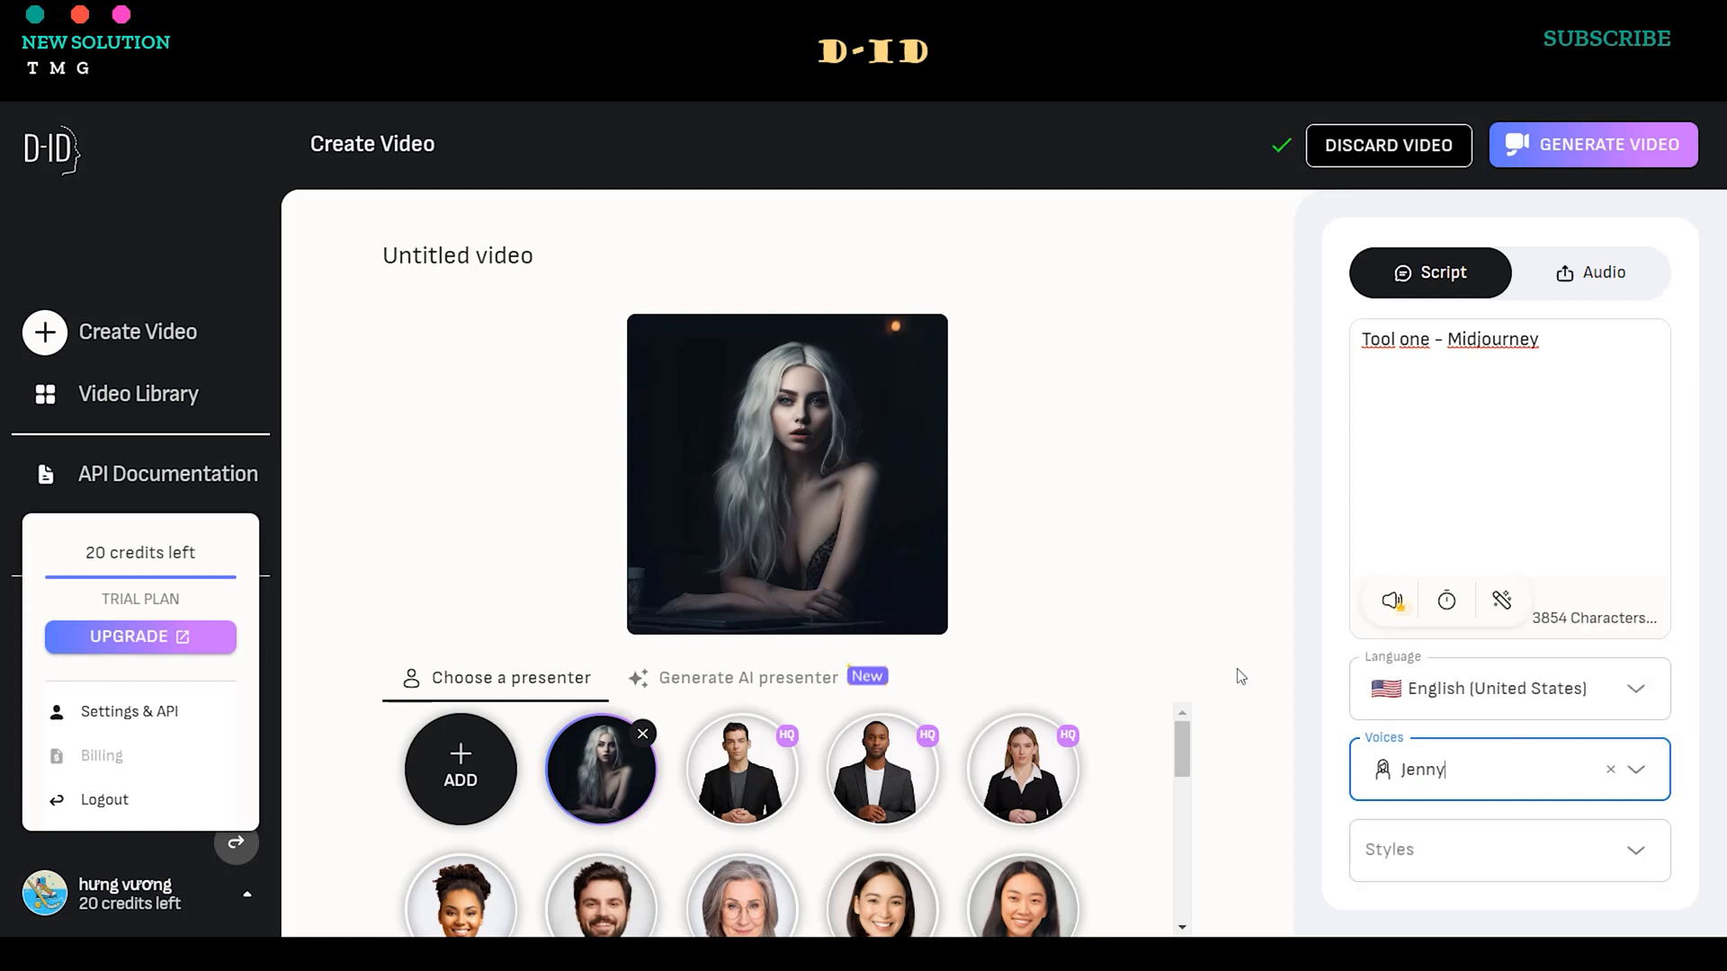
mouse_move(1392, 601)
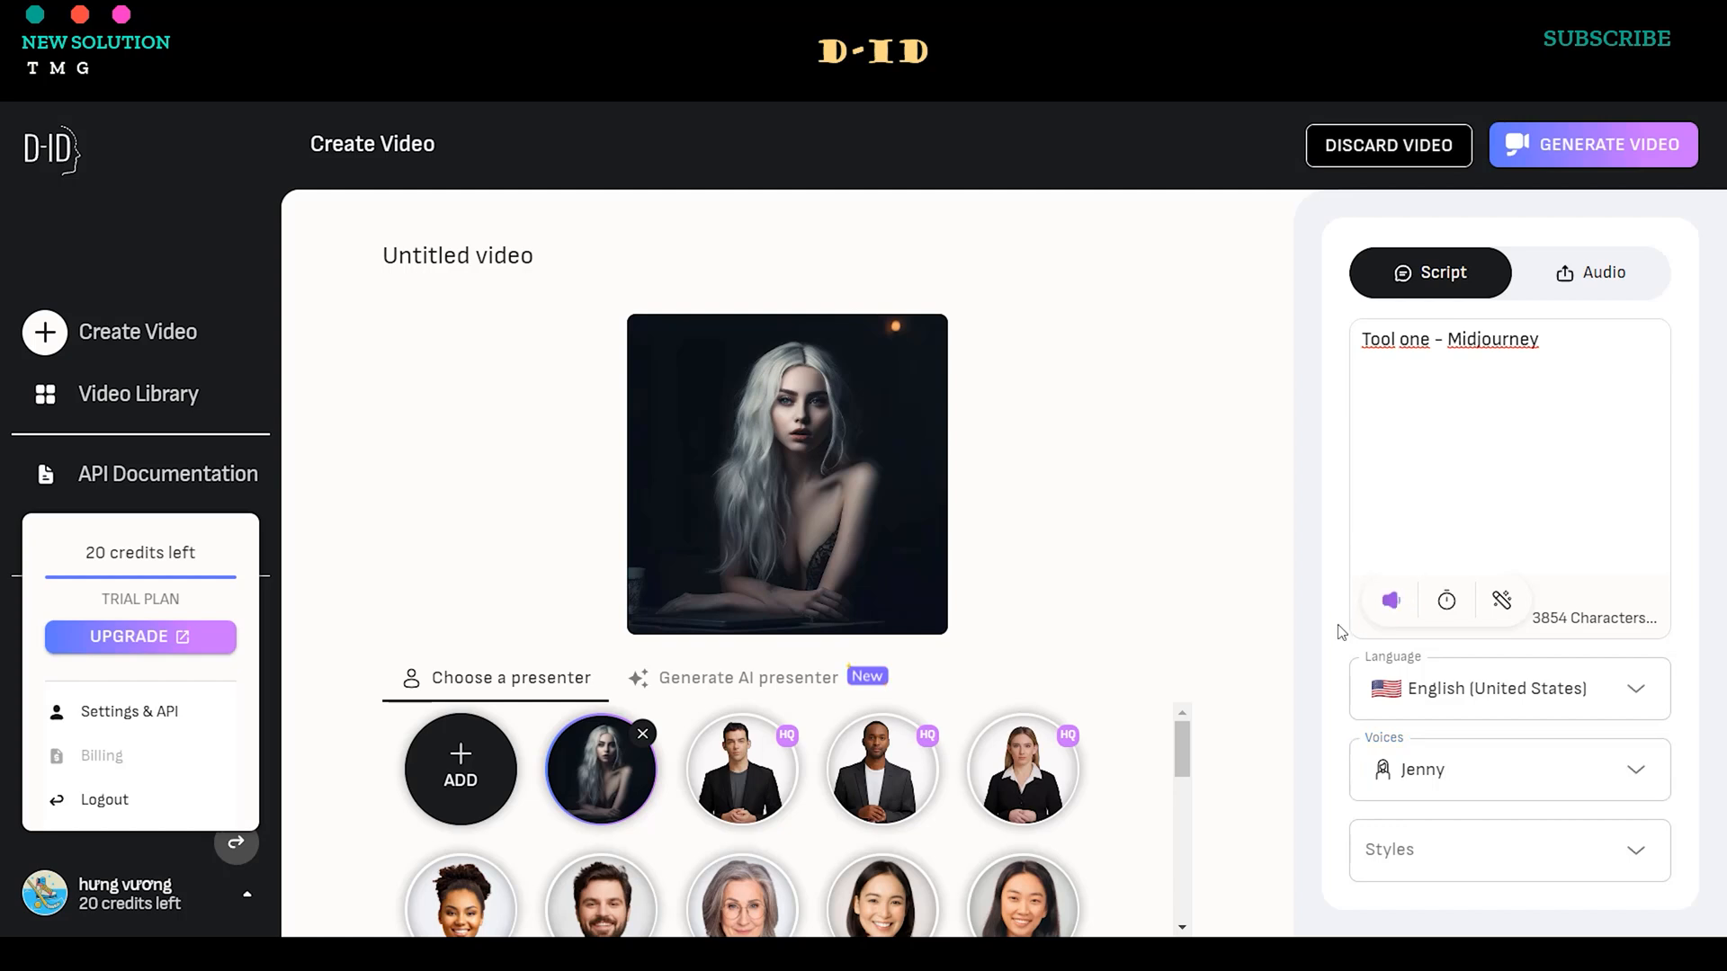
mouse_move(1559, 192)
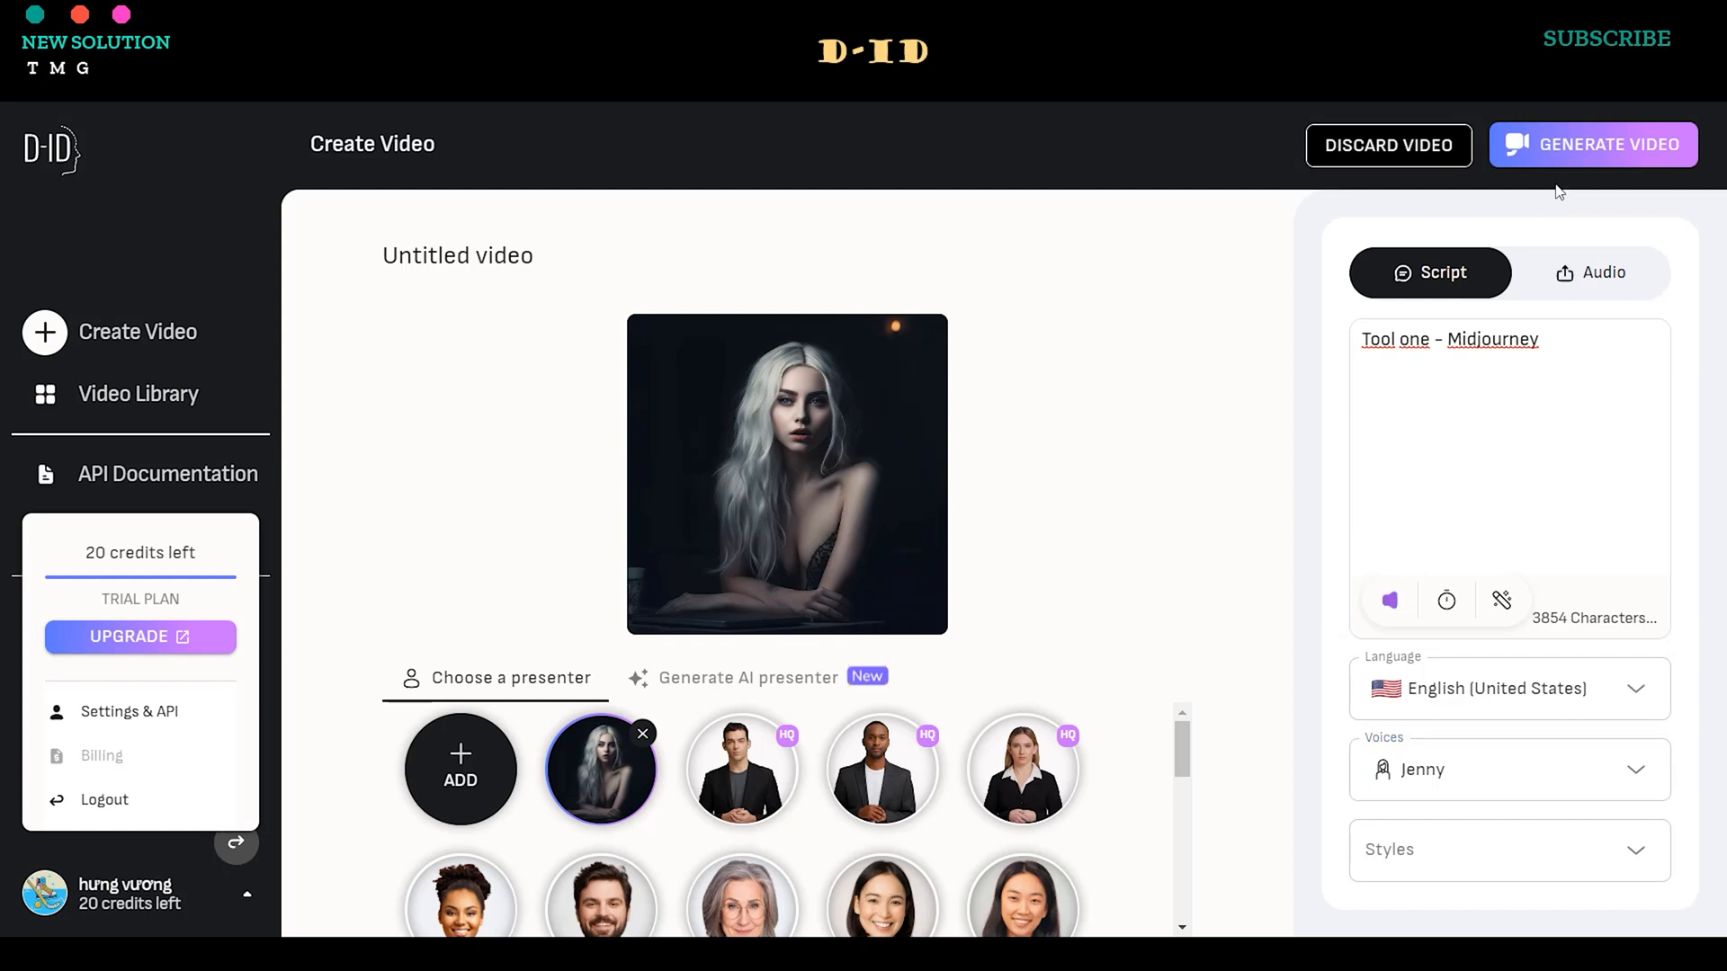
Generate the three-second video, spending one credit, and wait in the library.
left_click(1591, 143)
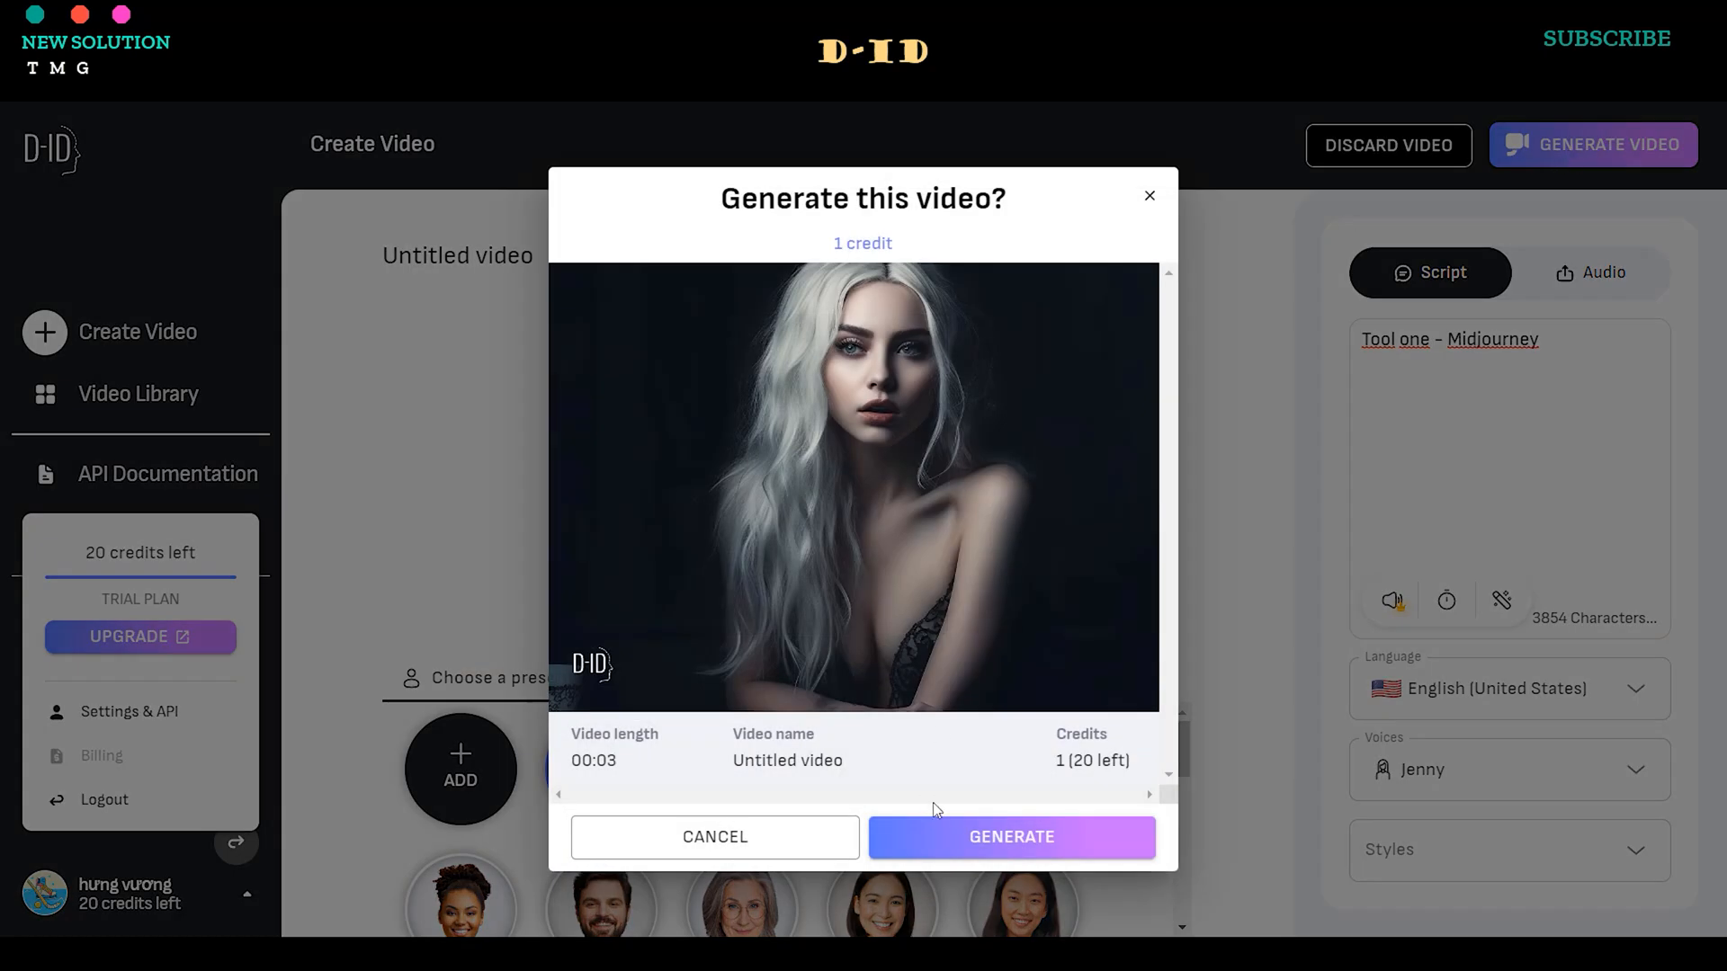
left_click(1009, 836)
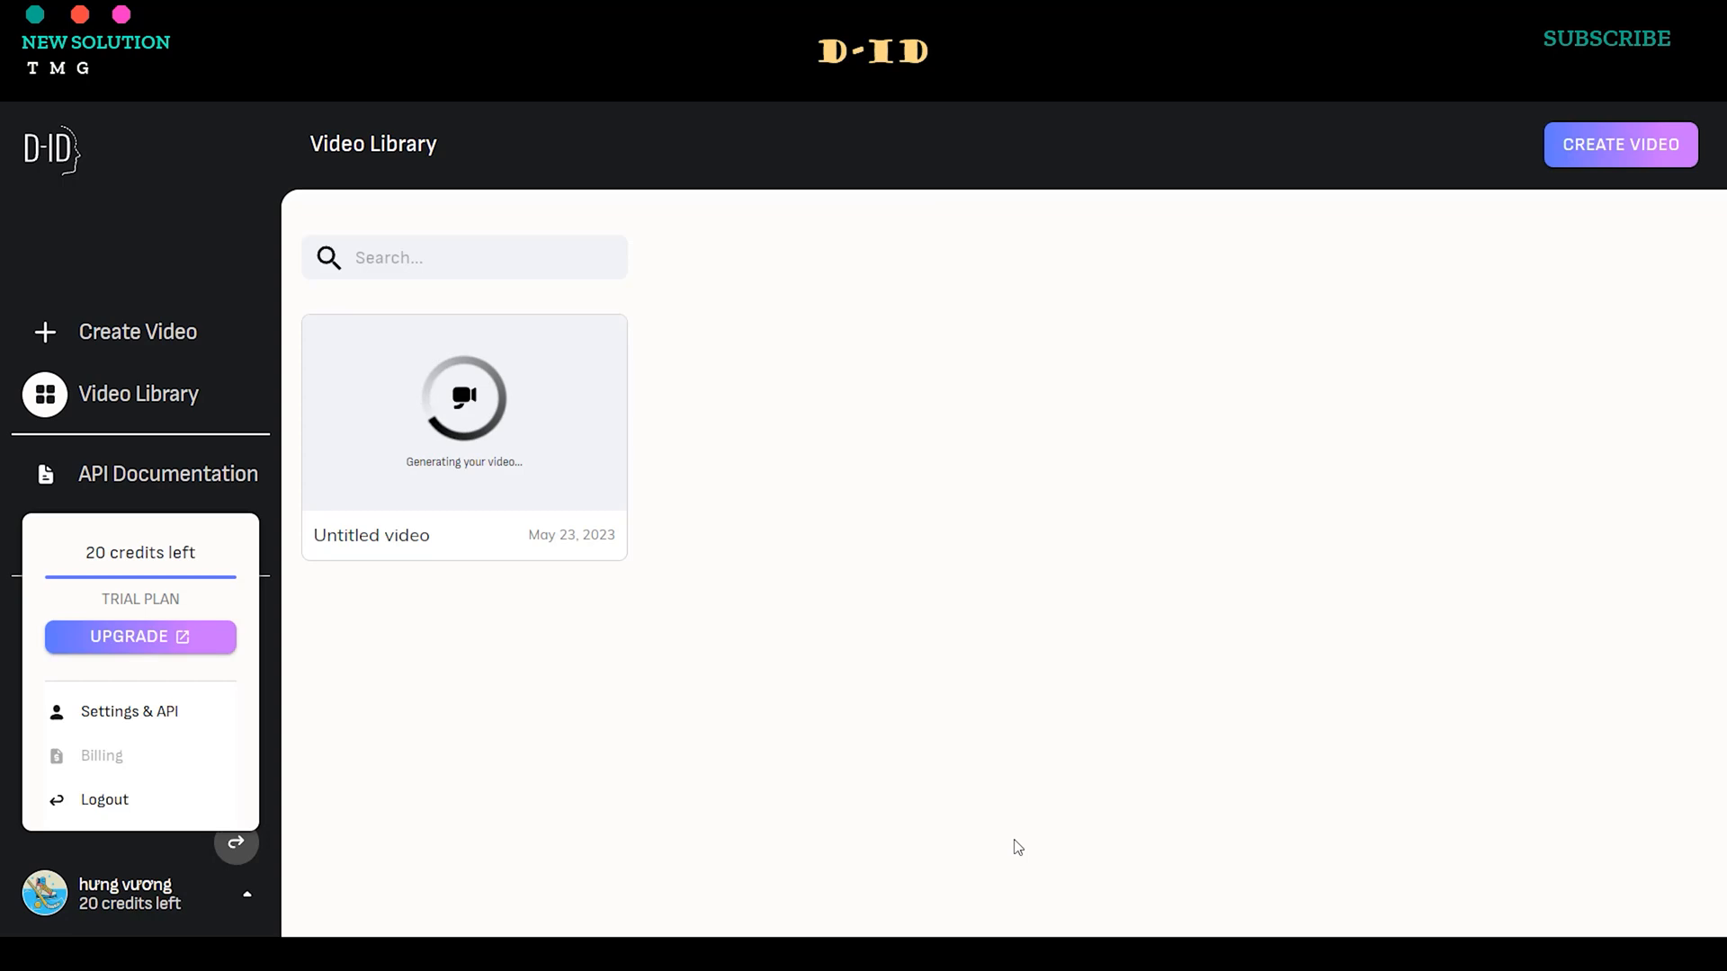
mouse_move(390, 732)
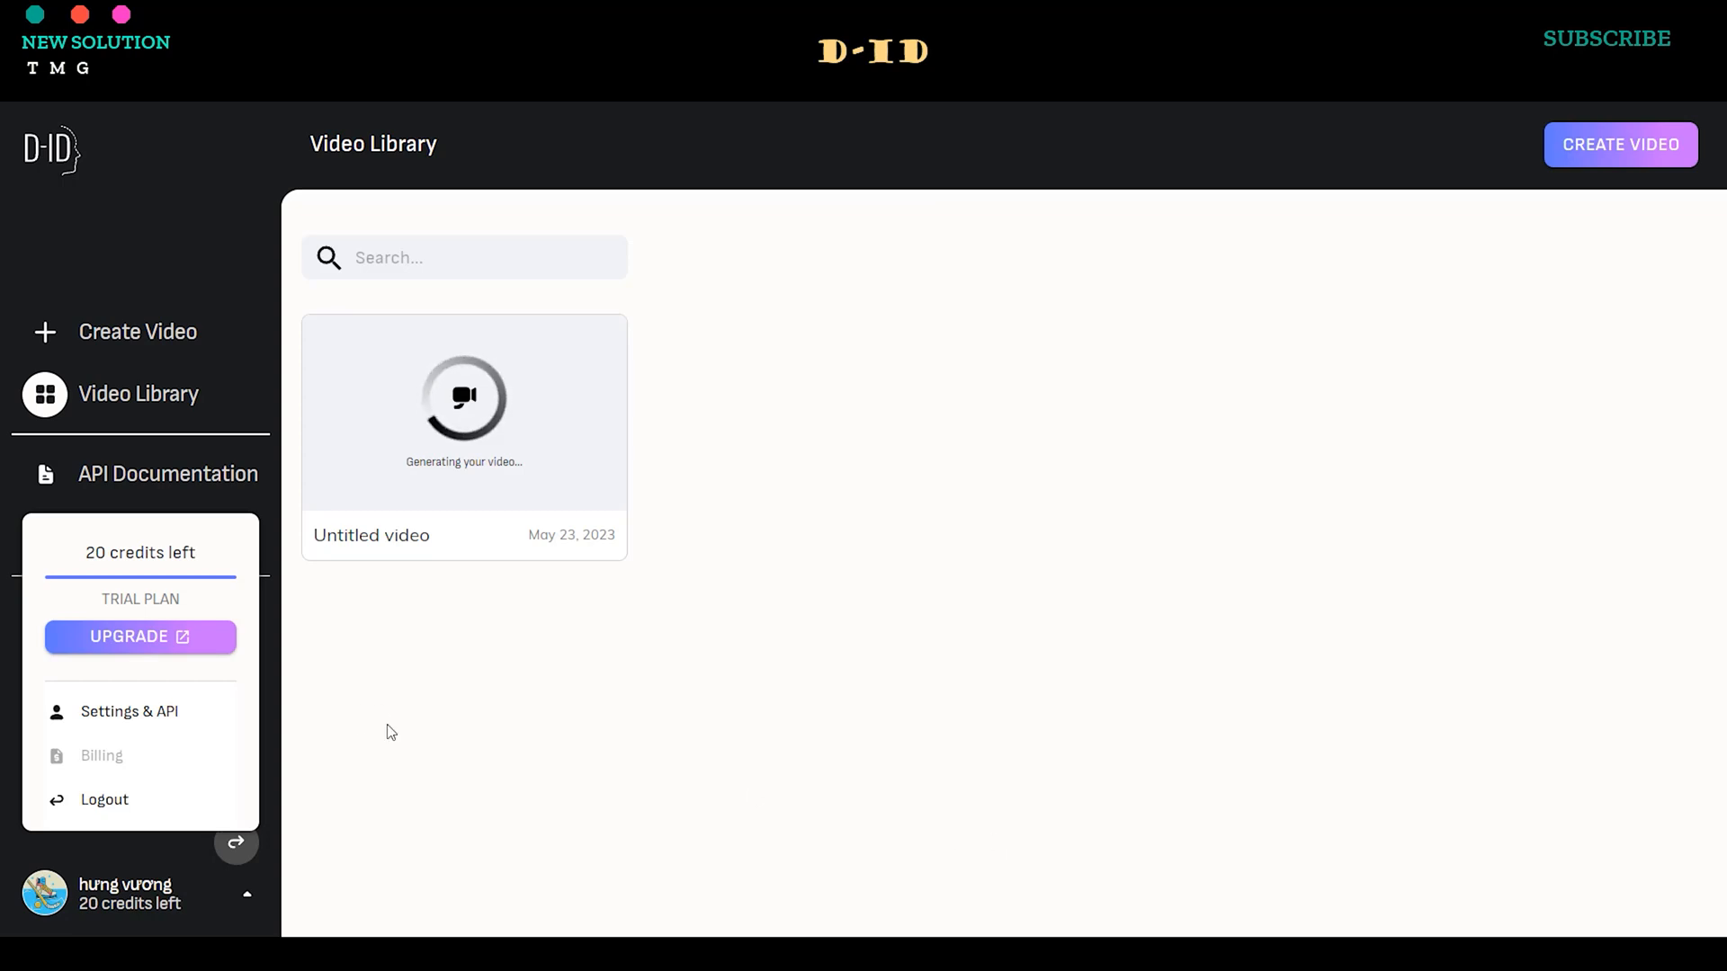
mouse_move(464, 721)
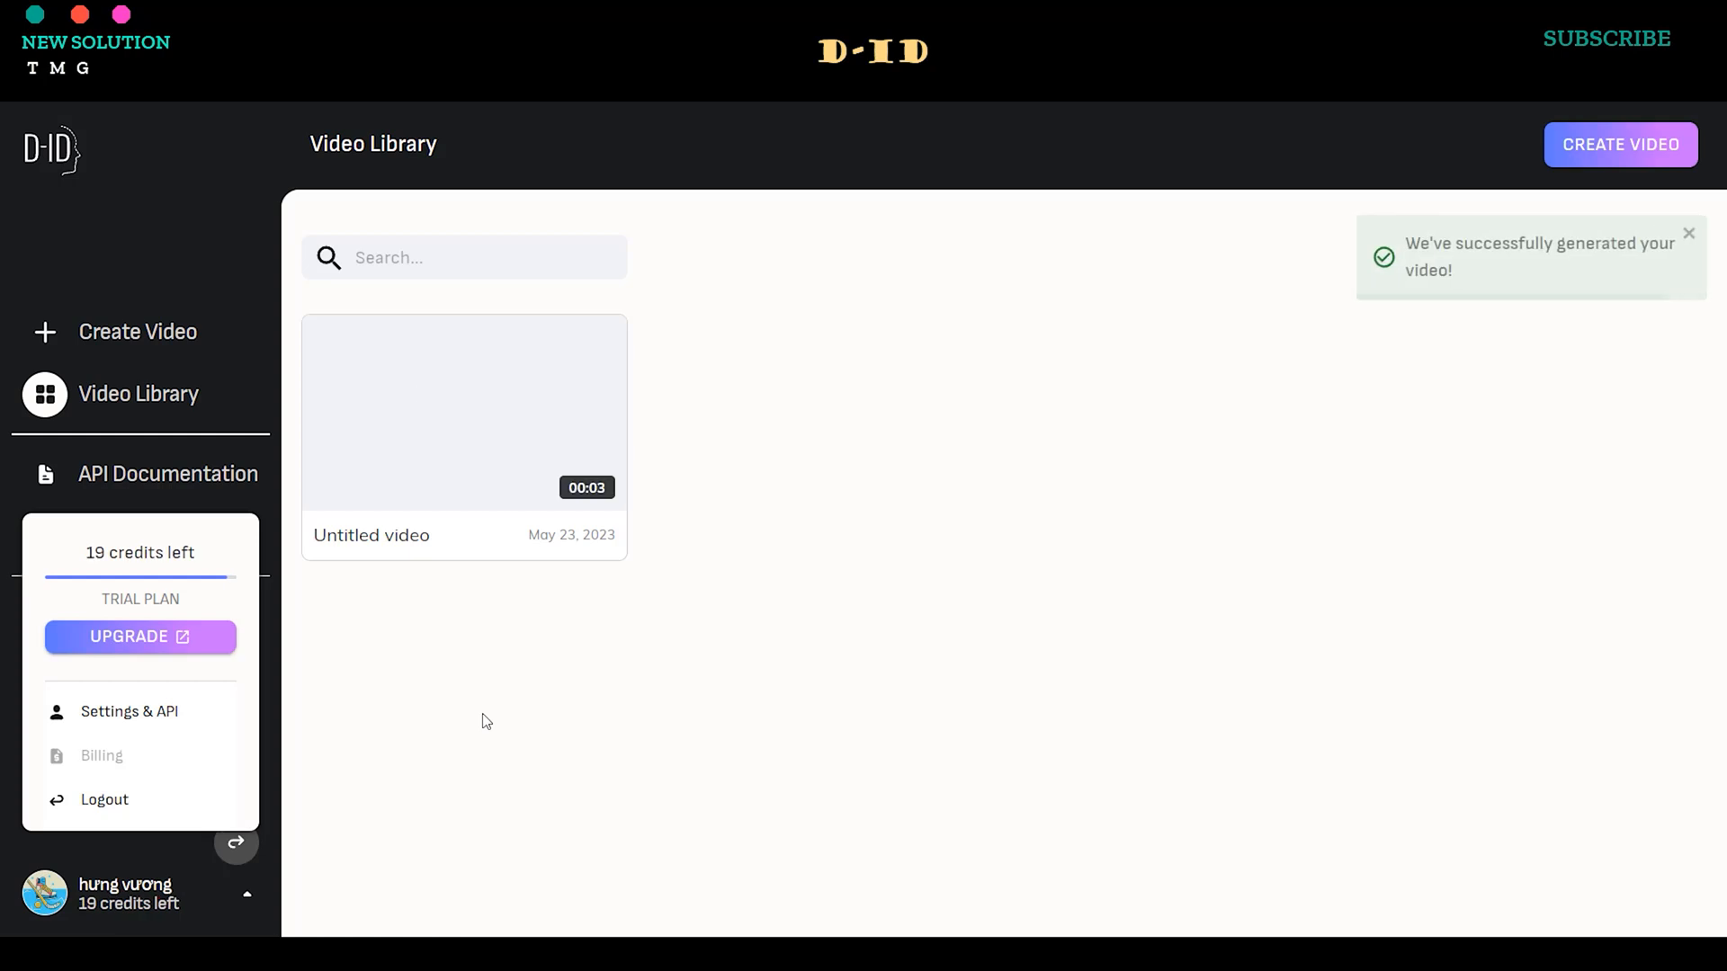
left_click(462, 410)
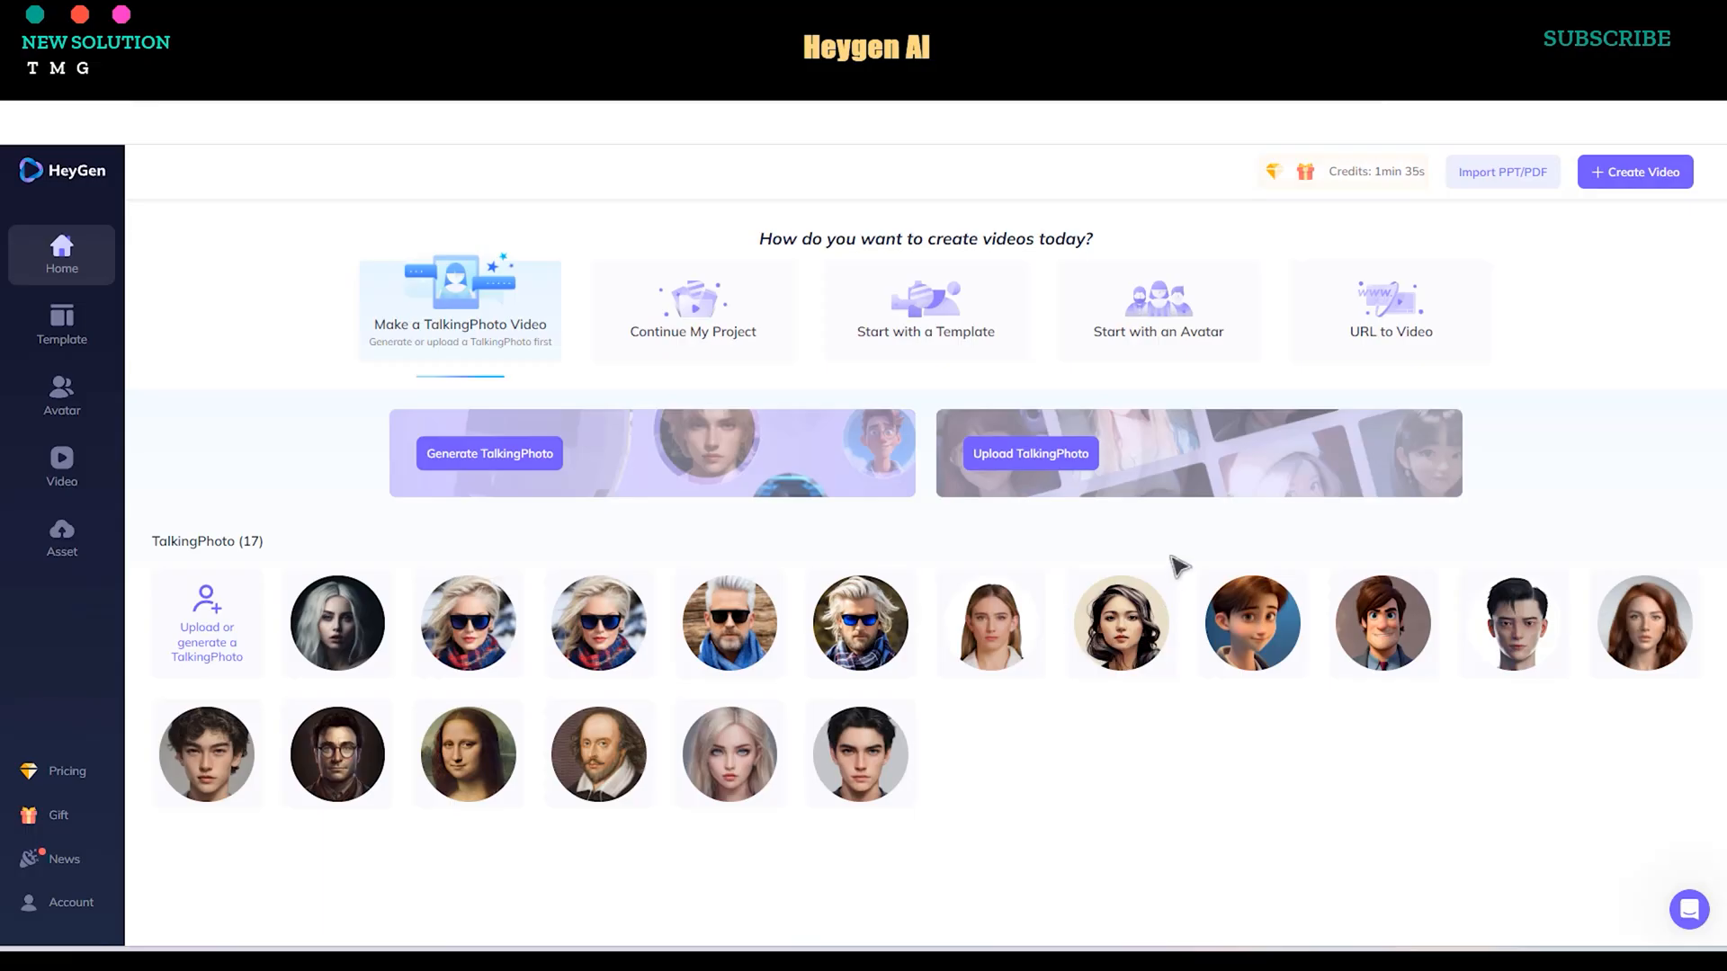
mouse_move(728, 624)
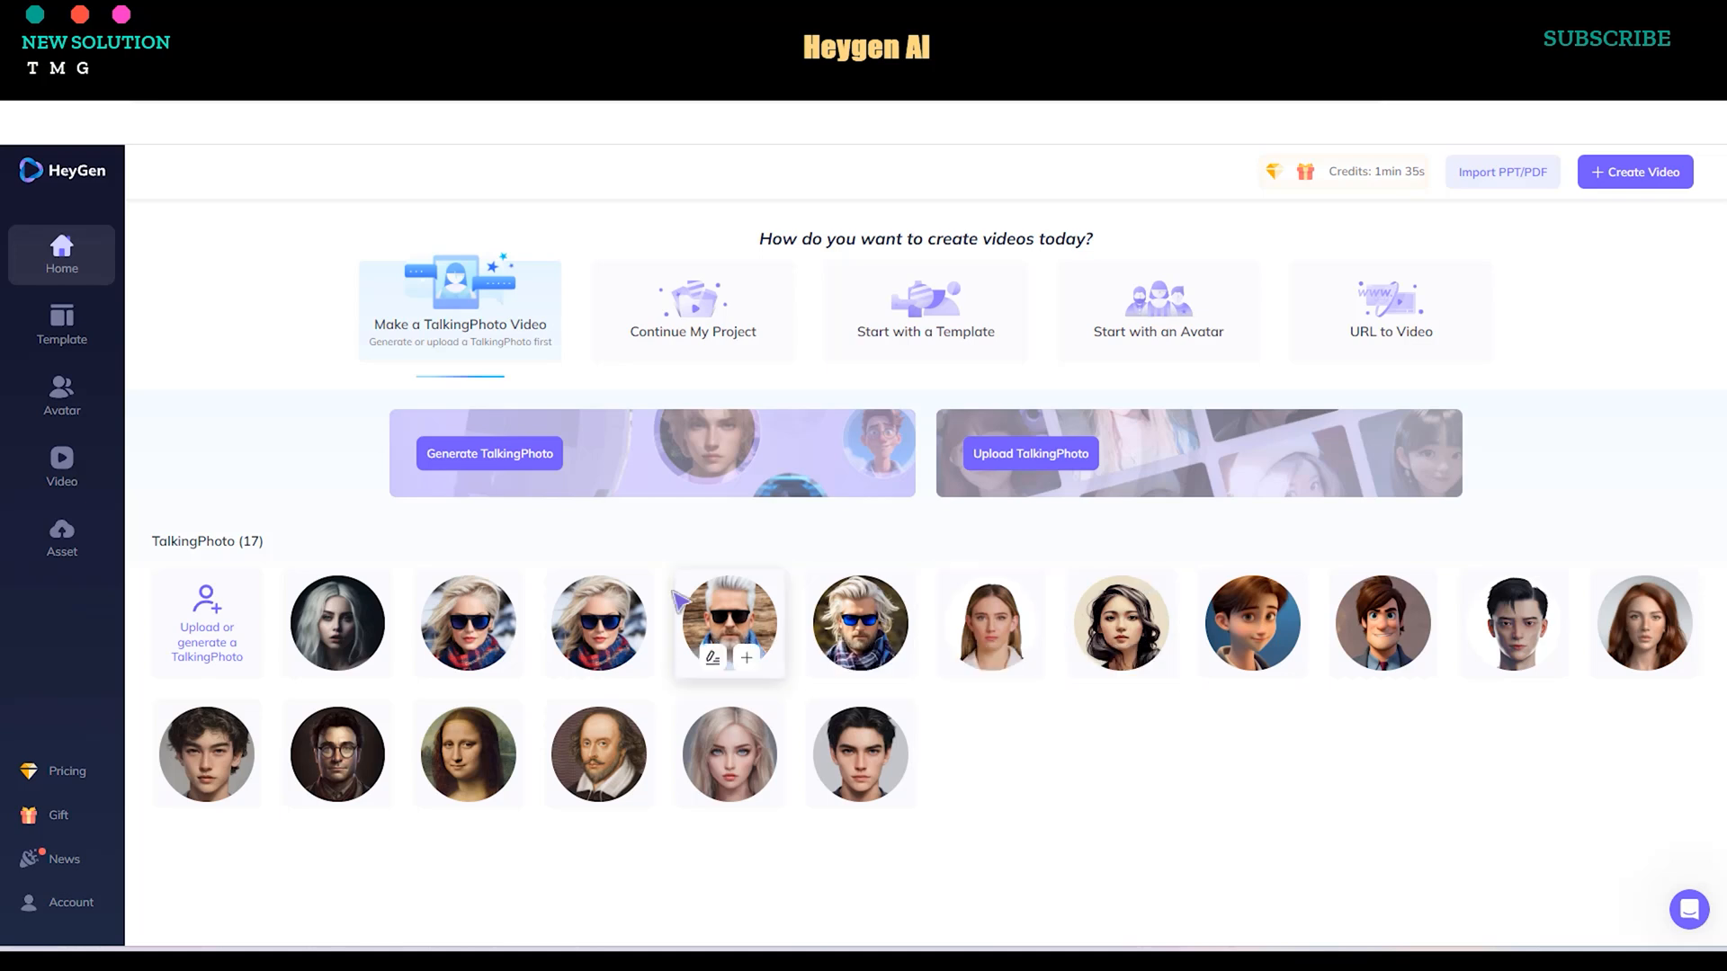
mouse_move(1167, 324)
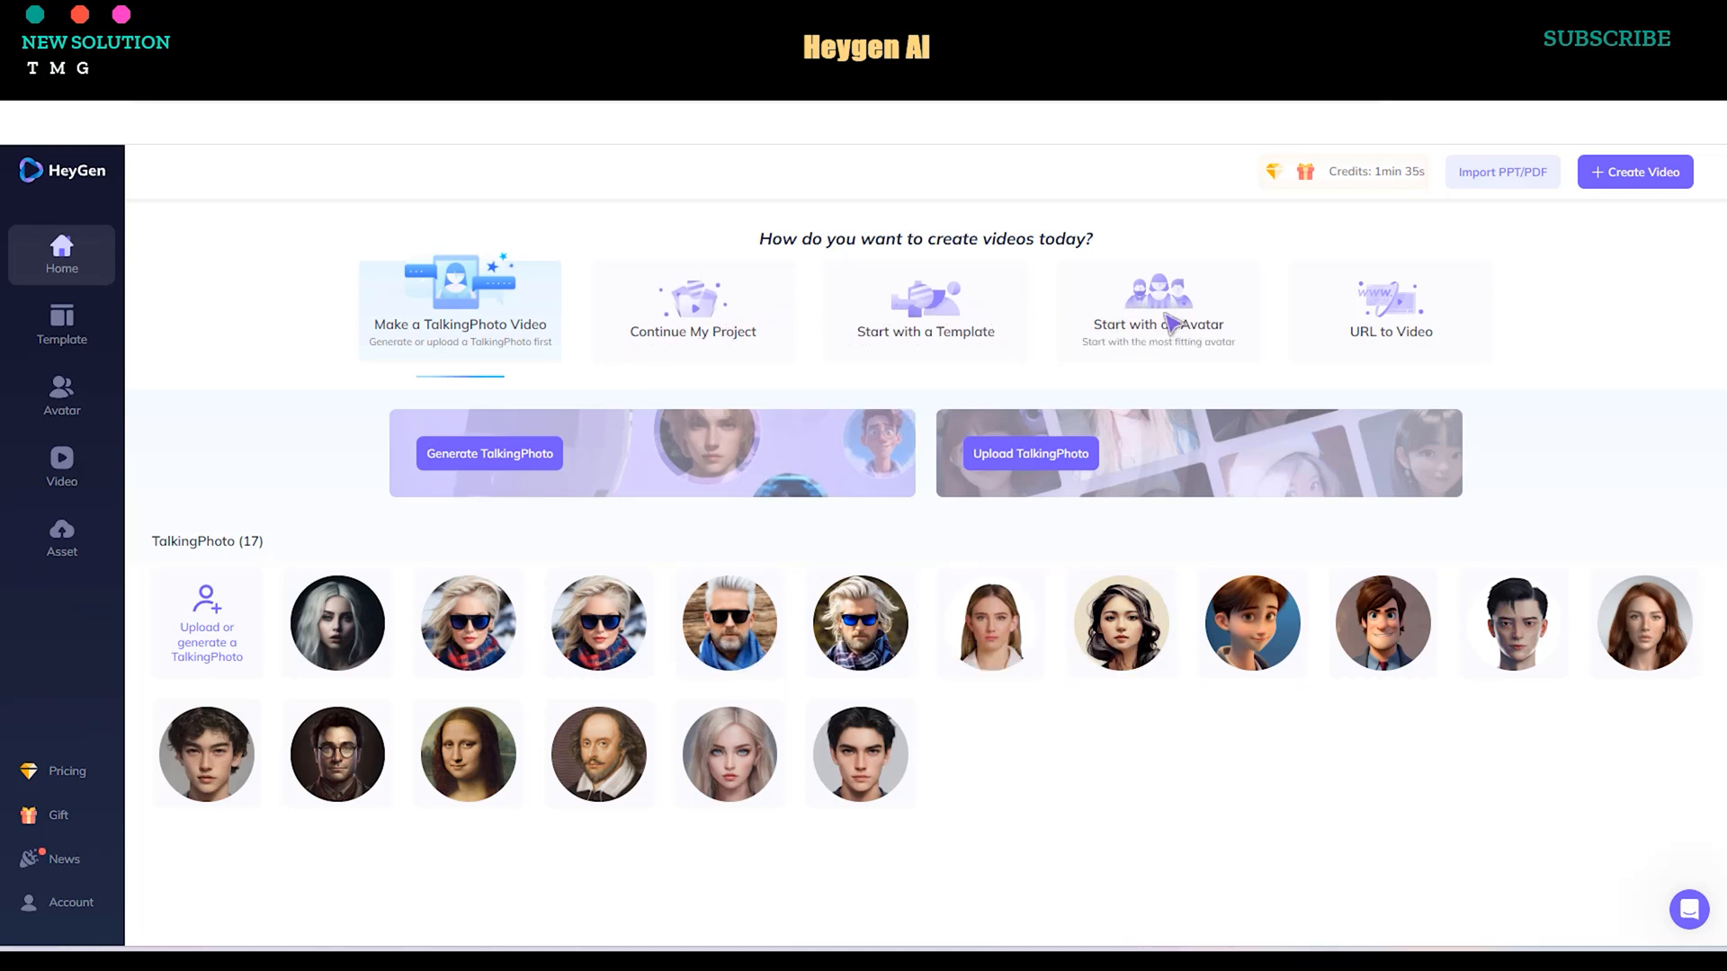
mouse_move(30, 399)
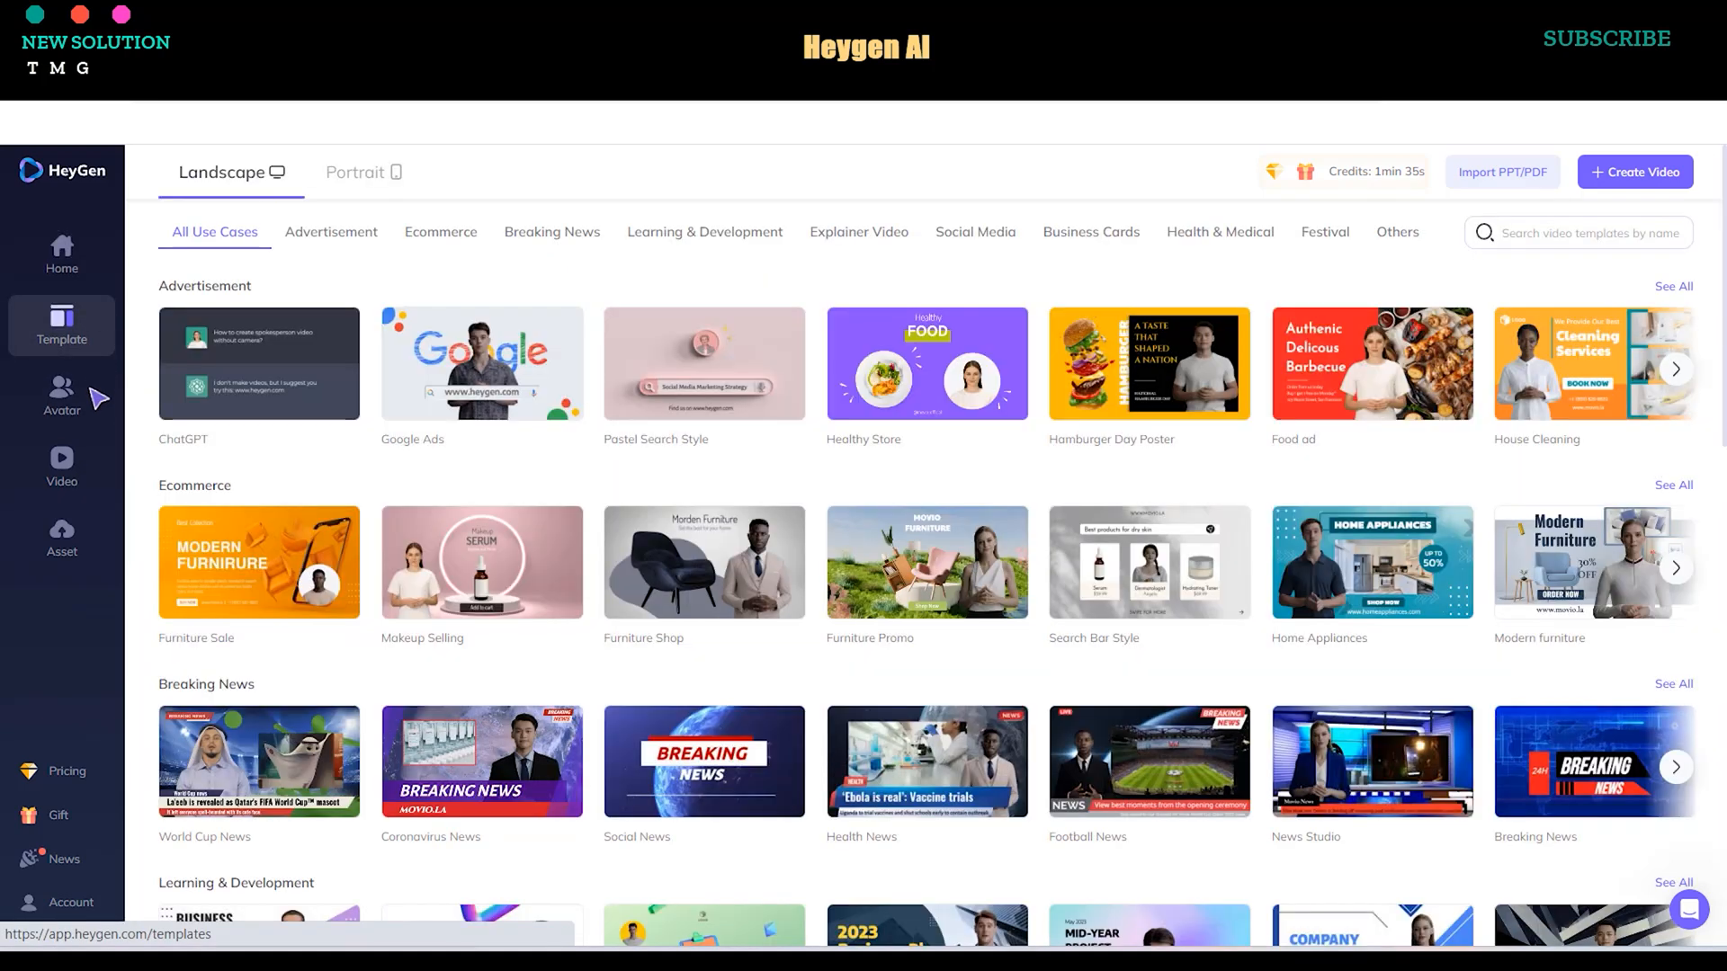
Go to HeyGen's Avatar page and begin a new video.
left_click(61, 396)
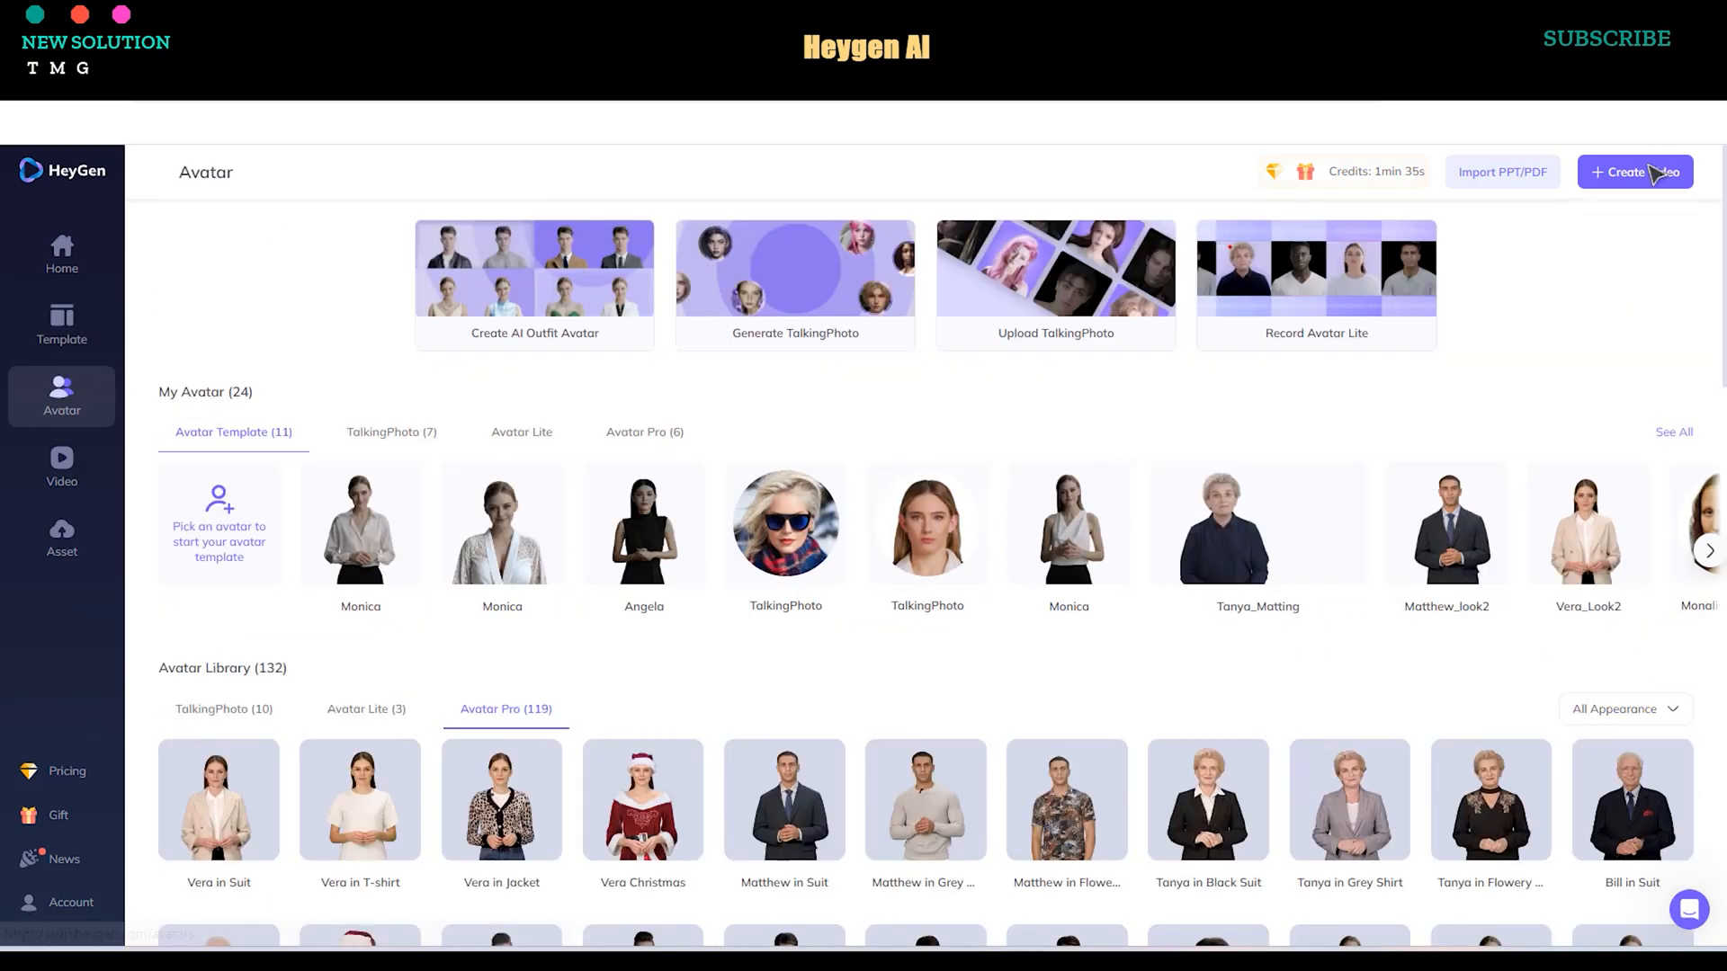
left_click(1635, 173)
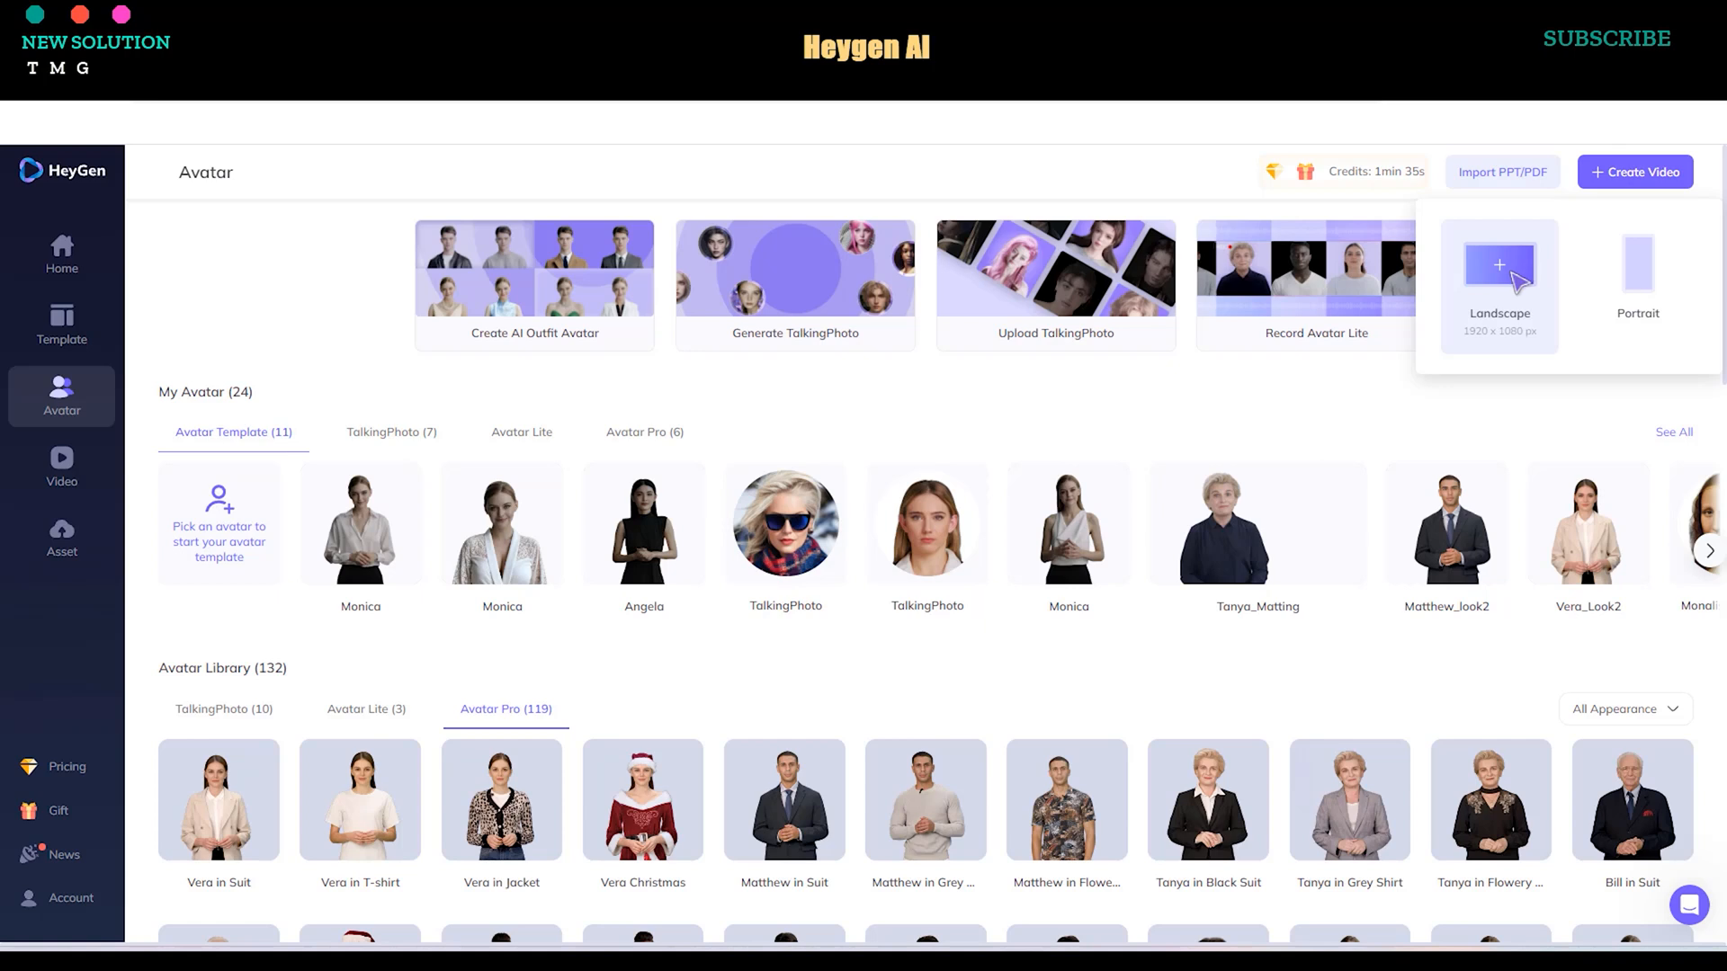
Make the video landscape, place a library avatar, and play the script in Belle - Natural.
left_click(1499, 269)
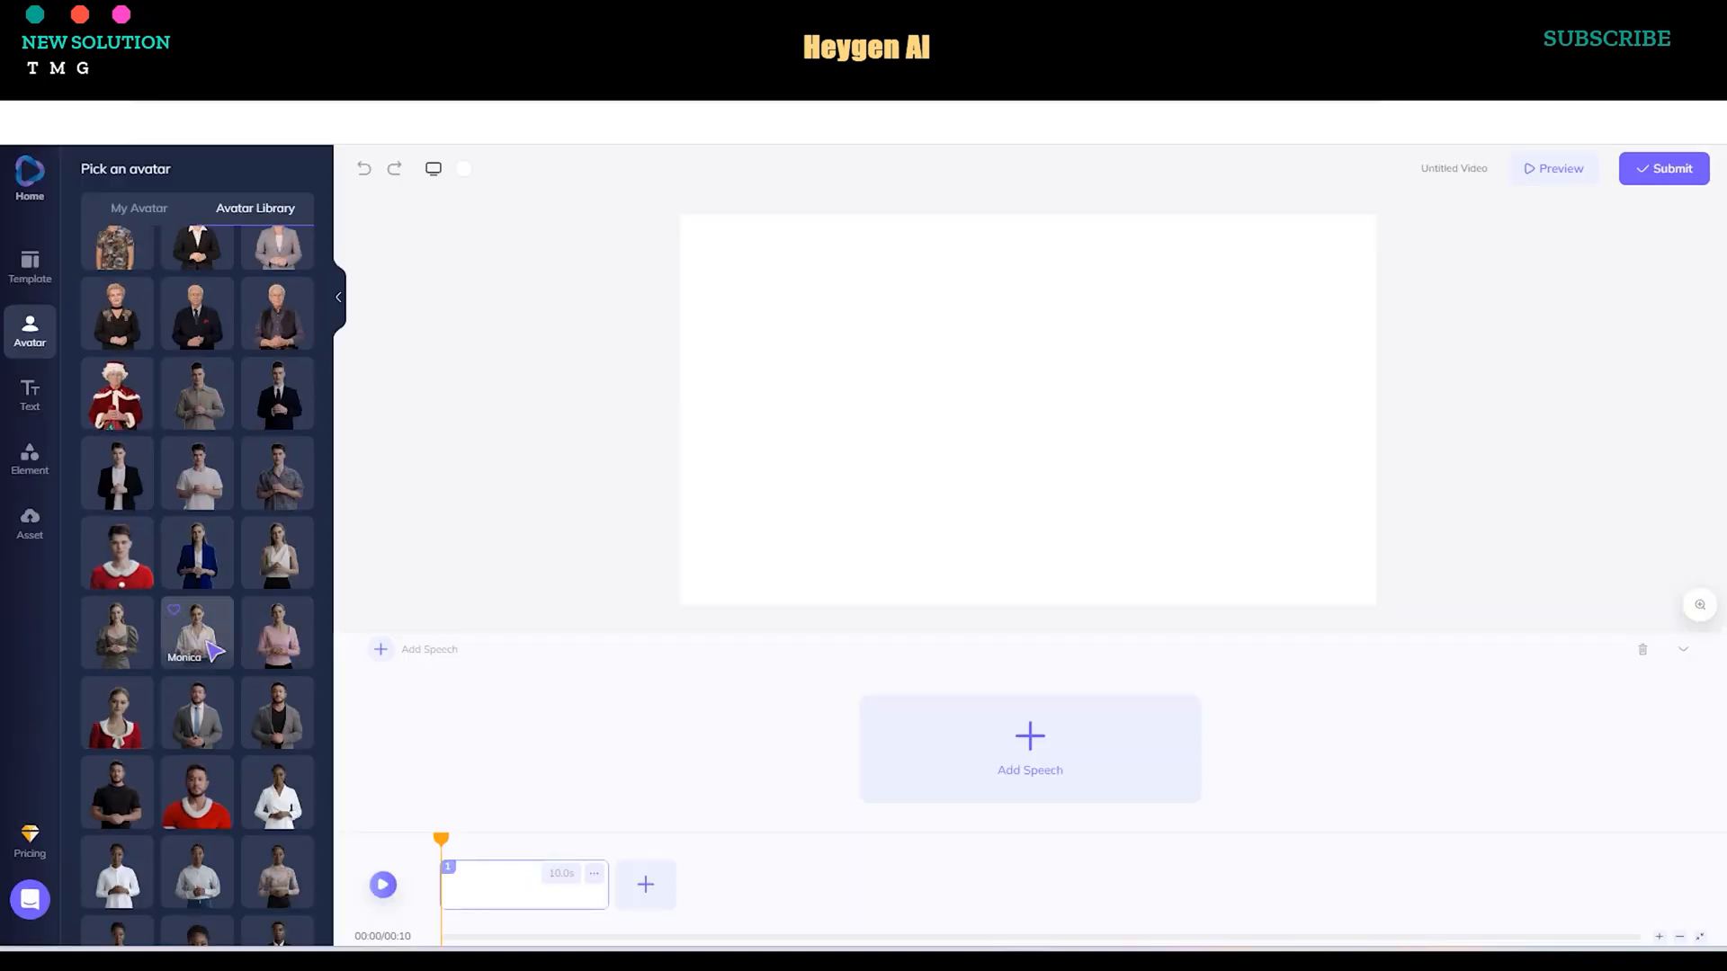
left_click(196, 631)
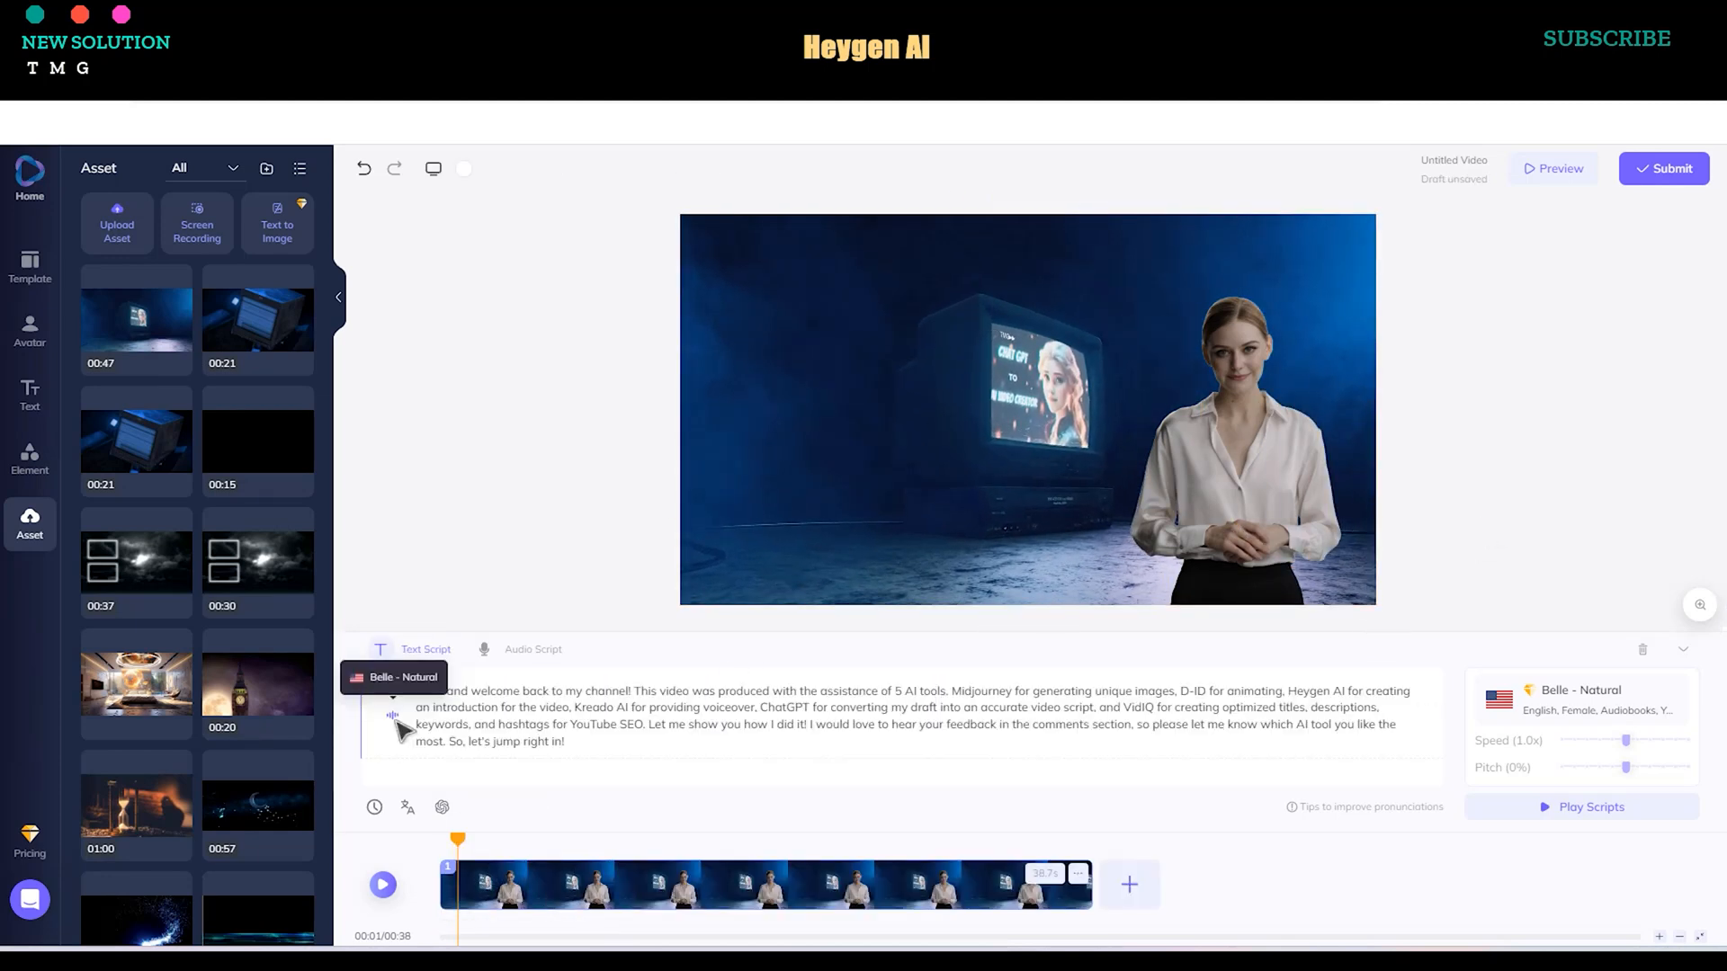
left_click(1588, 805)
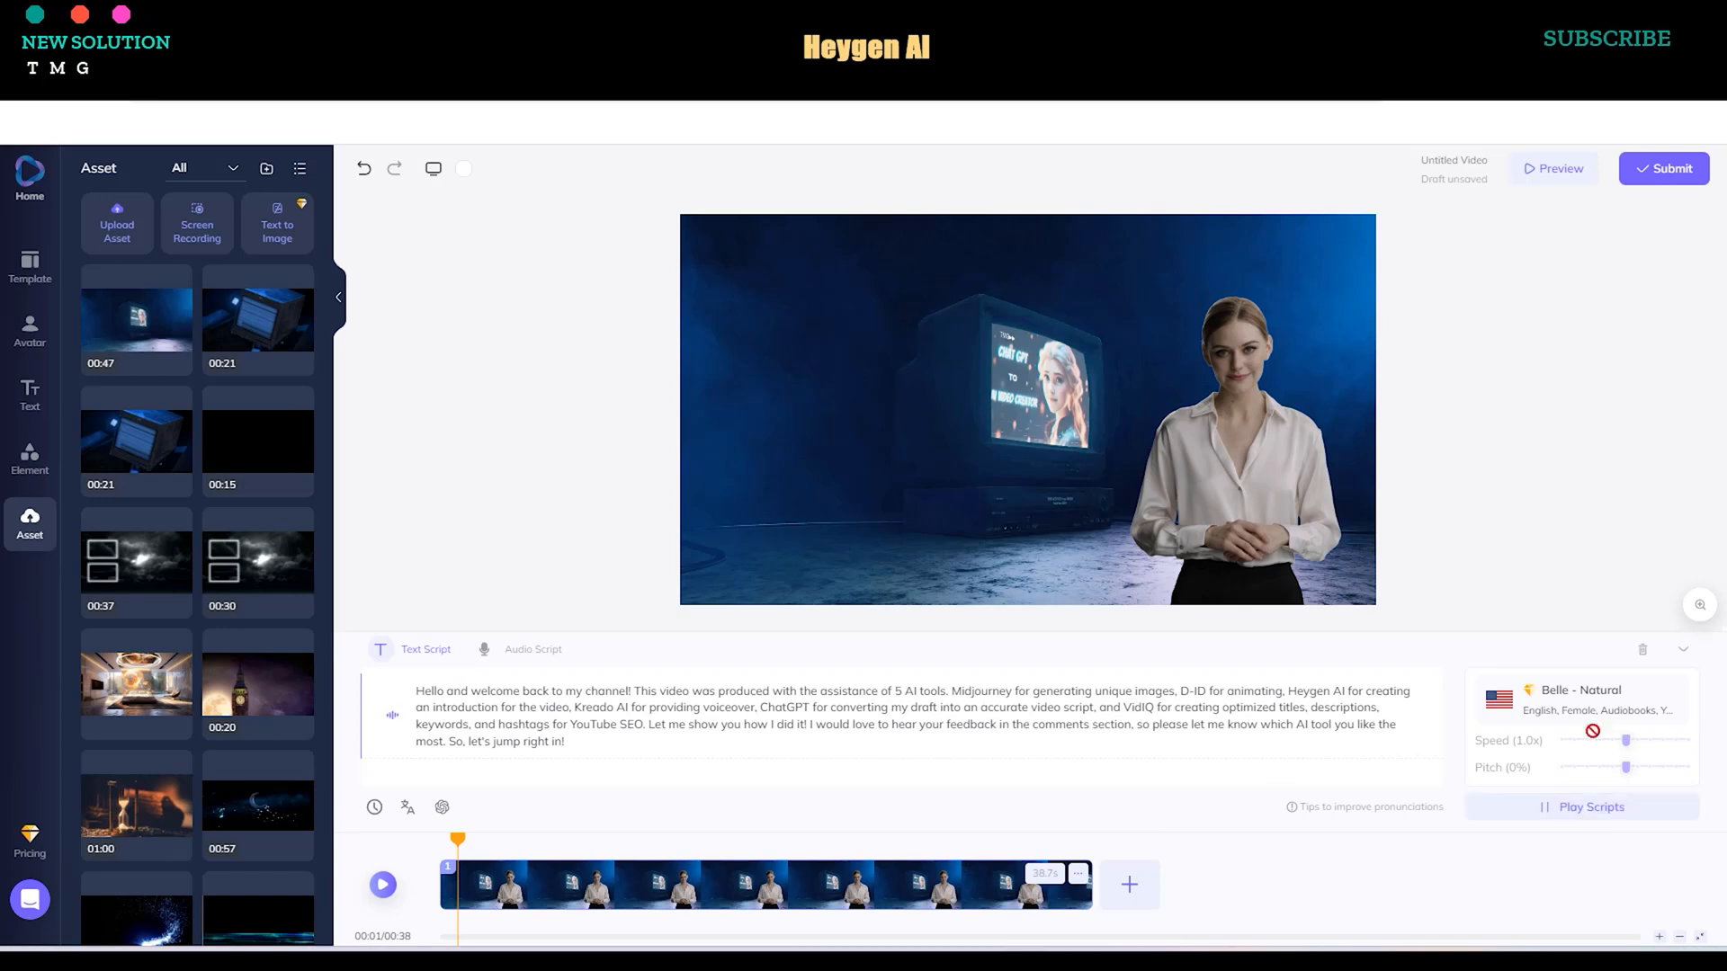
Switch the voice to Charlotte - Narration and preview the 42-second timeline.
left_click(1581, 699)
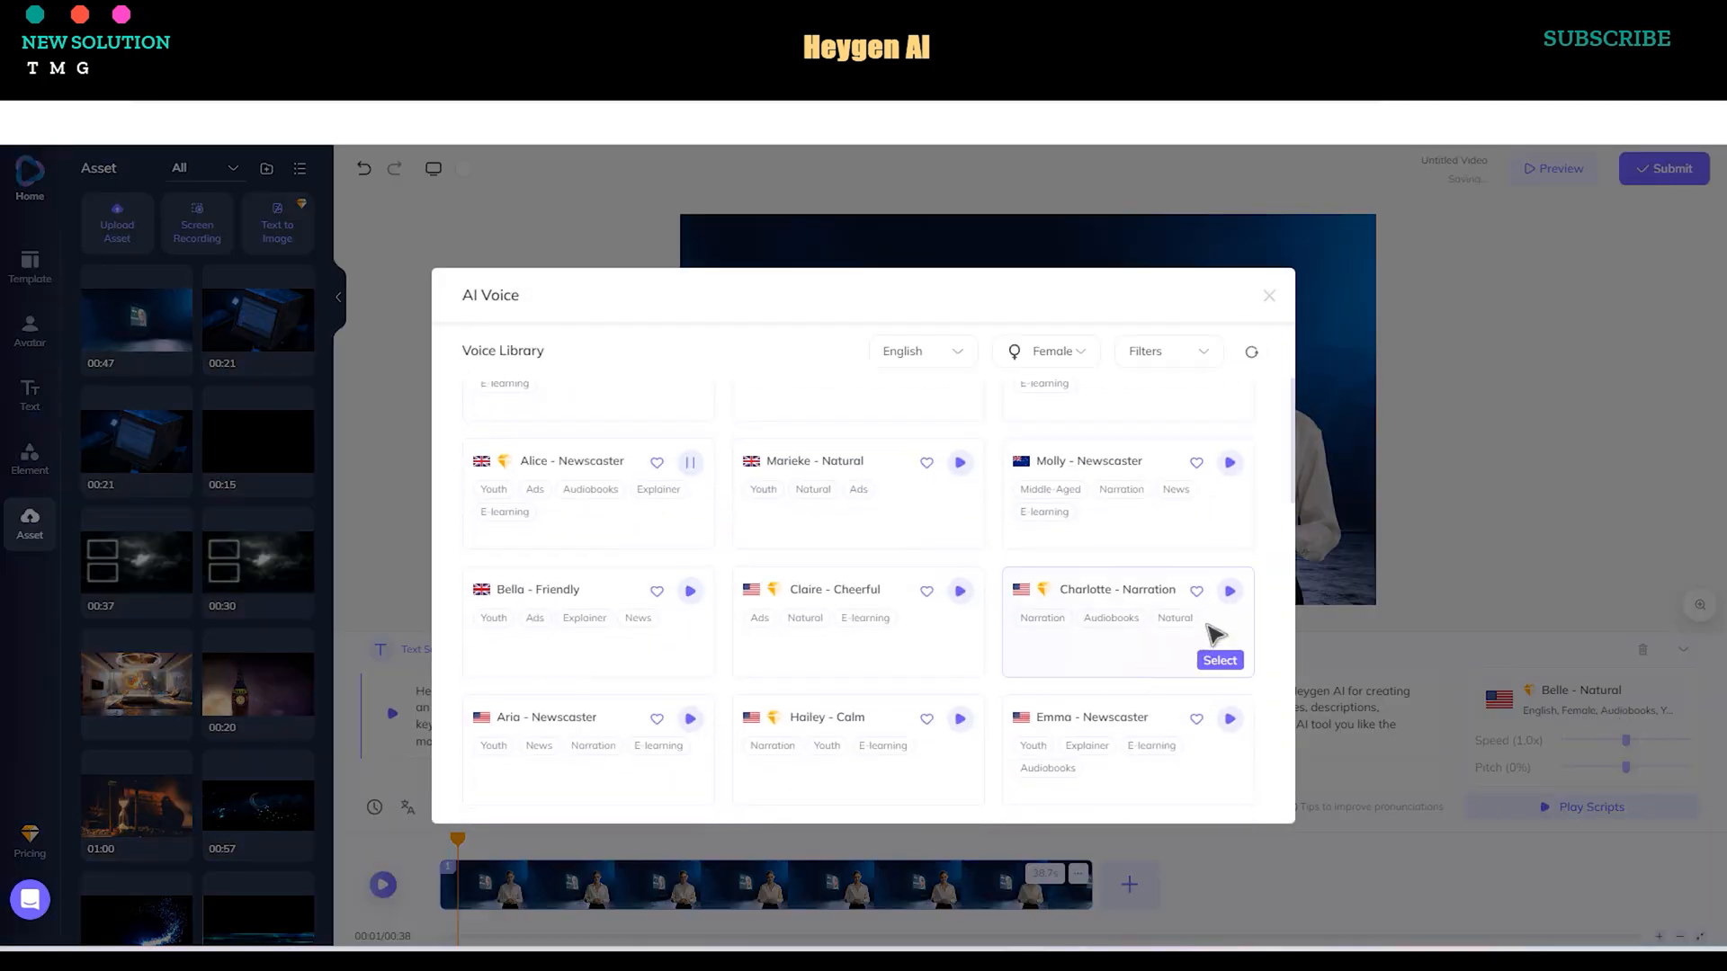
left_click(1218, 661)
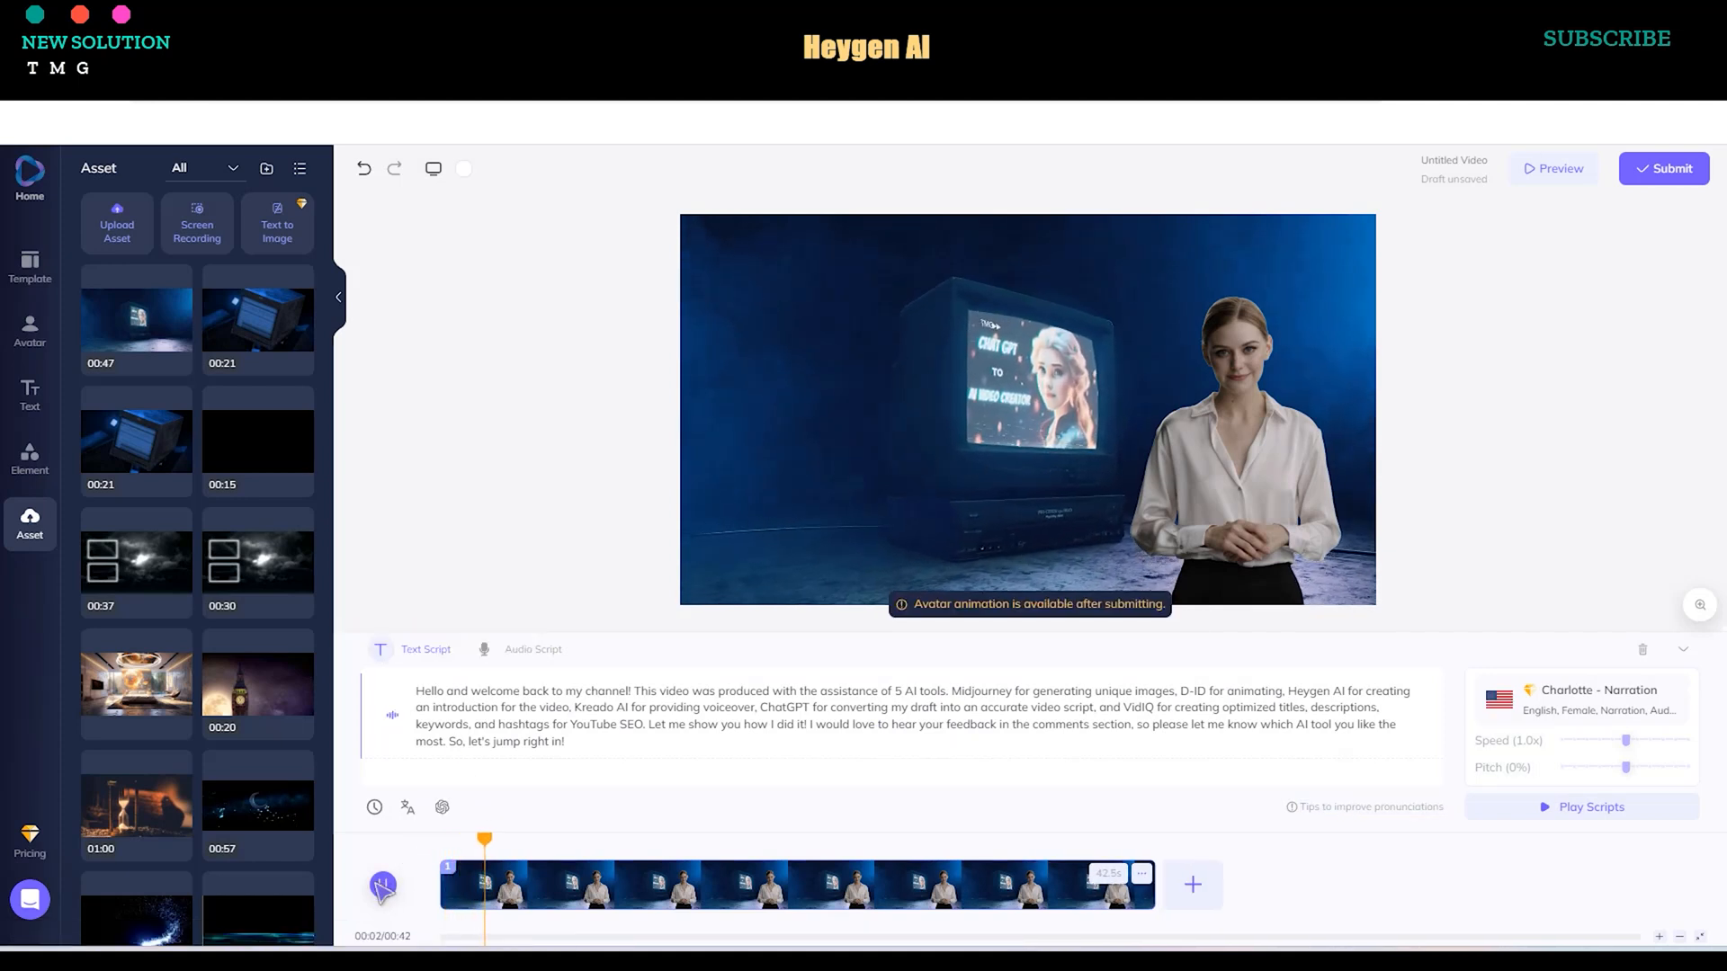
left_click(382, 885)
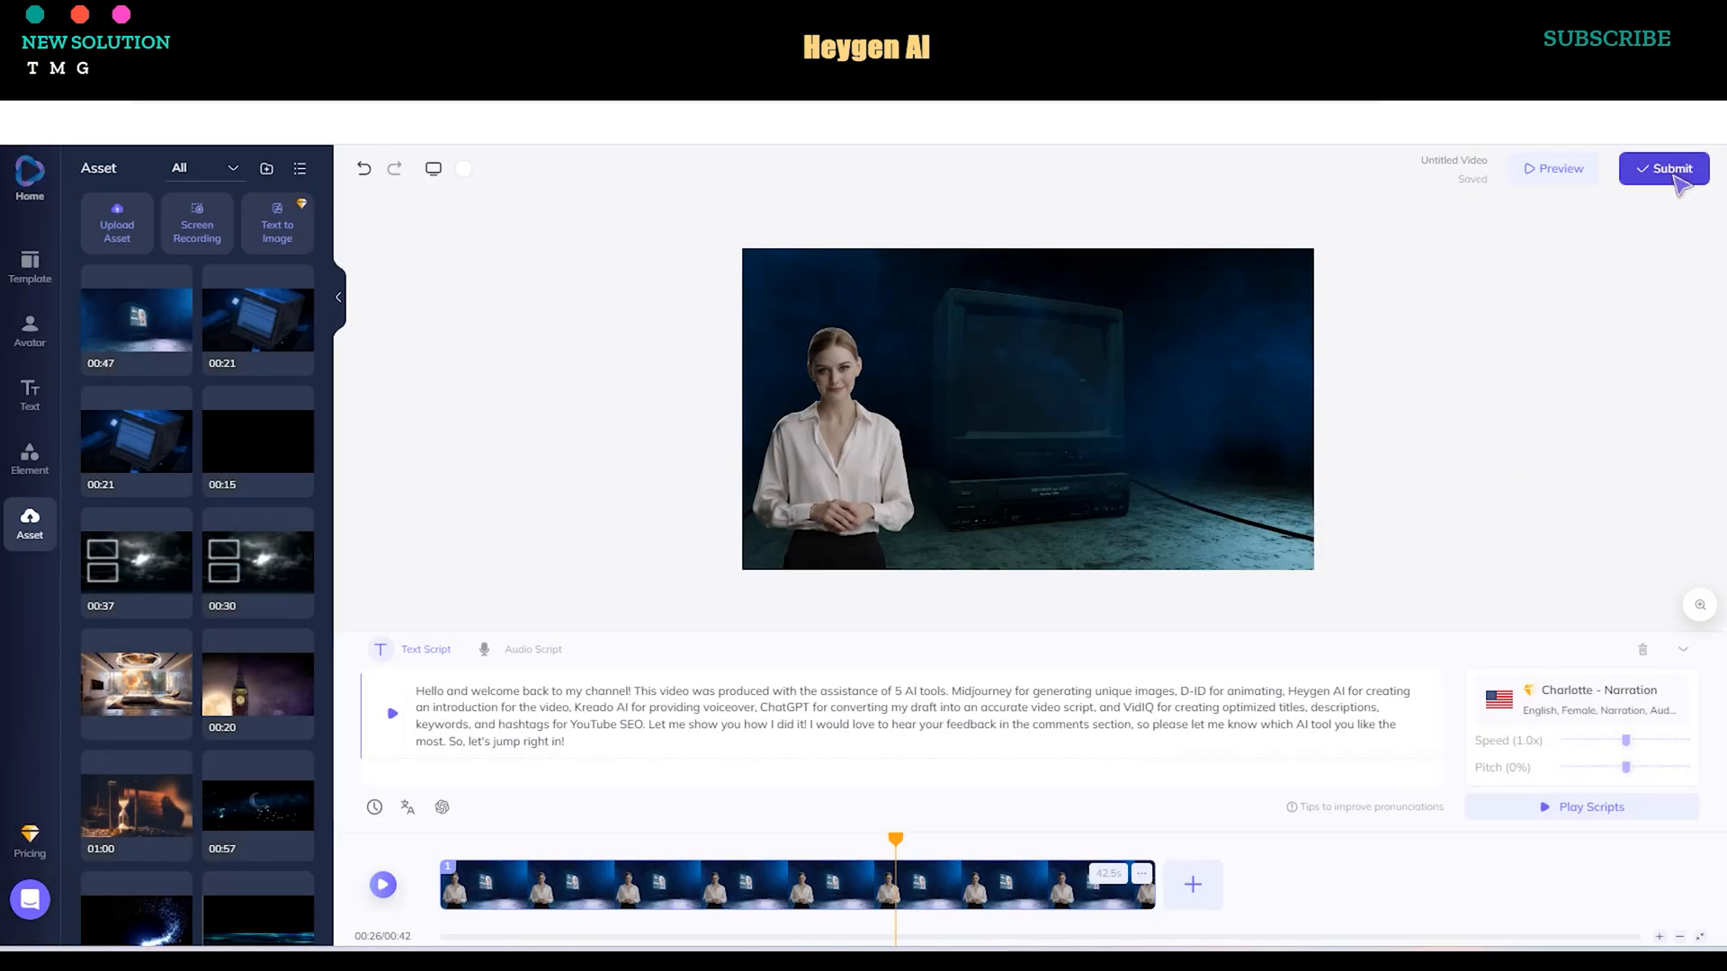
Submit the video for rendering, confirming the credit spend.
left_click(1662, 169)
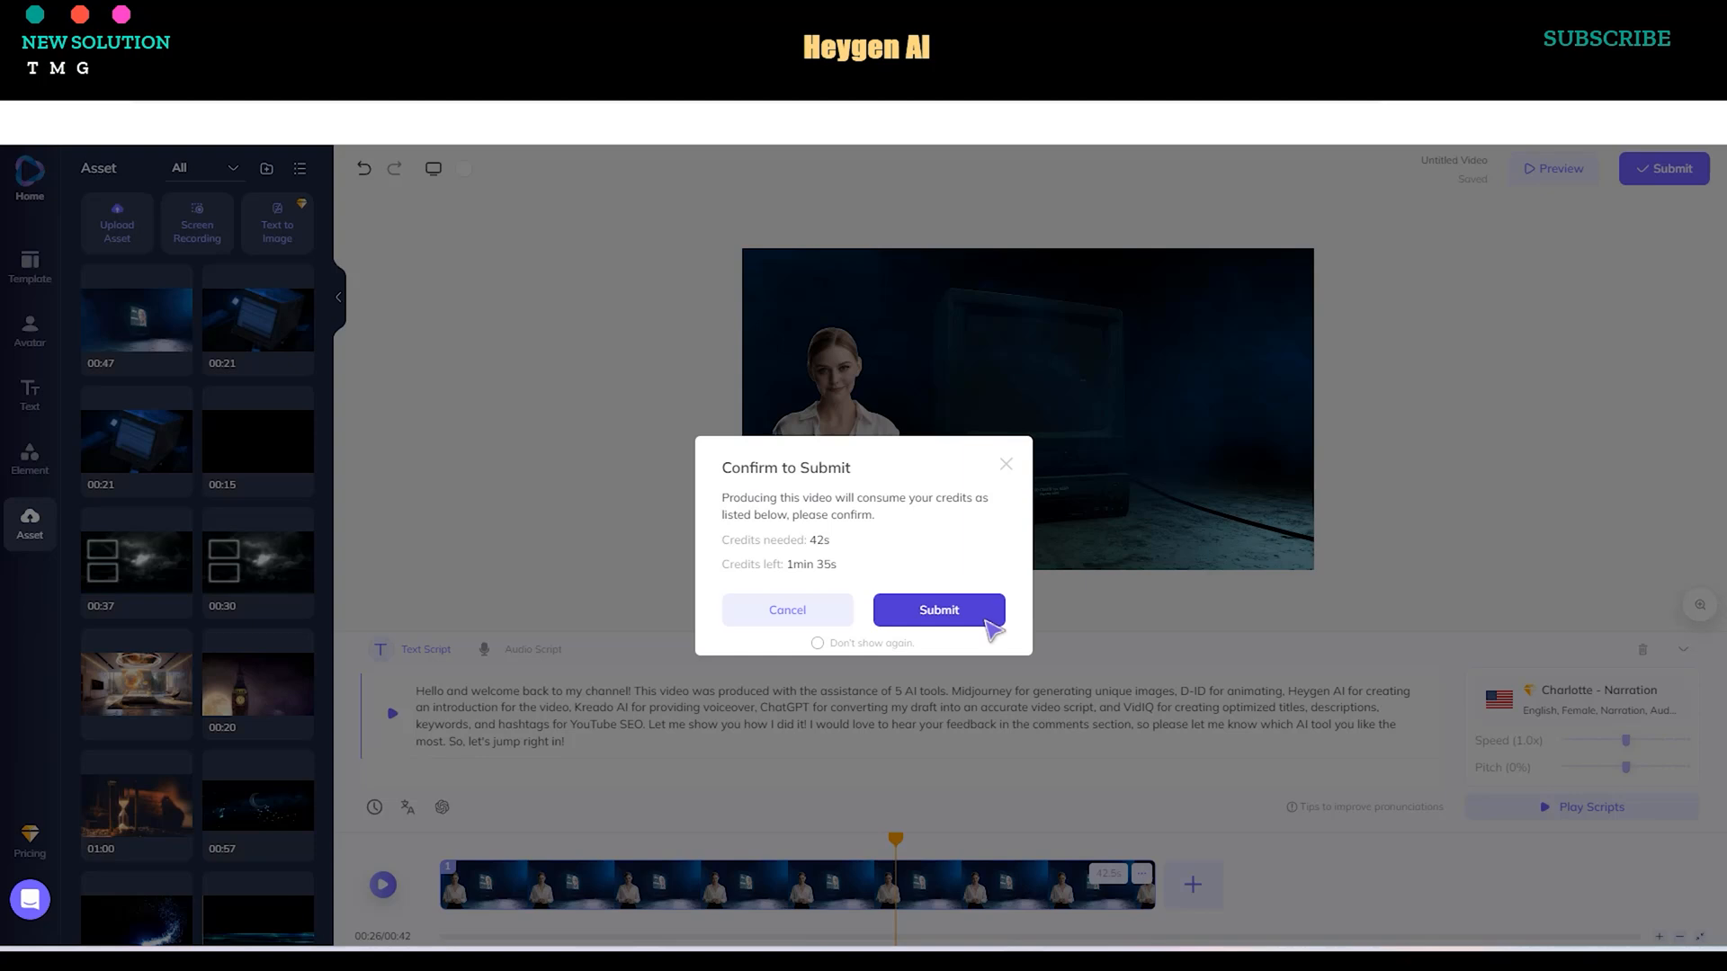
left_click(937, 610)
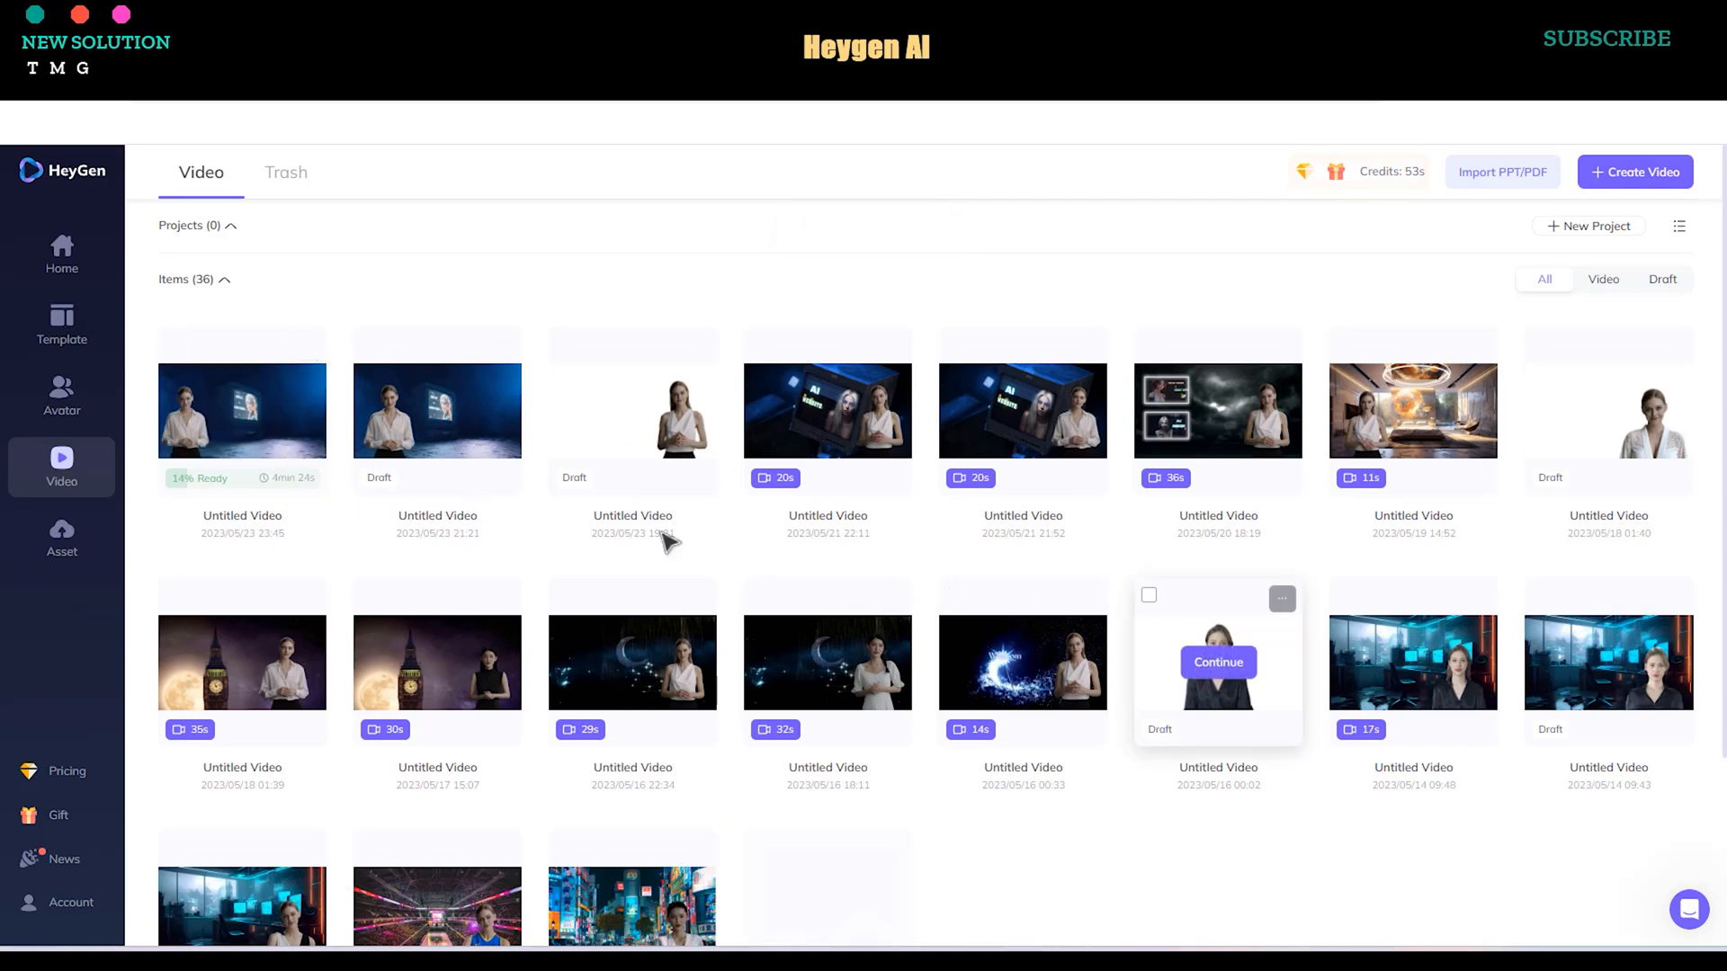
mouse_move(1121, 793)
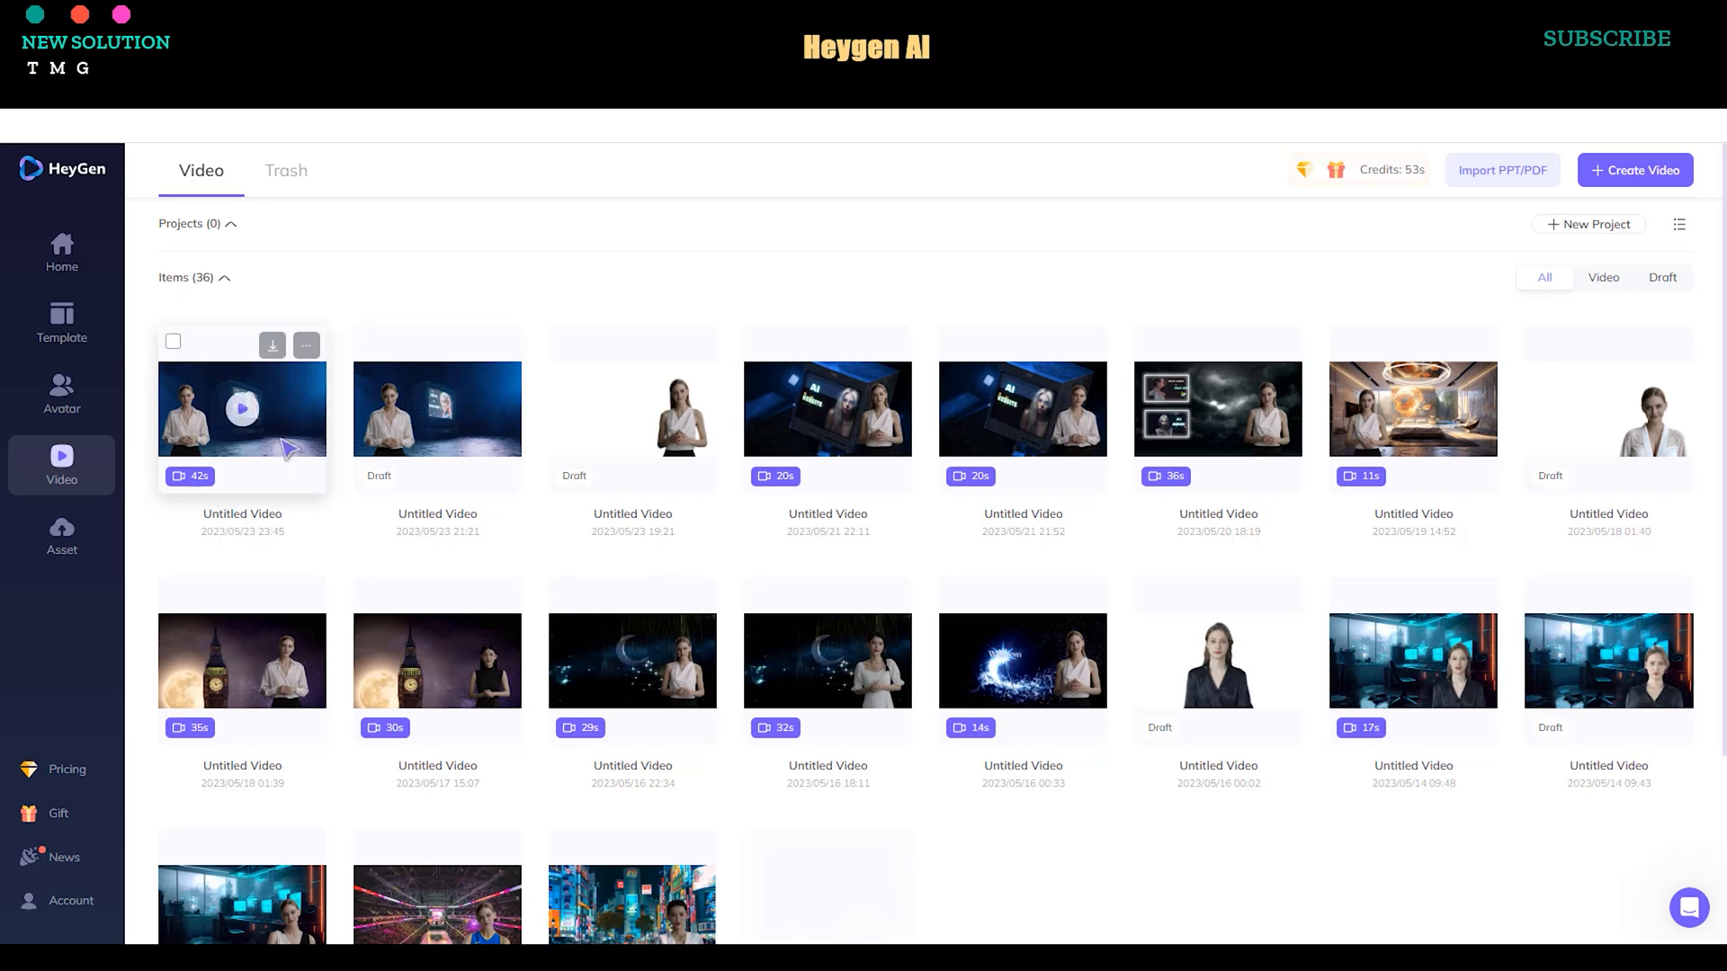
View and play the rendered 42-second video on its own page.
left_click(241, 411)
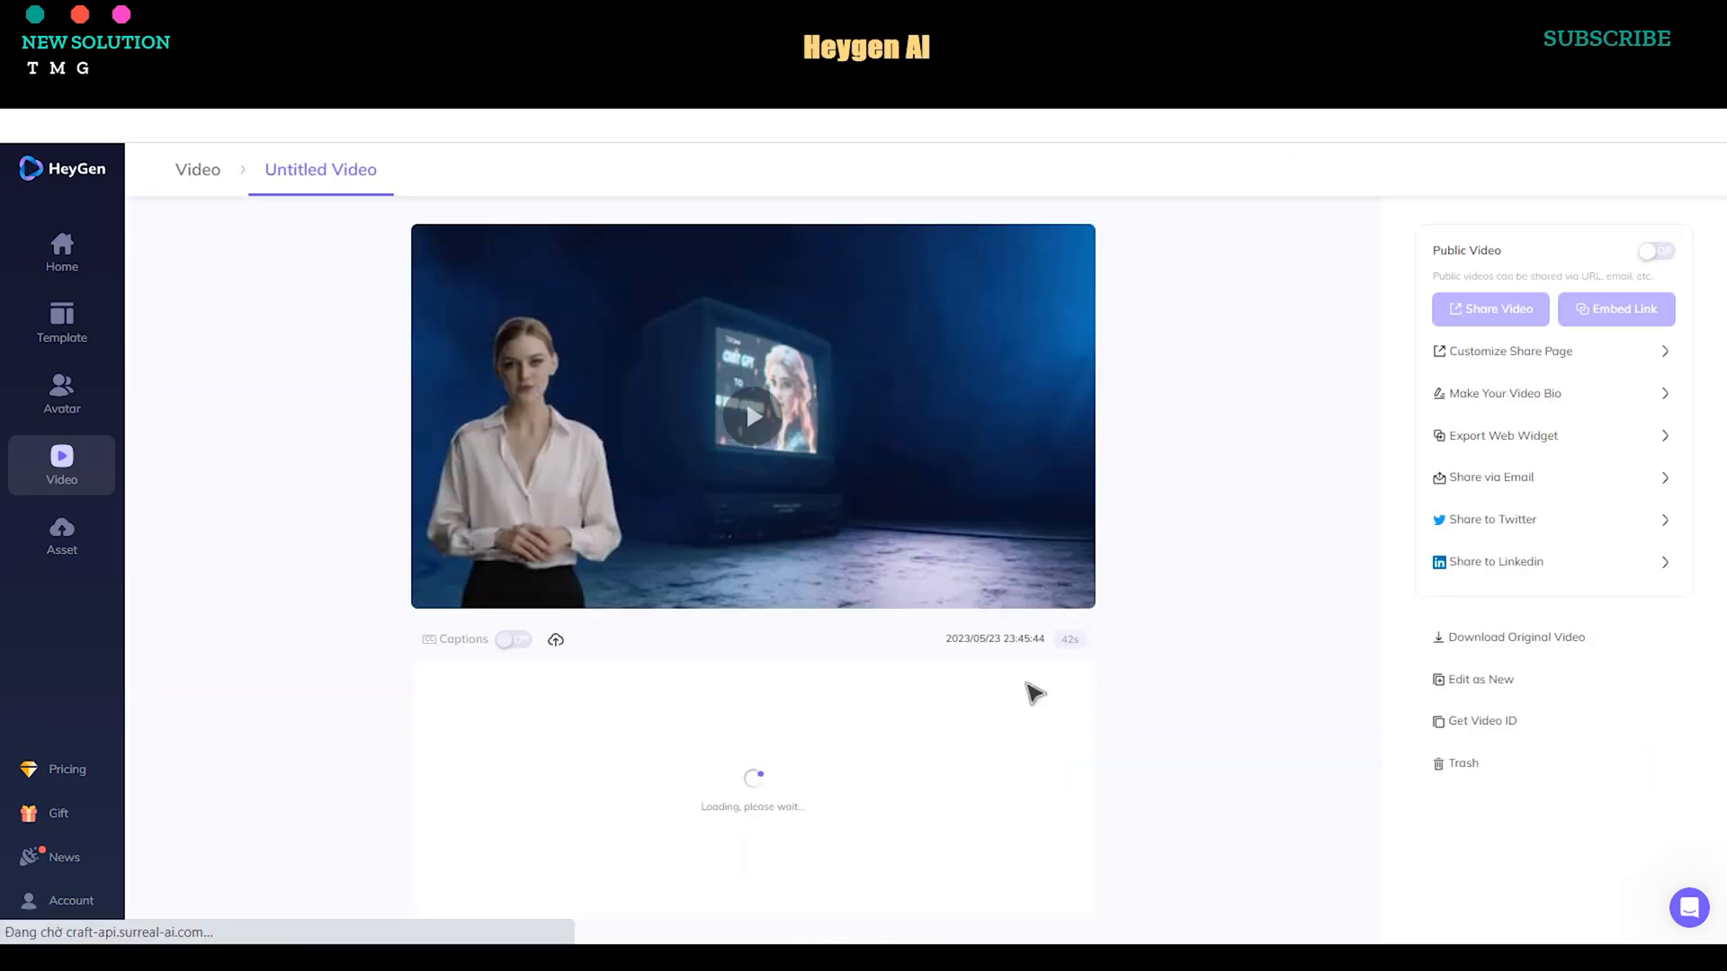
left_click(754, 416)
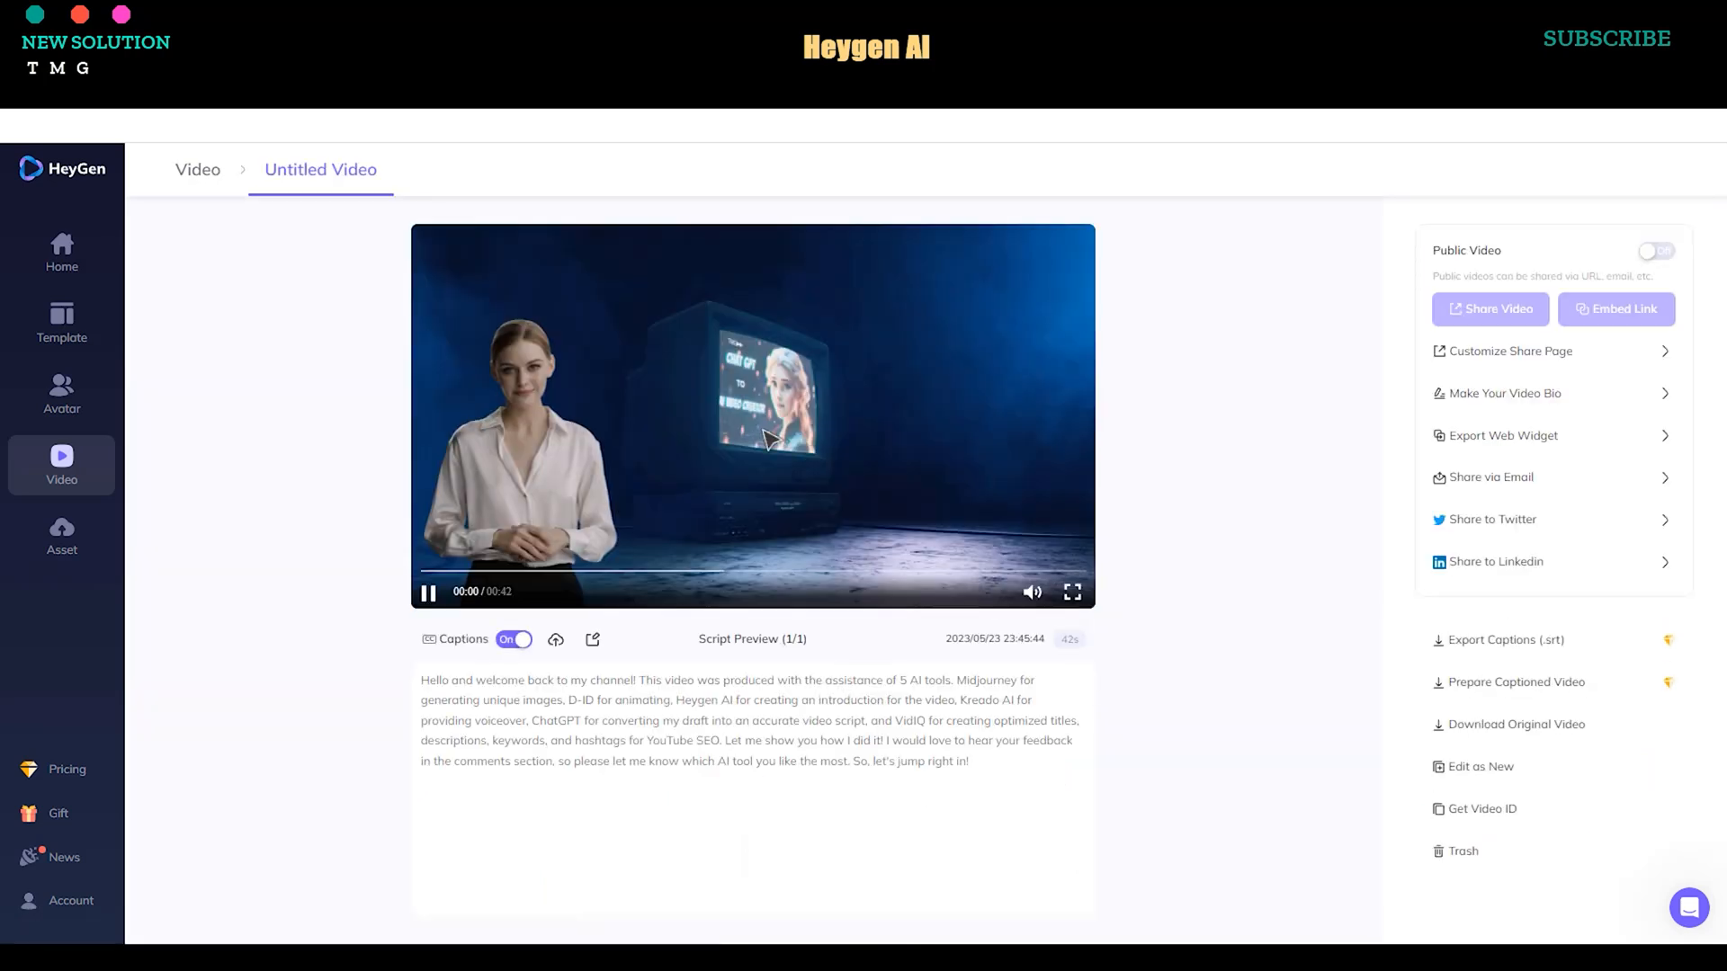
left_click(1072, 591)
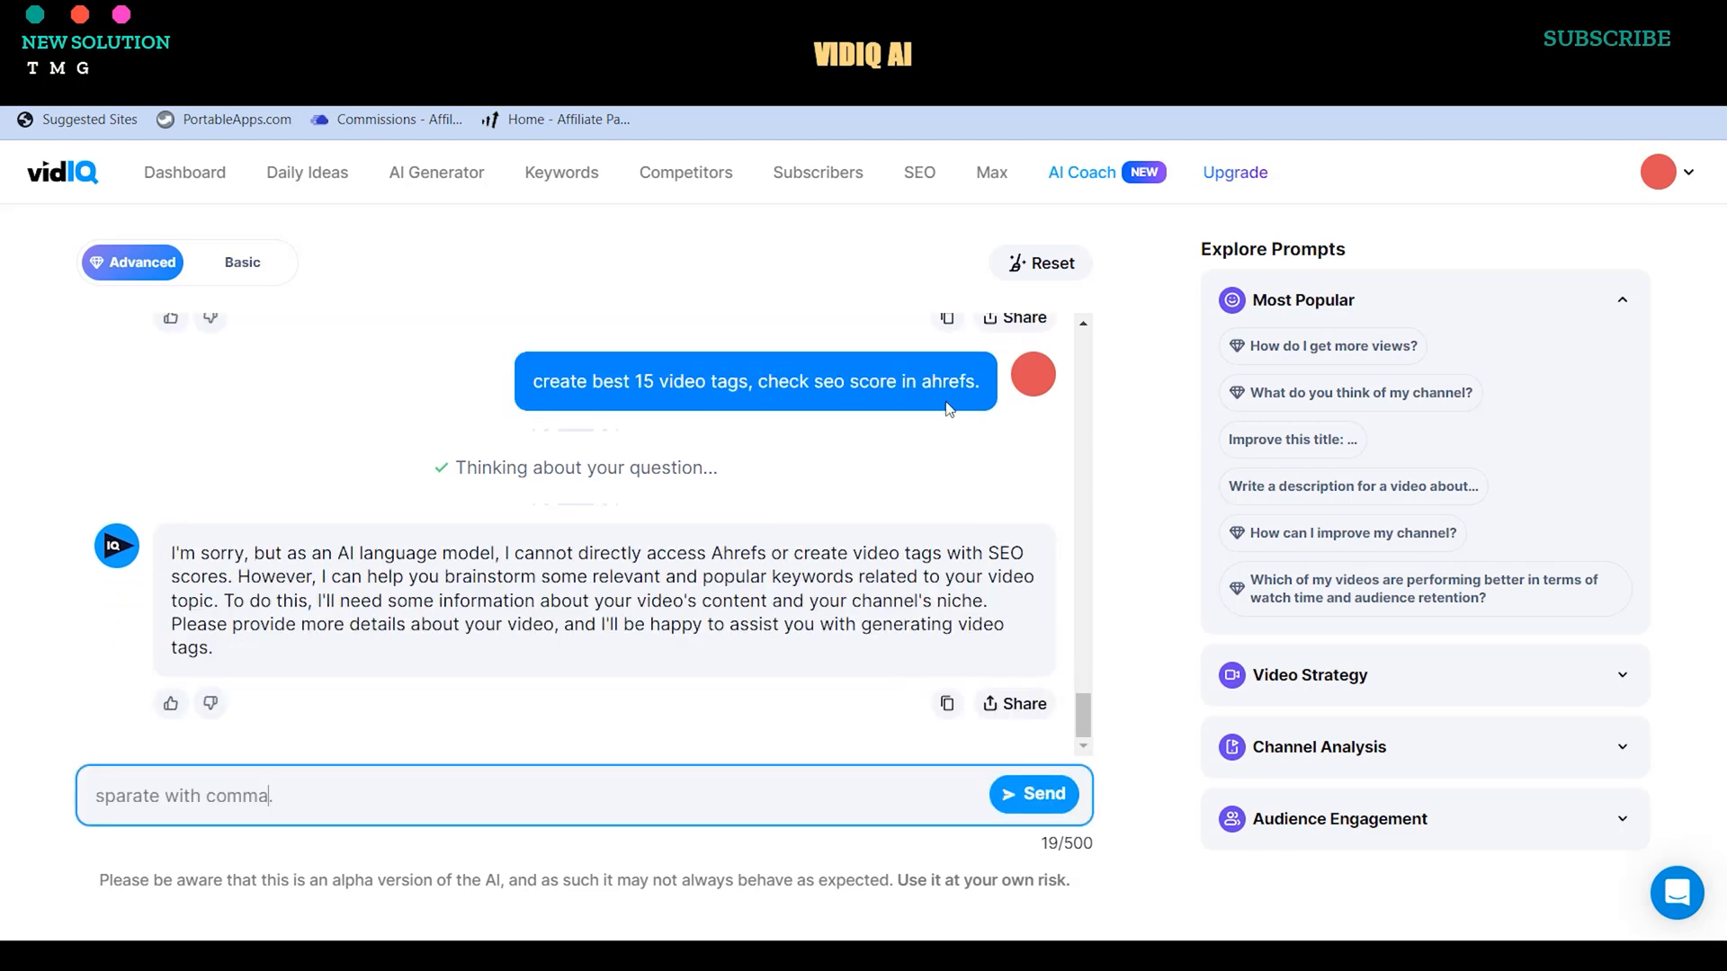
Send the vidIQ AI Coach a request for 15 video tags with SEO scores.
left_click(1033, 793)
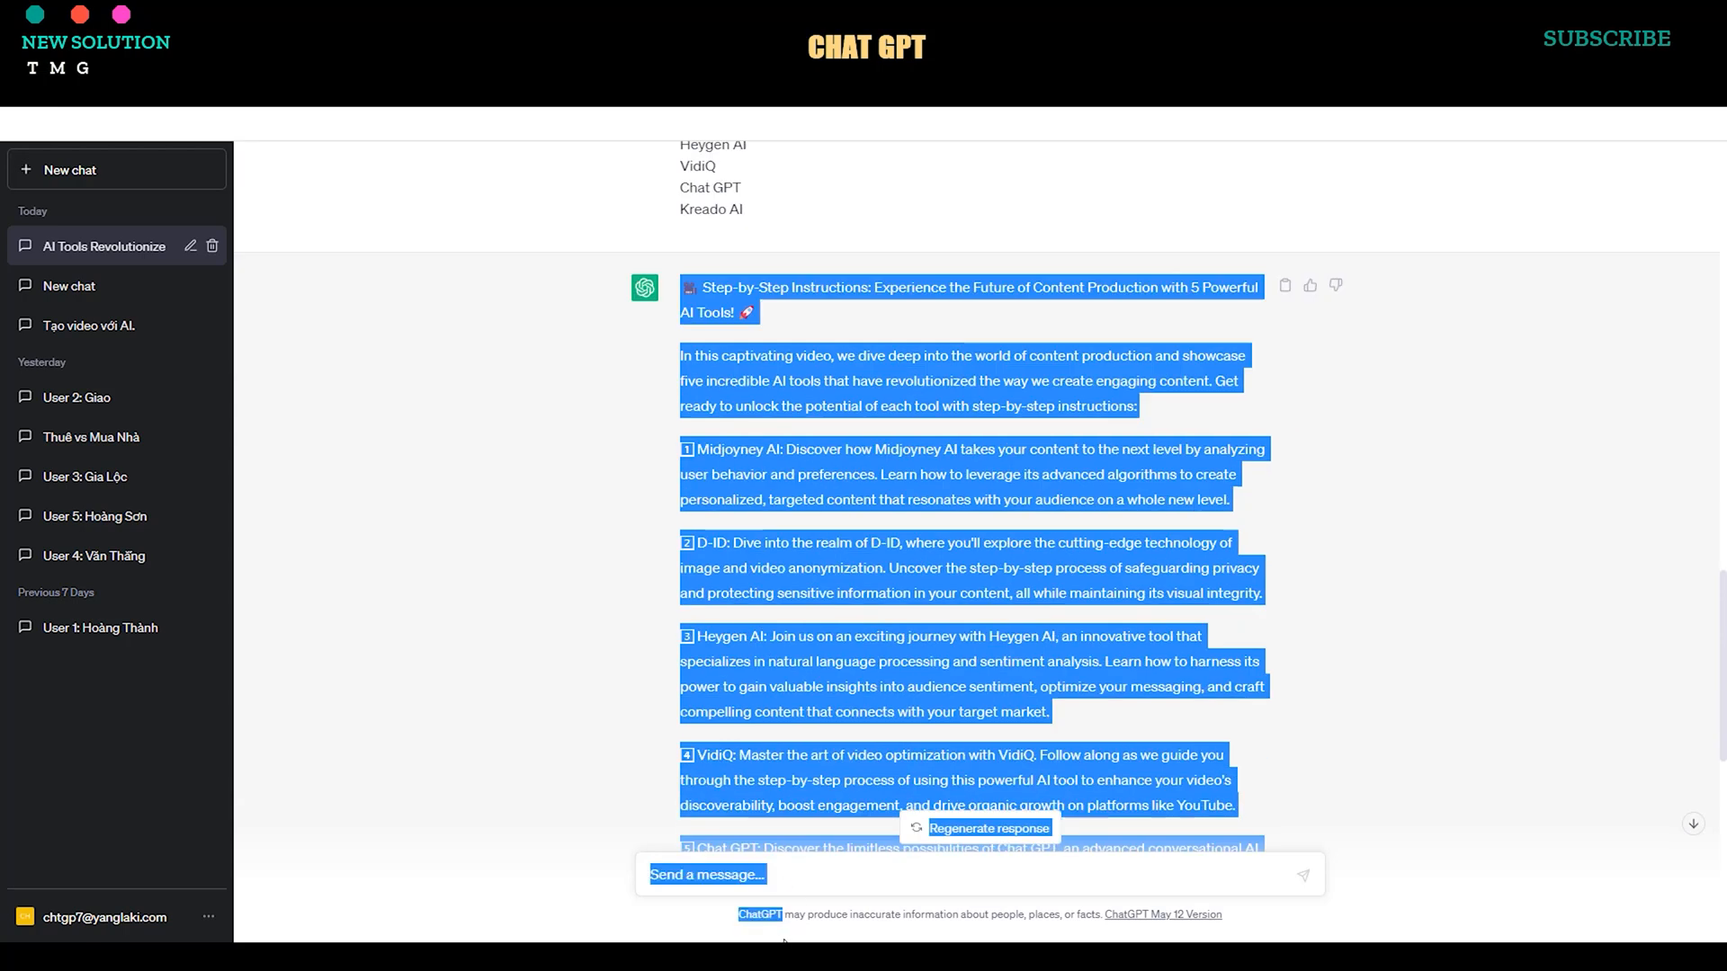
Scroll through ChatGPT's five-AI-tool video description to review it.
scroll("down", 3)
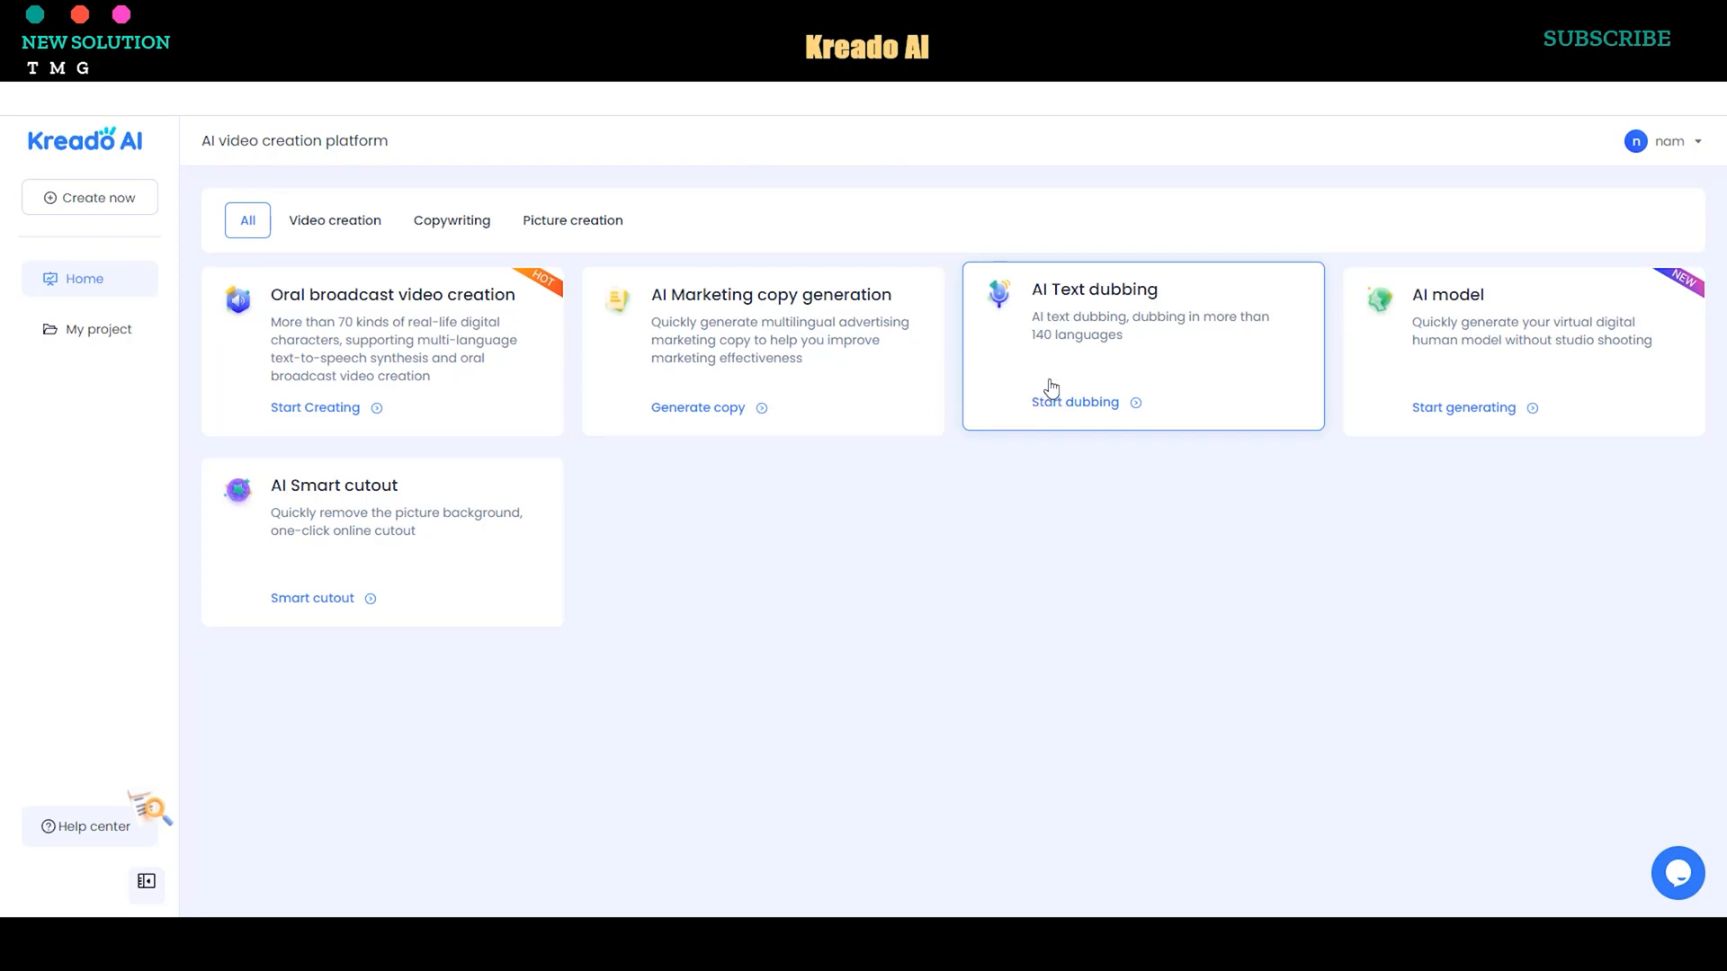
Start an AI Text dubbing job and focus the Text content box.
left_click(1076, 402)
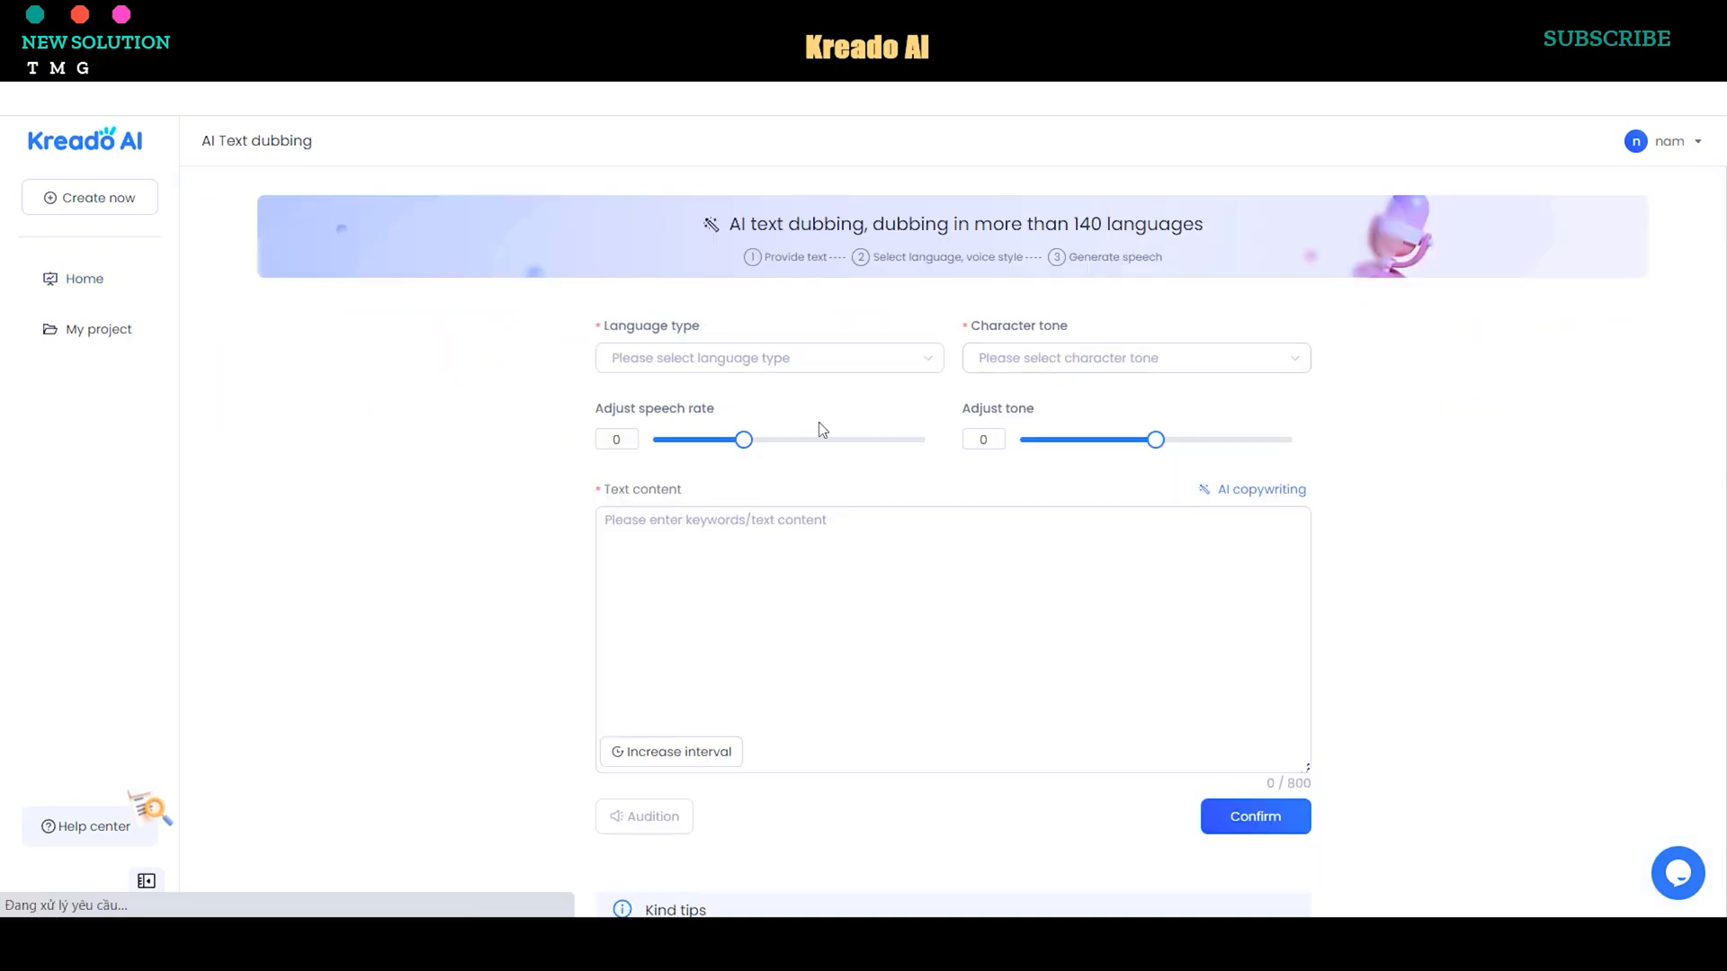
left_click(768, 356)
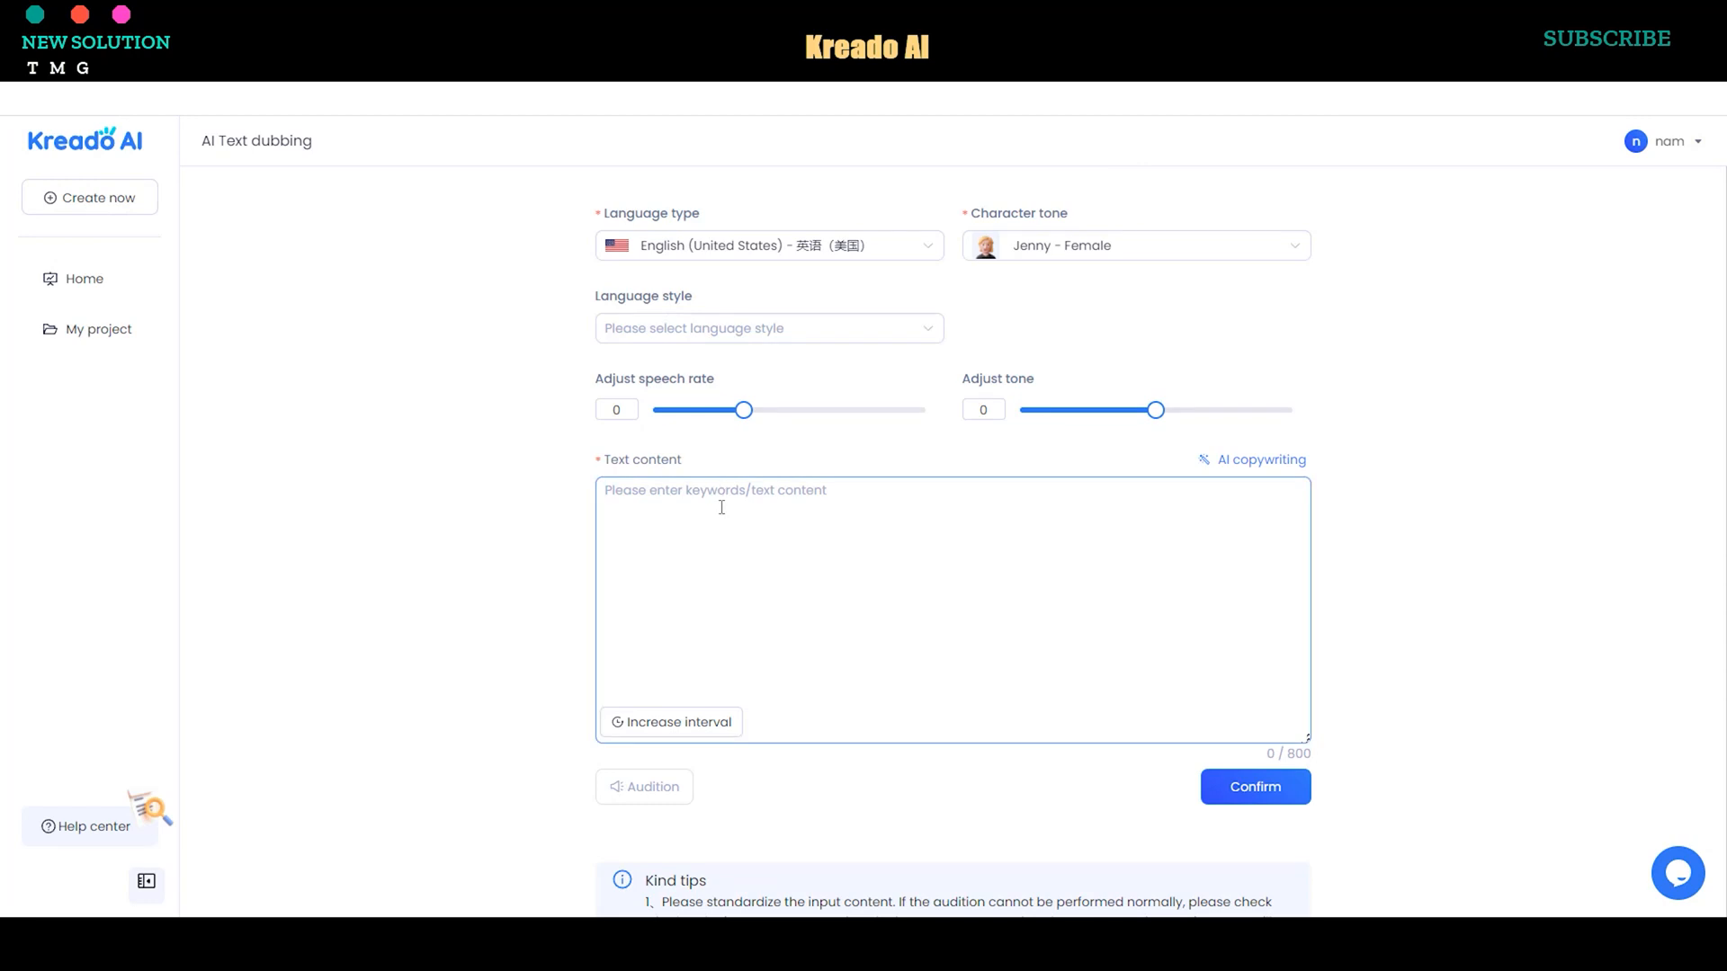
Enter the AI-experiment outro script with English (United States), Jenny - Female voice and speech rate -4.
type("In this video, we'll reveal the results of our AI experiment, demonstrating the power and potential of AI in content creation. Don't miss out on this exciting journey into the world of AI! Like, comment, and subscribe to TMG - New Solution for more AI insights and tips!")
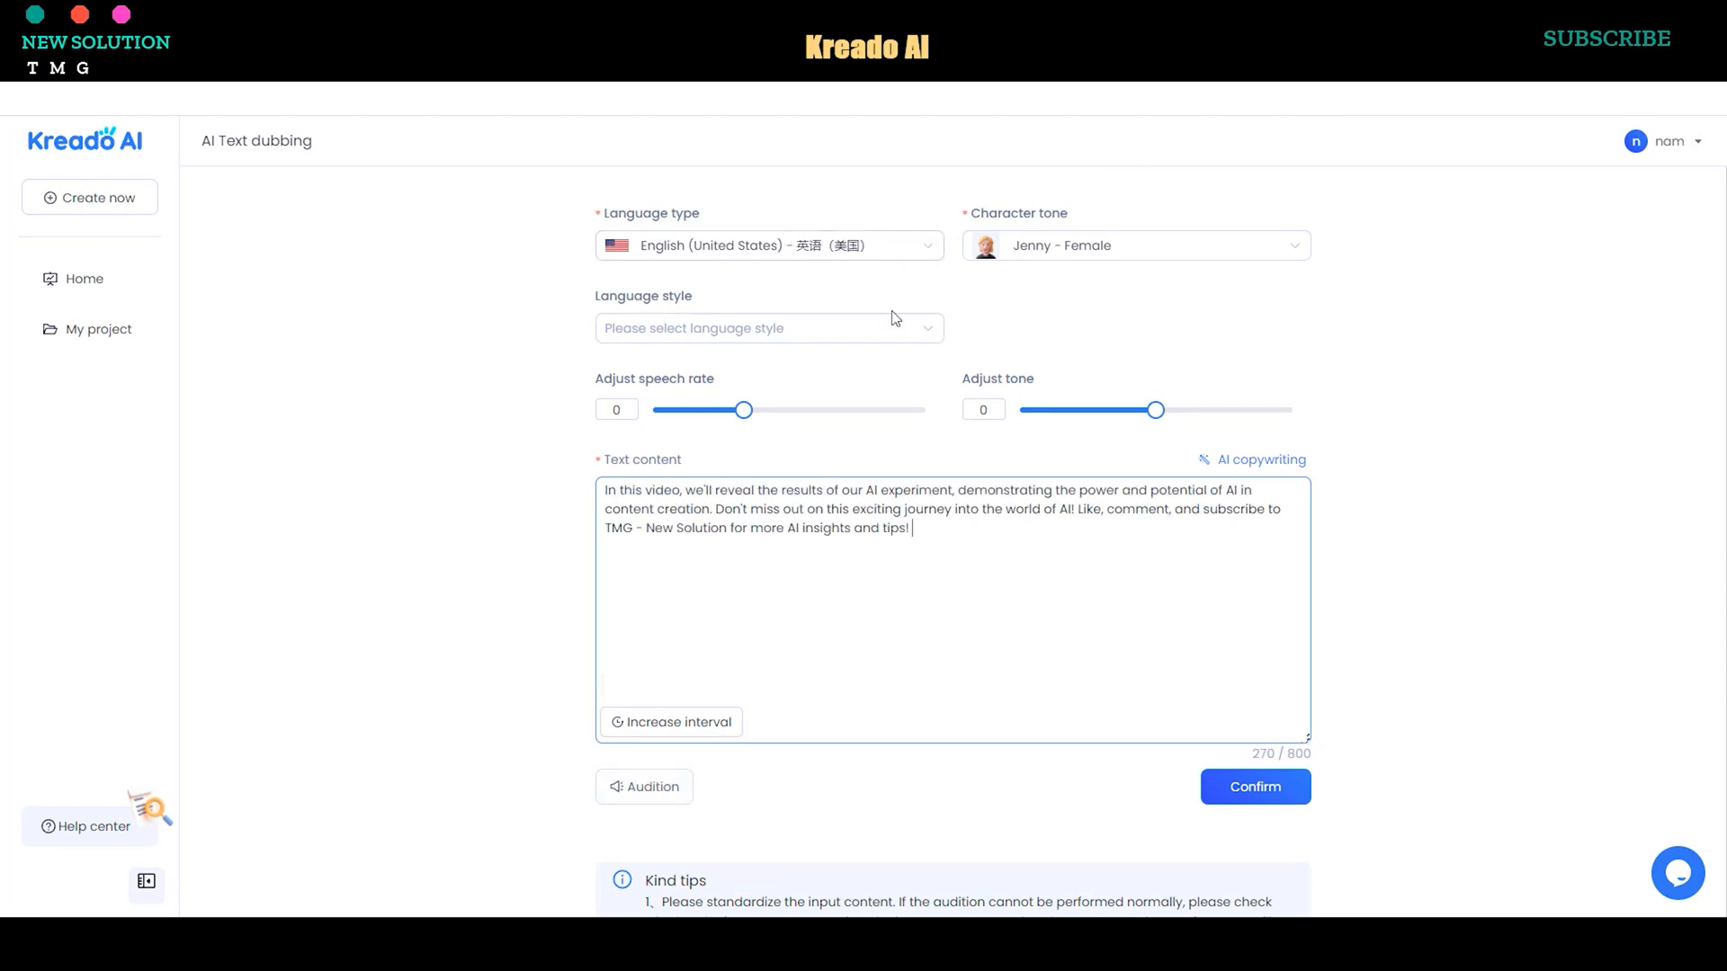
left_click(768, 245)
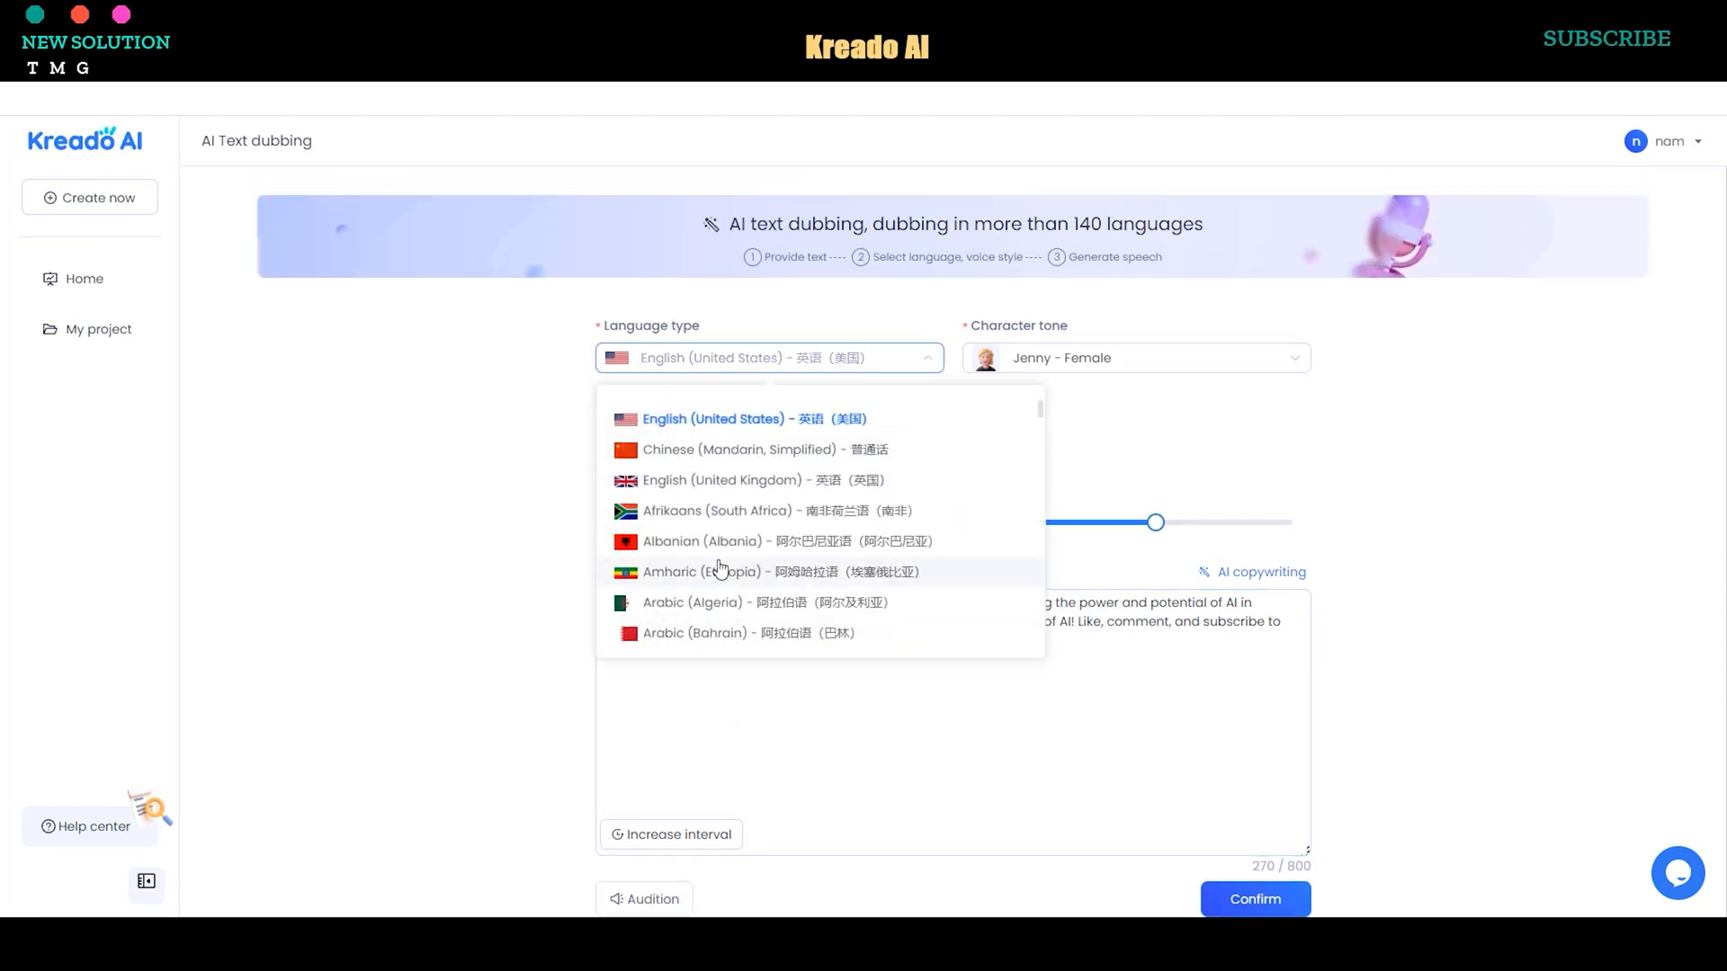
left_click(1135, 357)
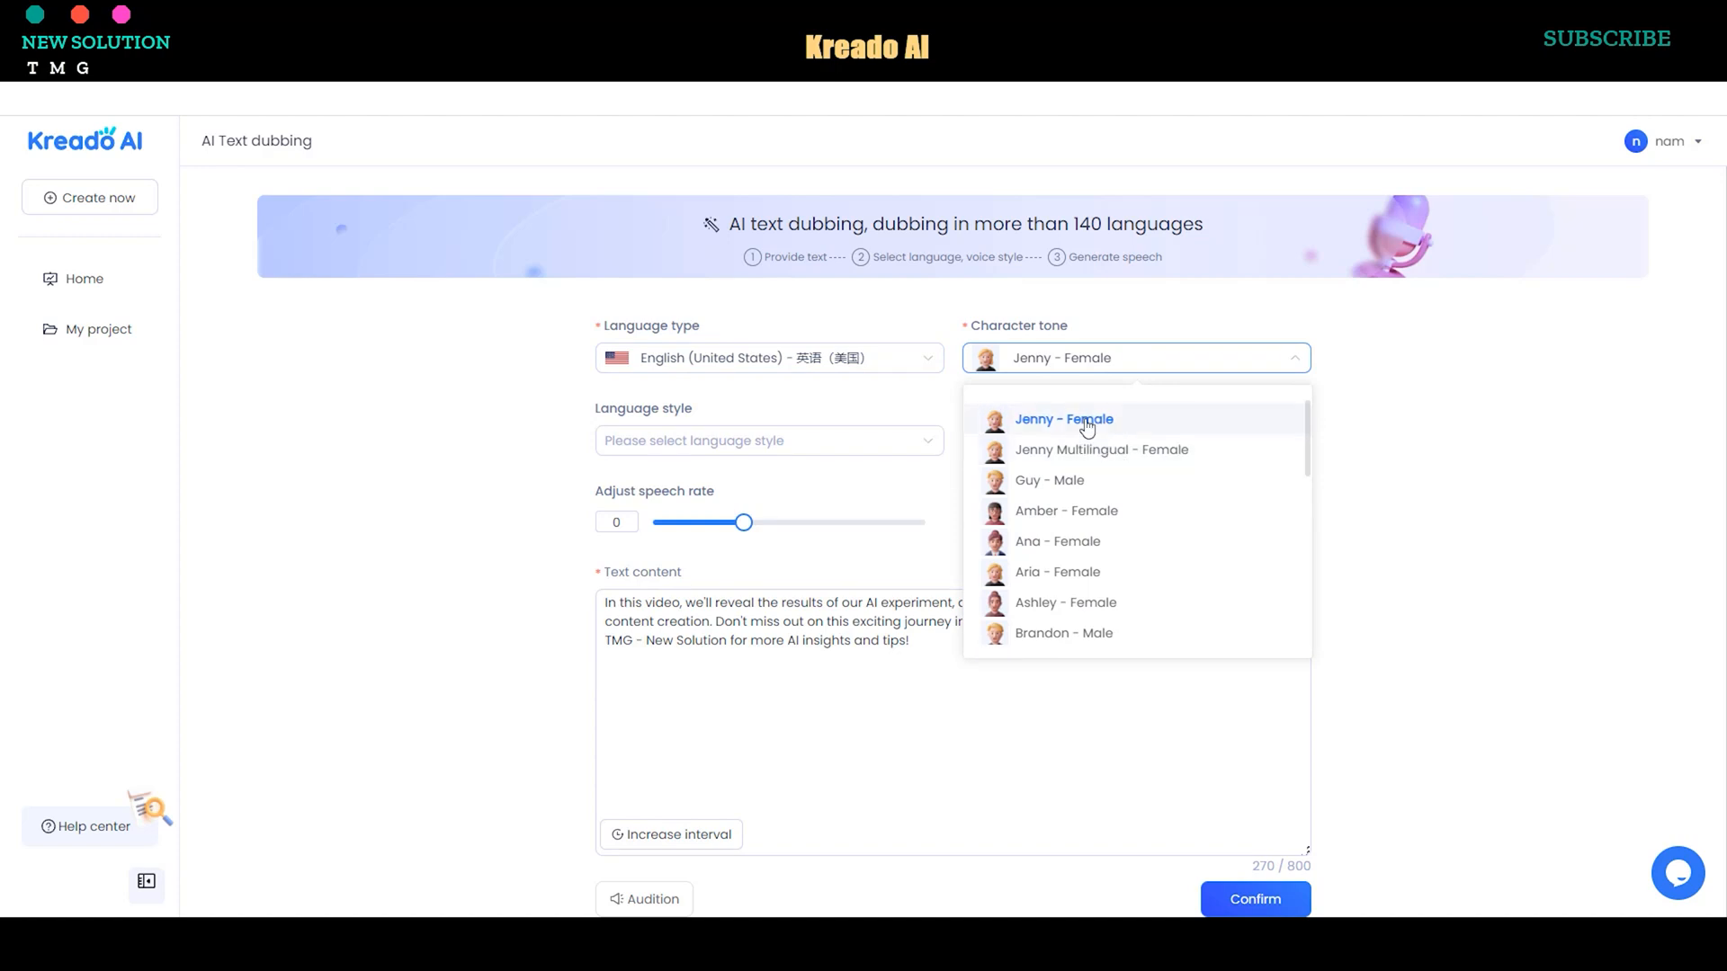
left_click(1061, 419)
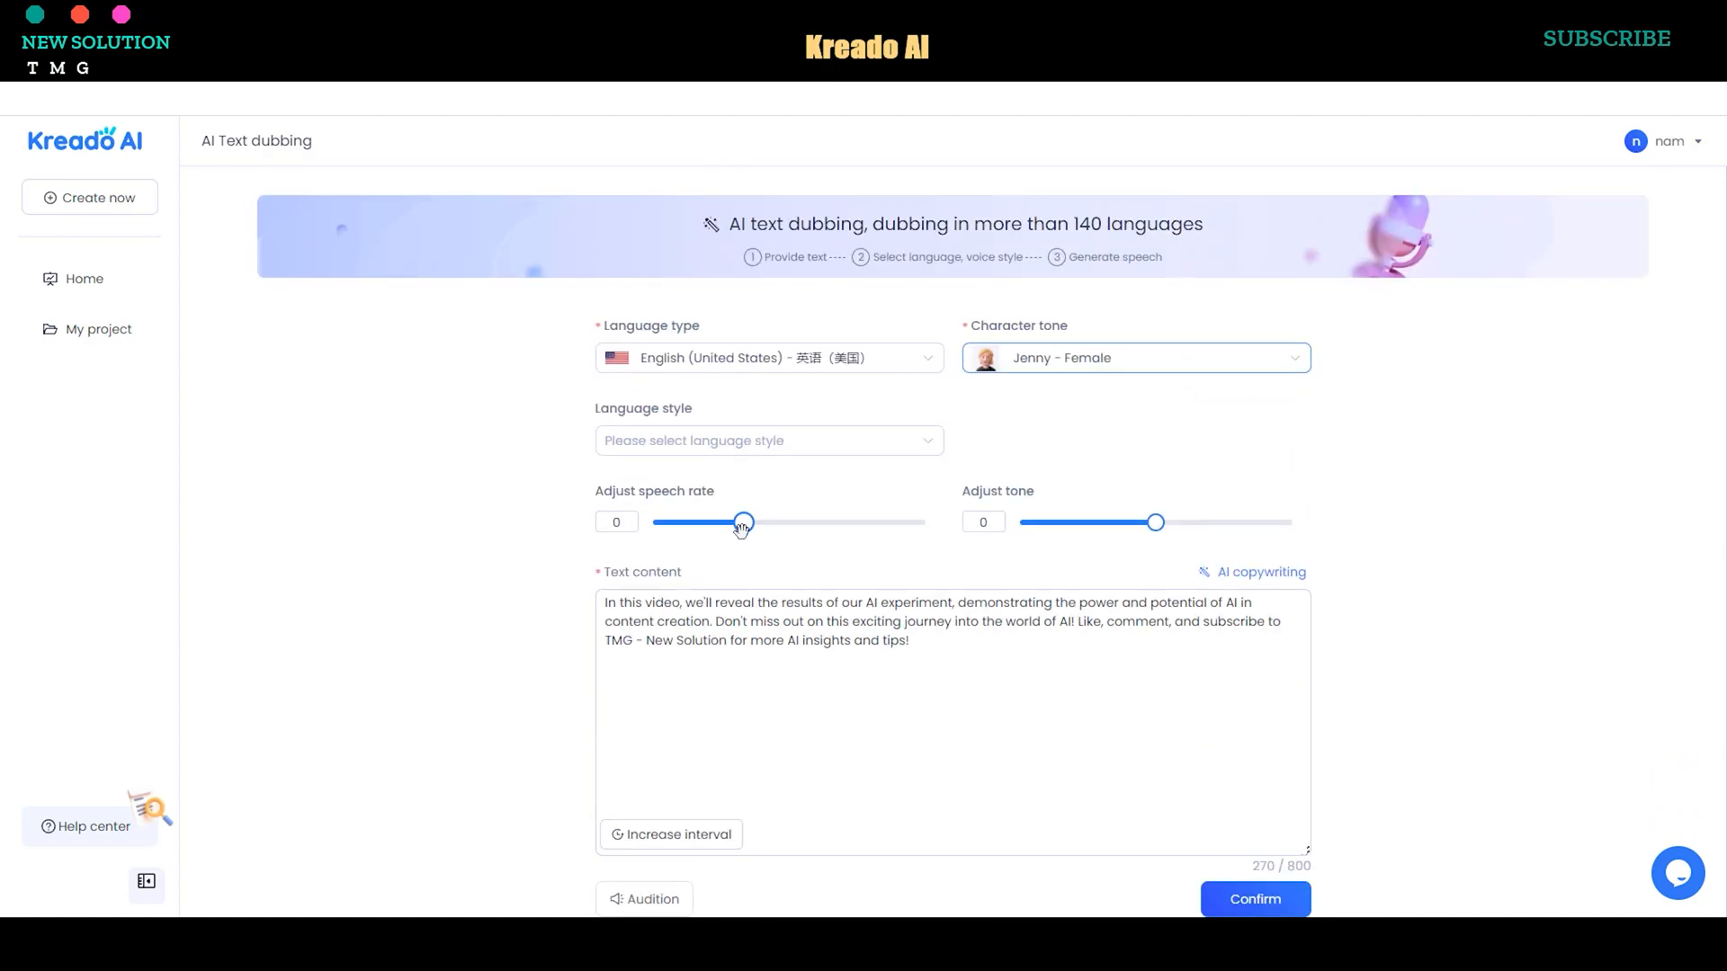
left_click_drag(743, 522, 737, 522)
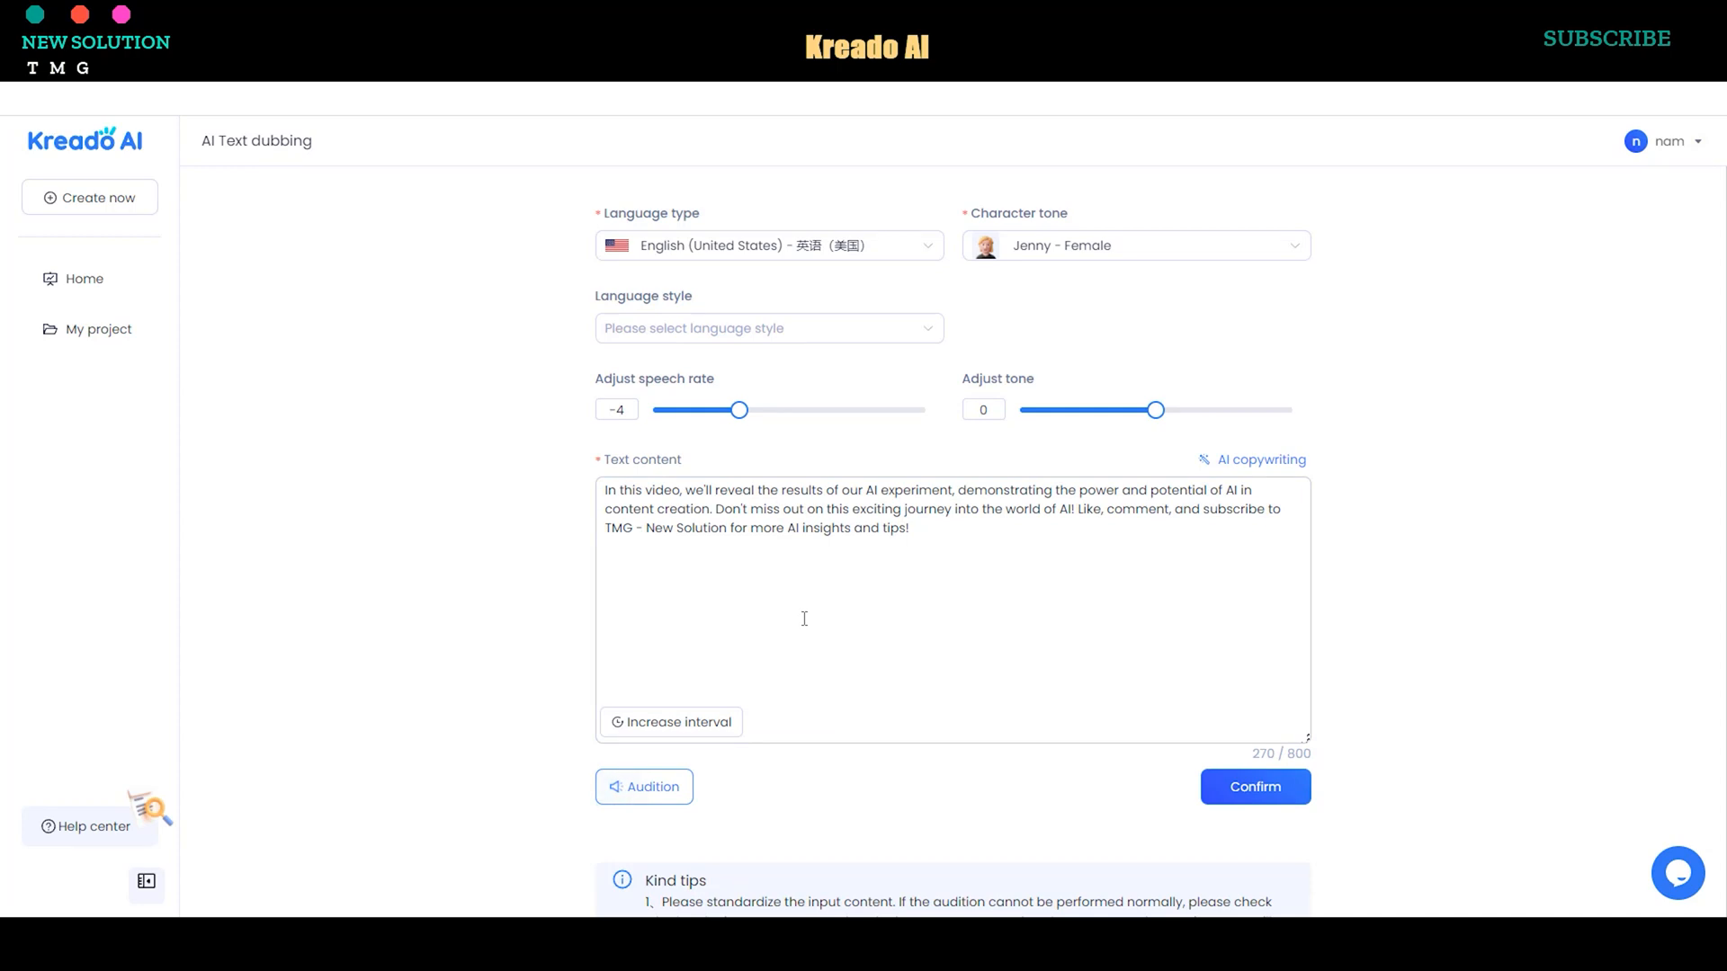
mouse_move(984, 620)
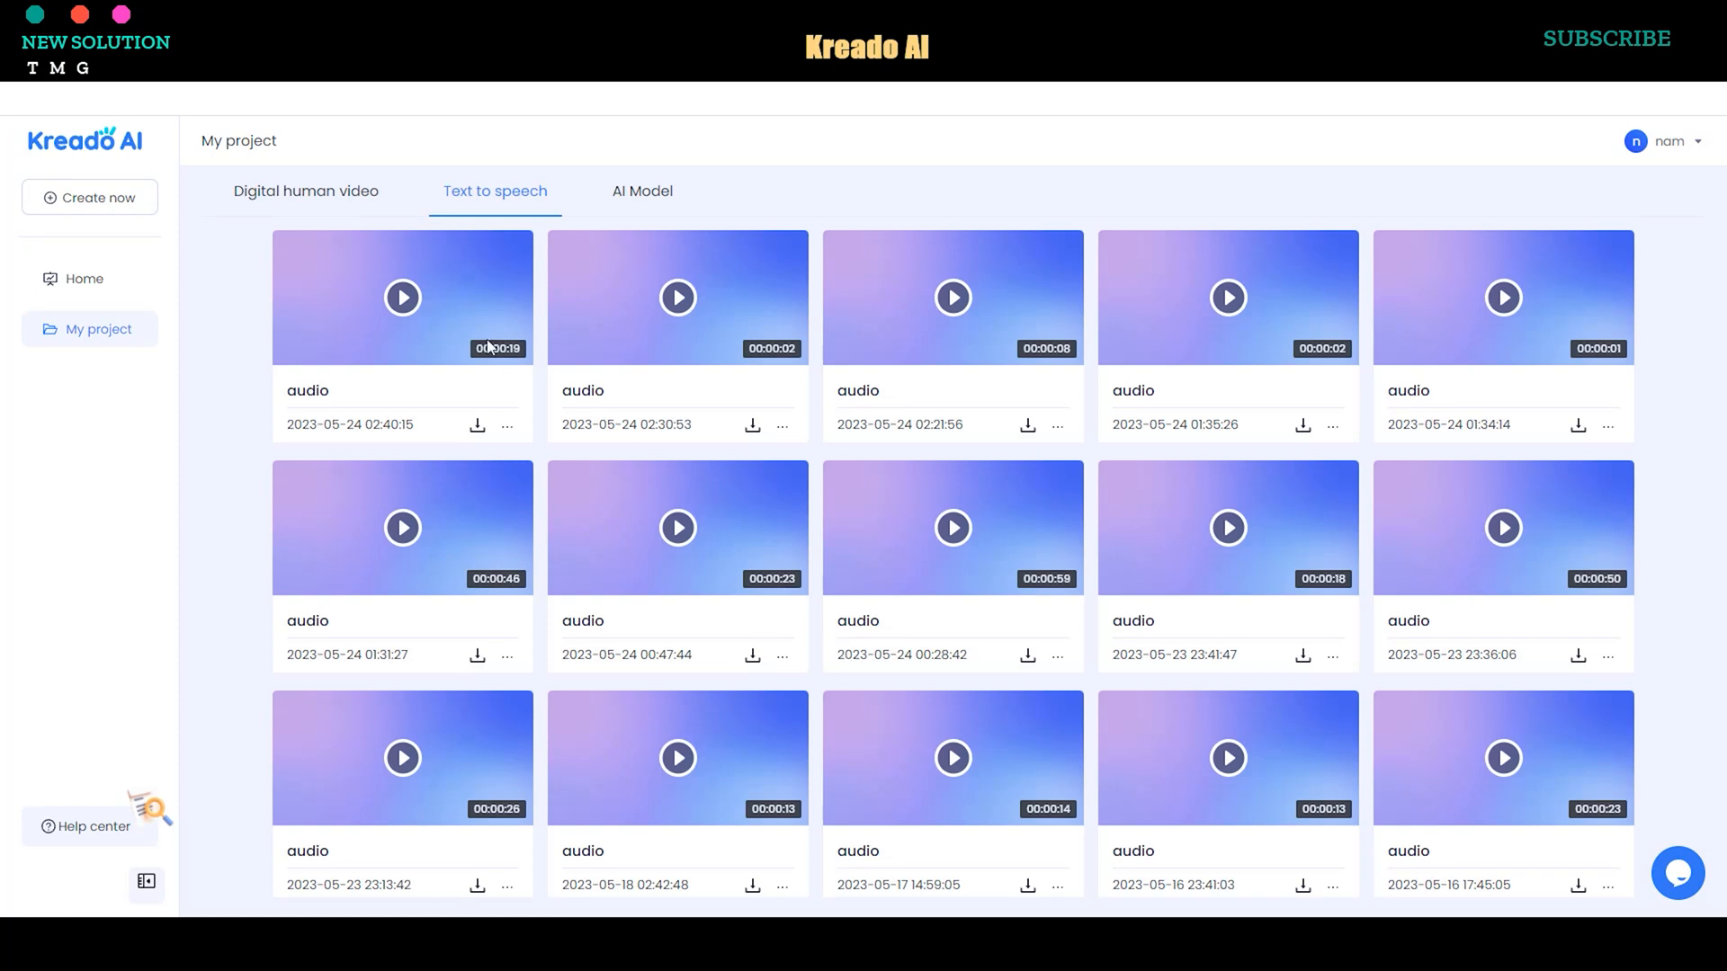
mouse_move(401, 297)
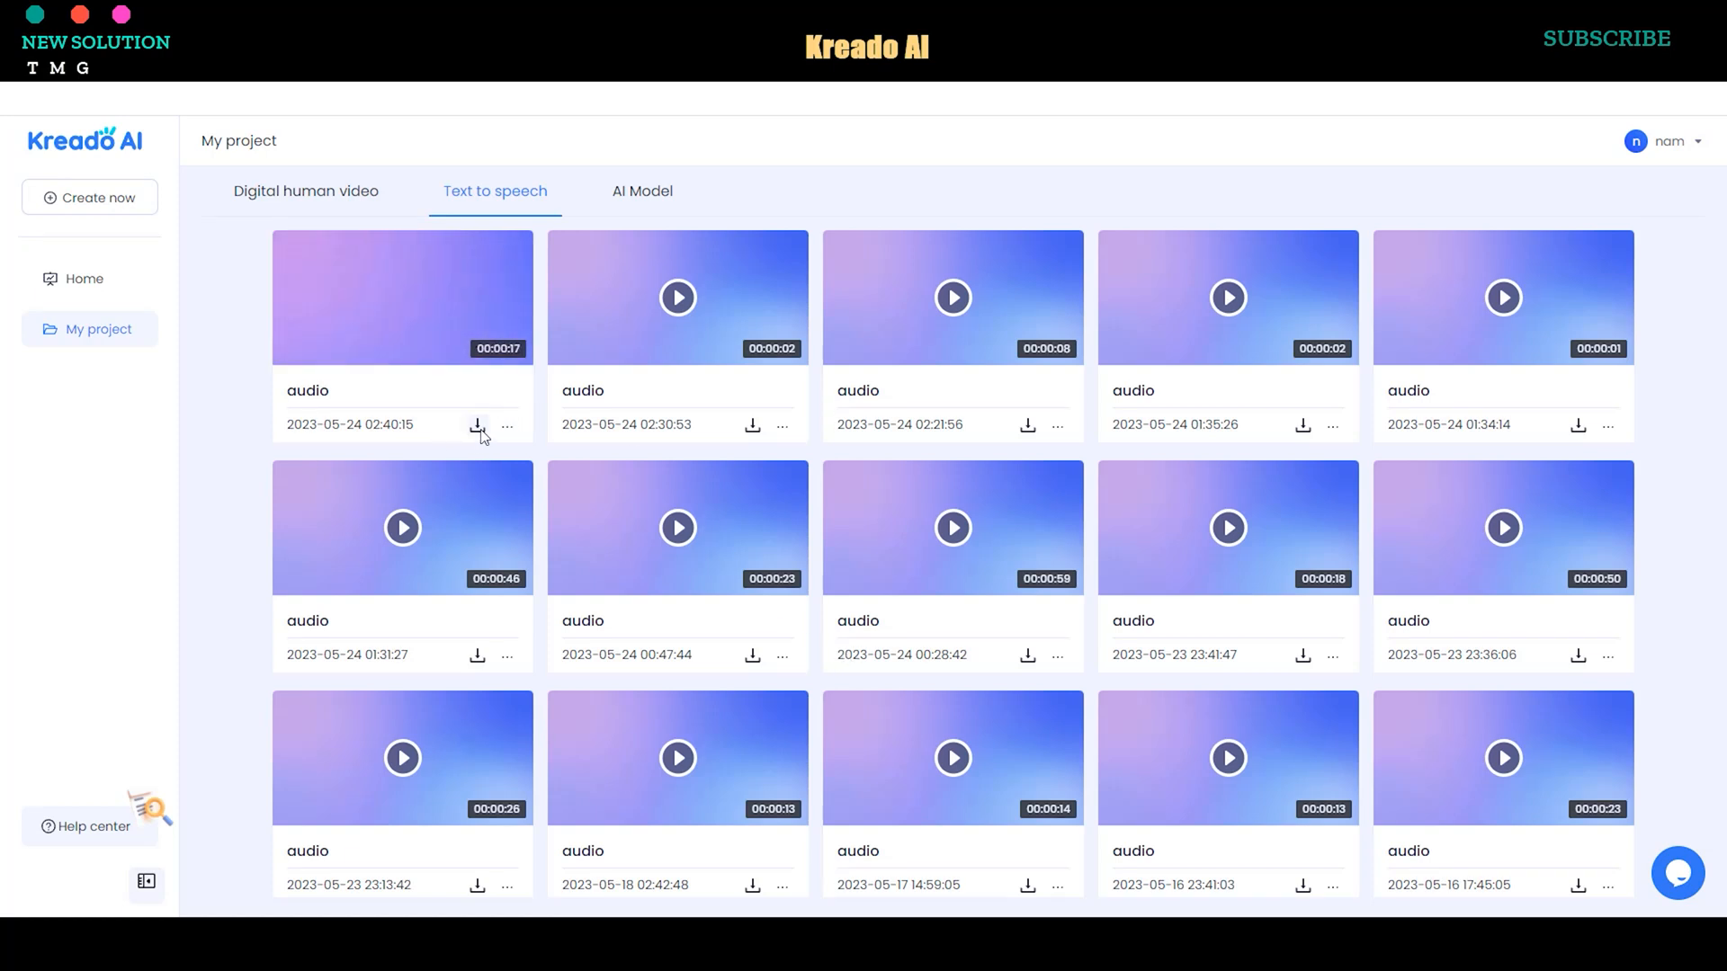
Download the newest text-to-speech voiceover as audio (10).mp3.
left_click(477, 427)
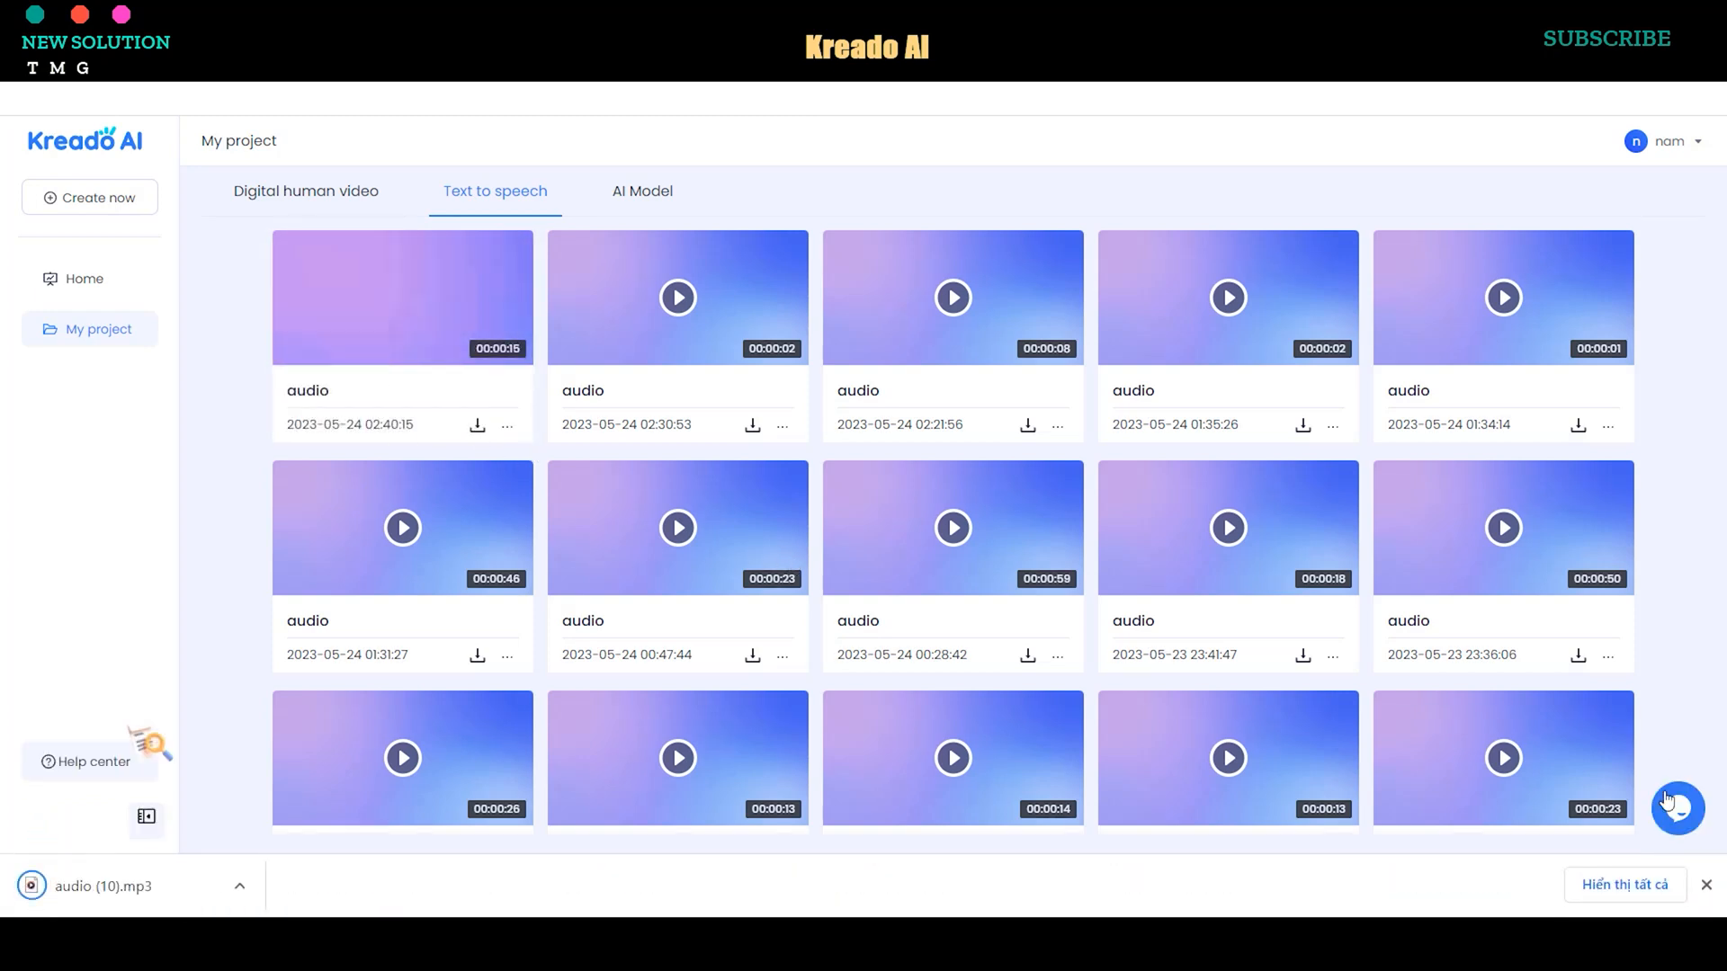